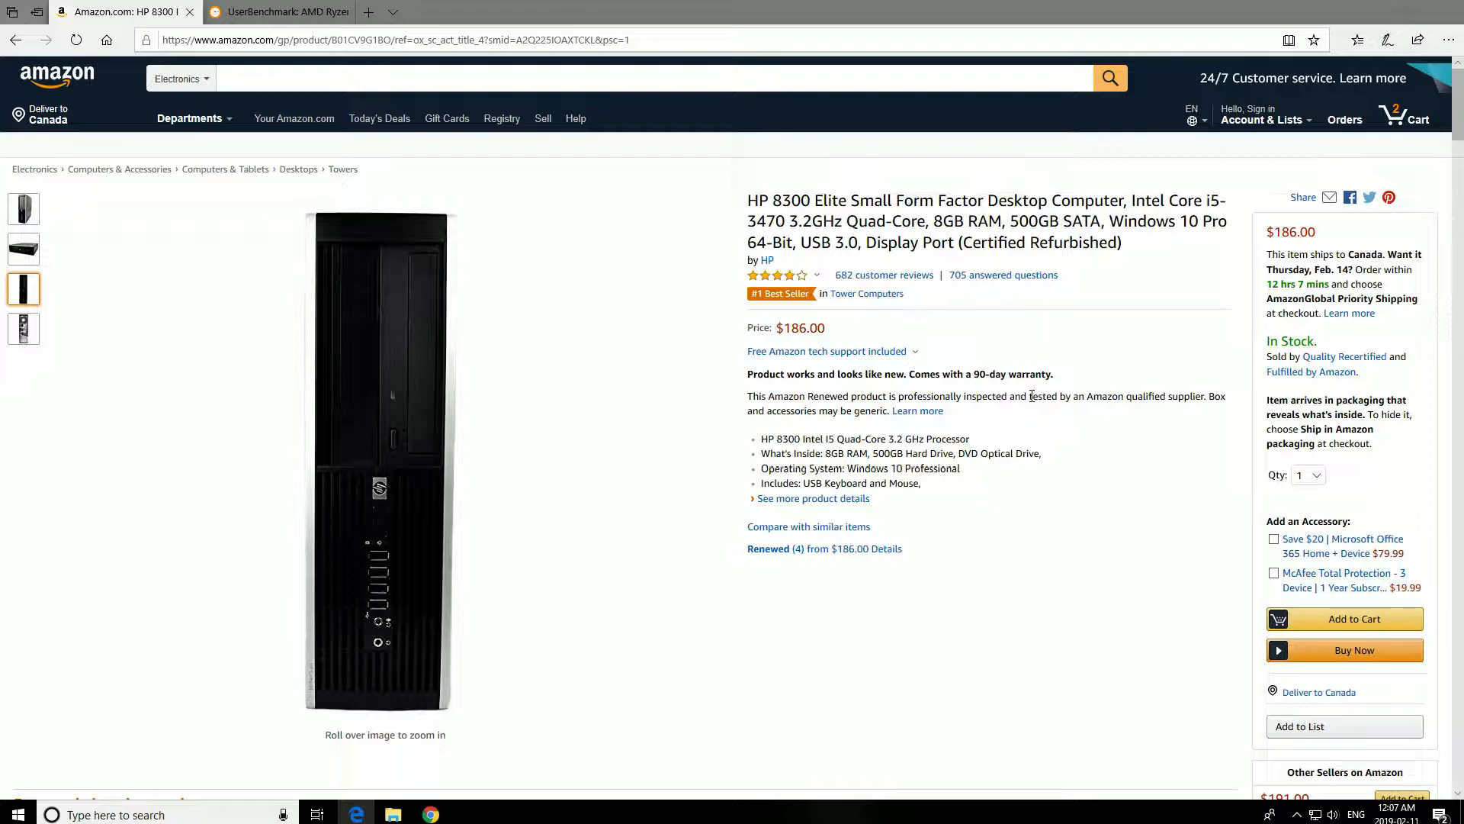
{"action": "mouse_move", "coordinate": [866, 293]}
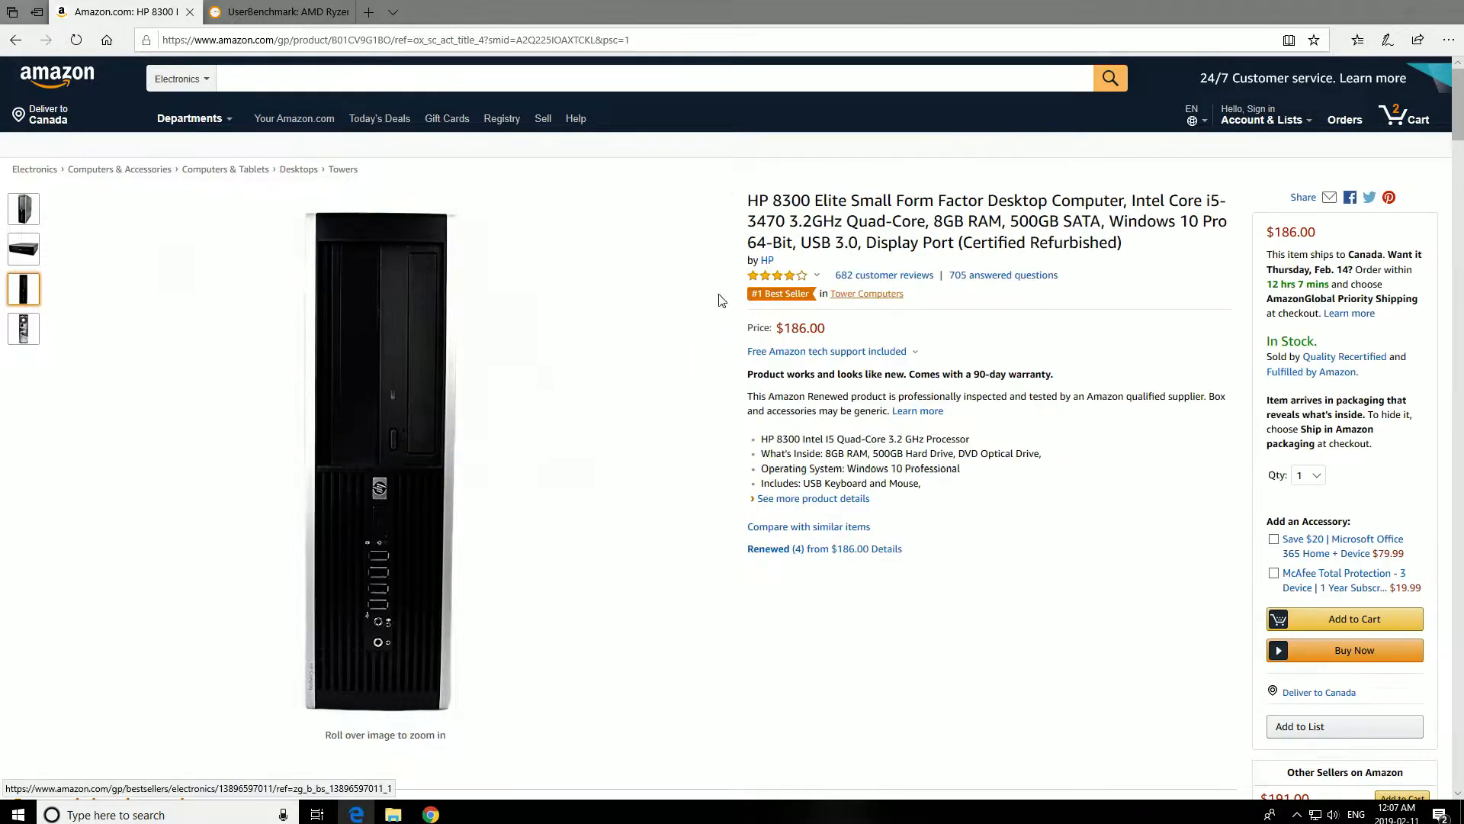
Flip through the HP 8300's angled front, horizontal and rear product photos
{"action": "left_click", "coordinate": [23, 208]}
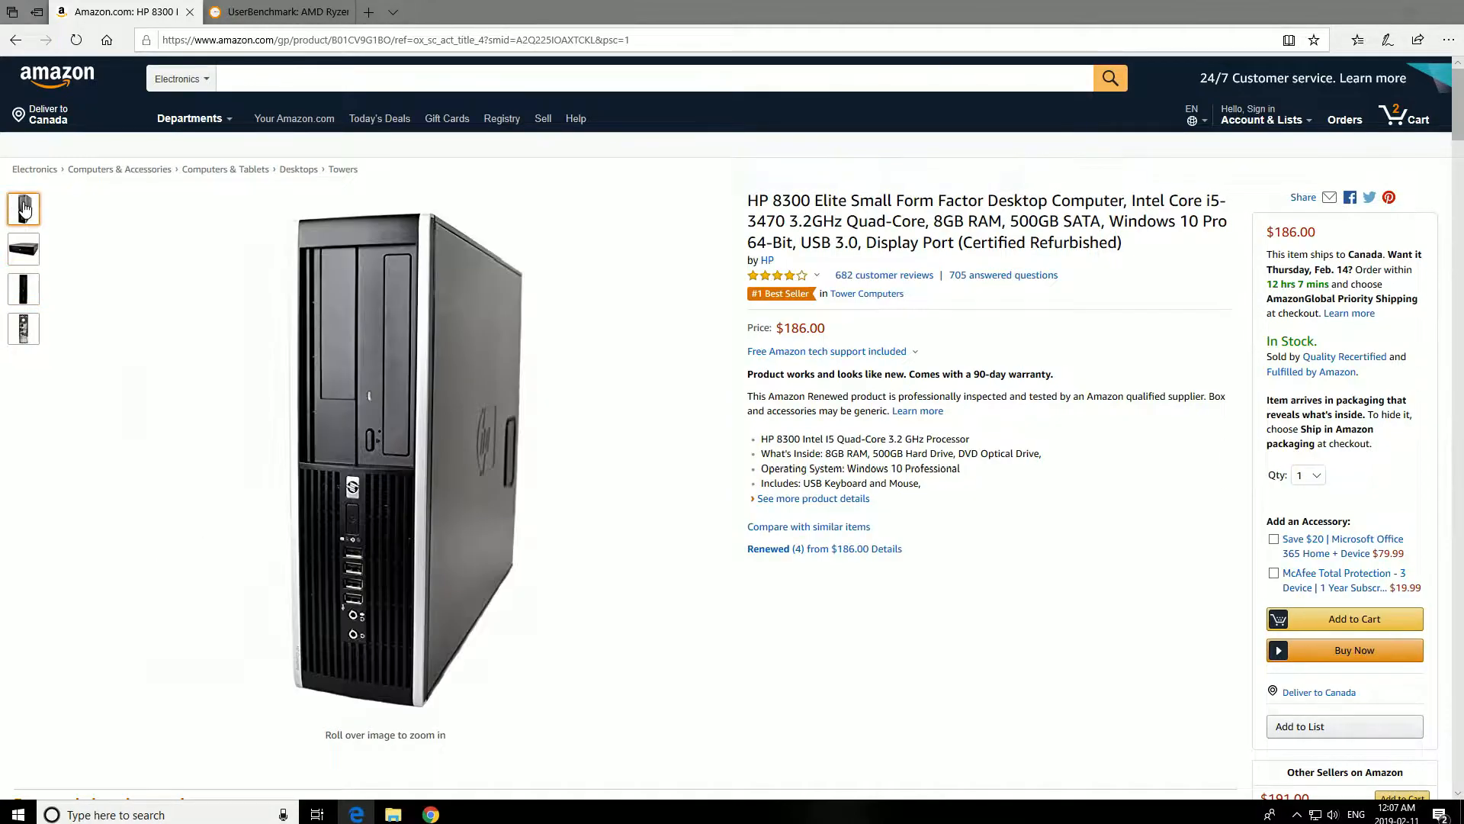
{"action": "left_click", "coordinate": [24, 249]}
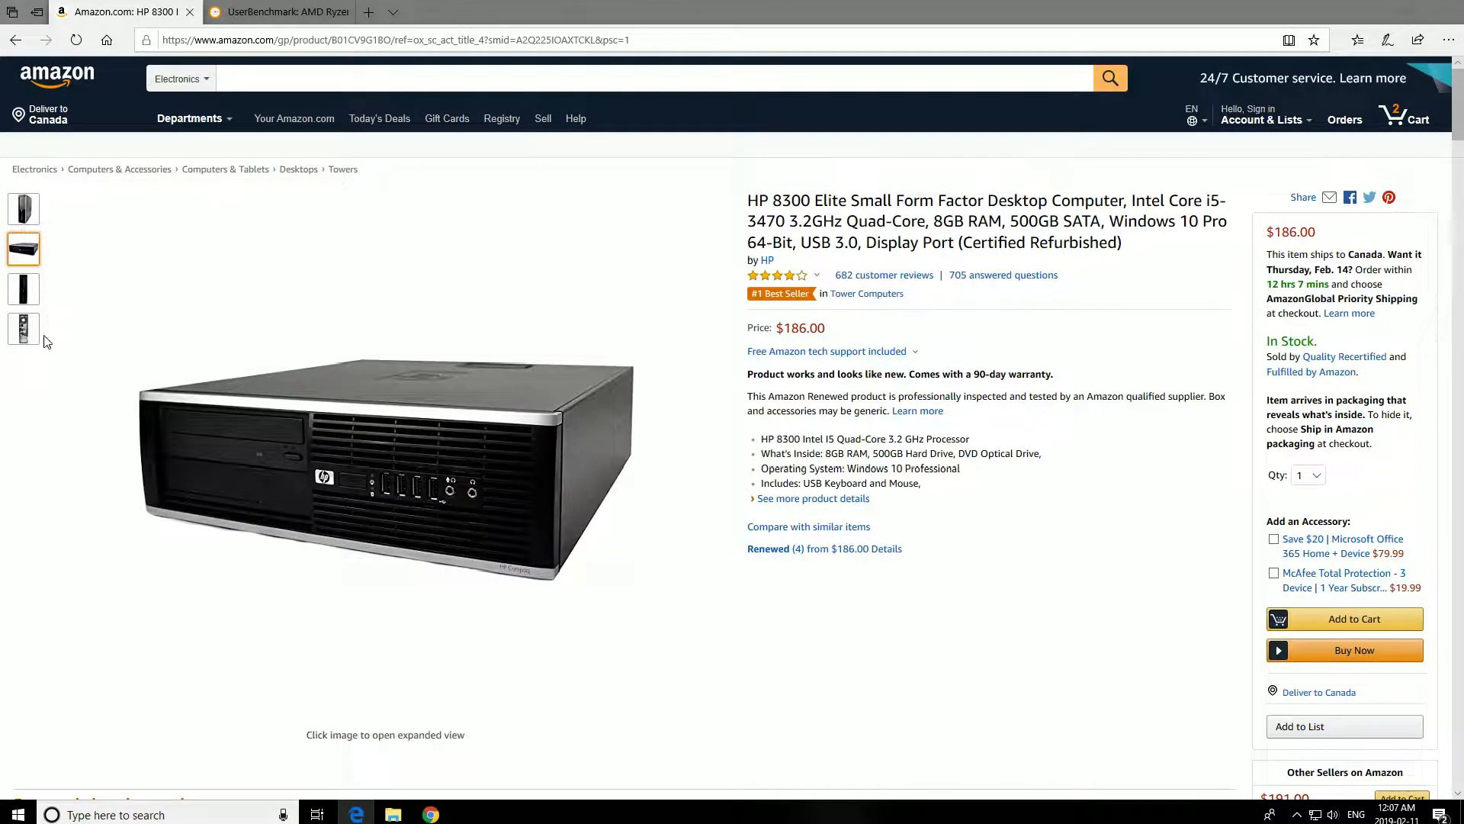
{"action": "left_click", "coordinate": [22, 288]}
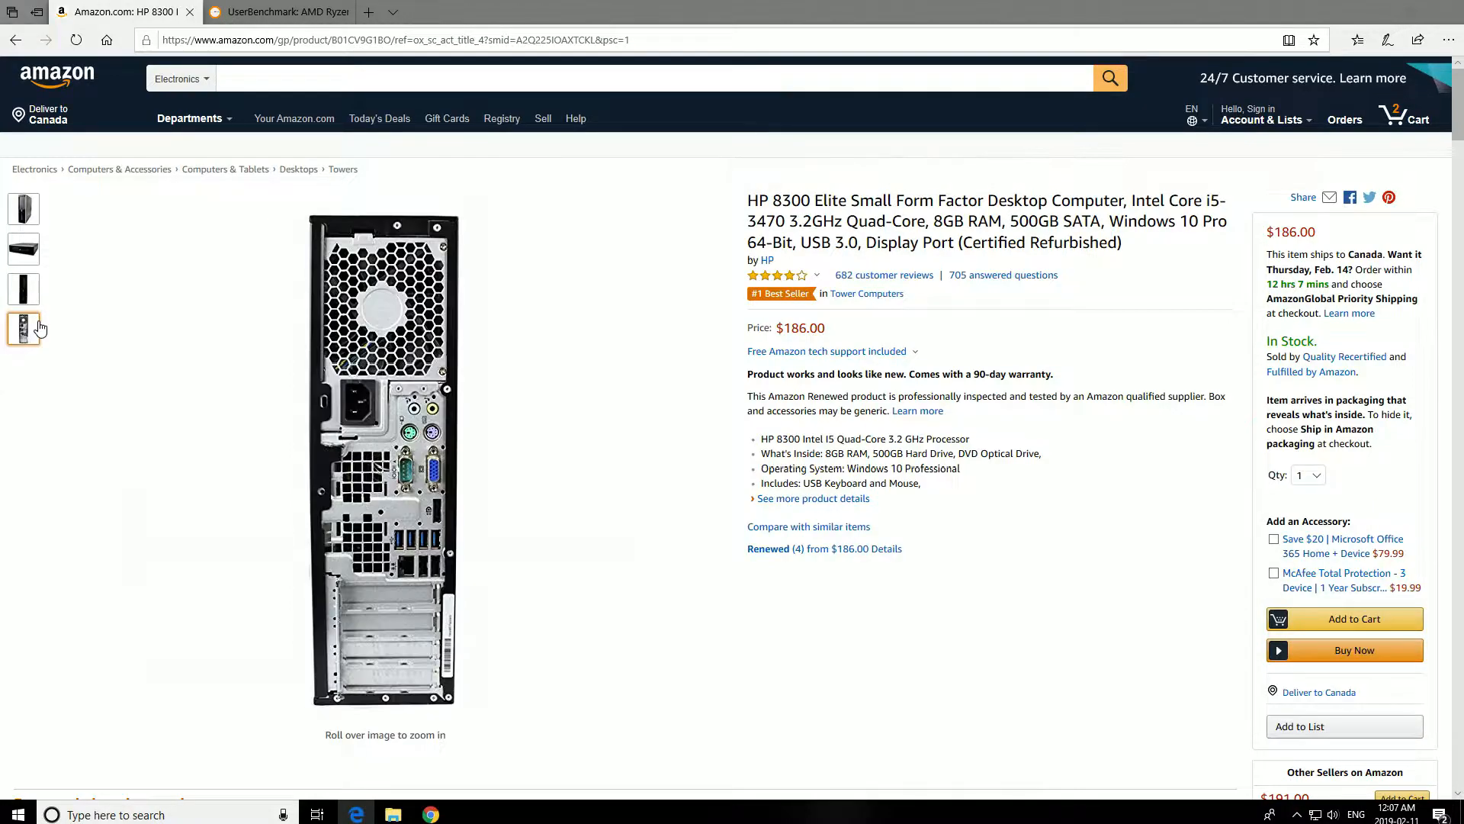
{"action": "left_click", "coordinate": [22, 208]}
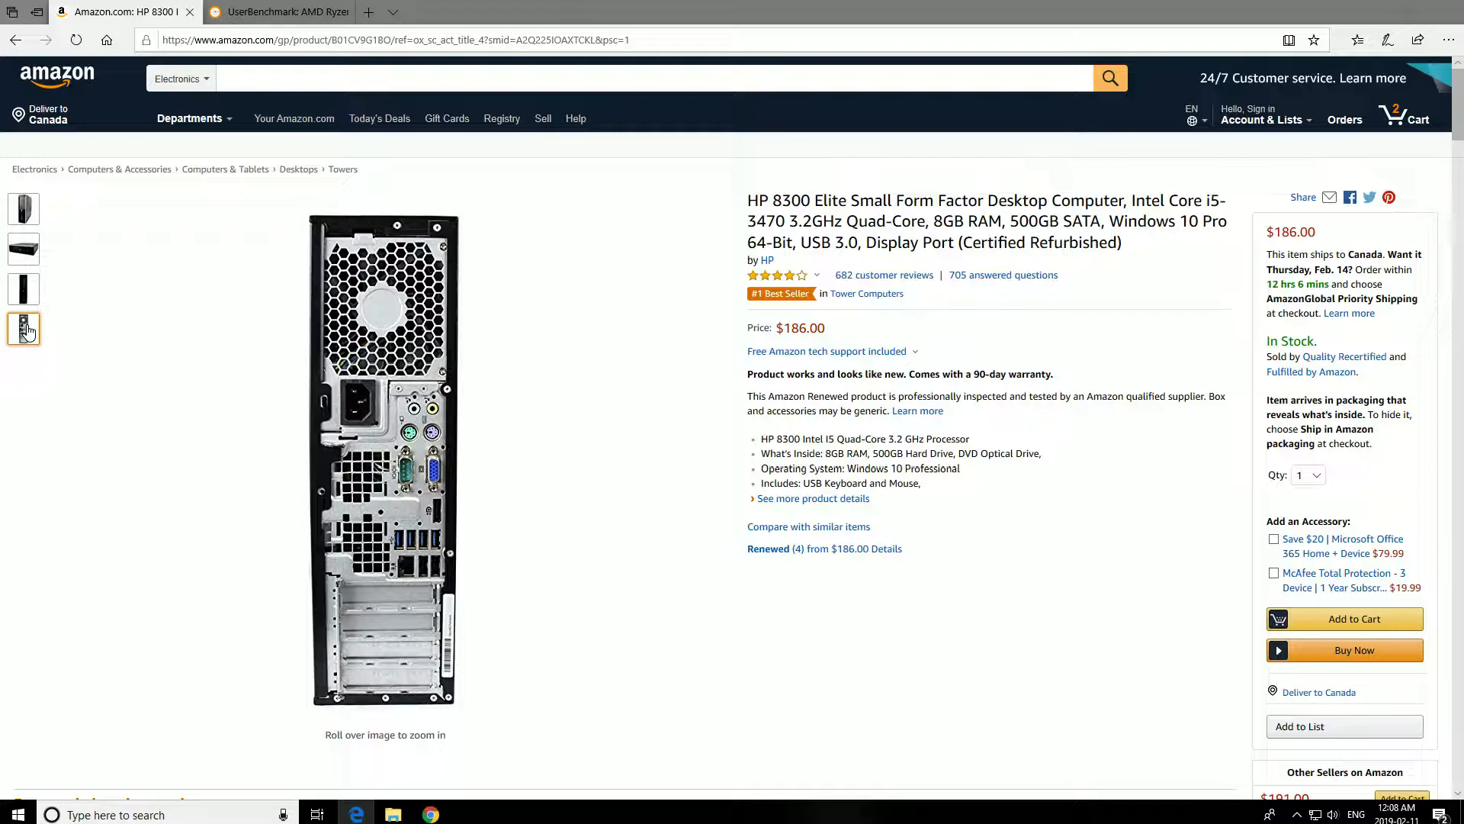
{"action": "left_click", "coordinate": [23, 249]}
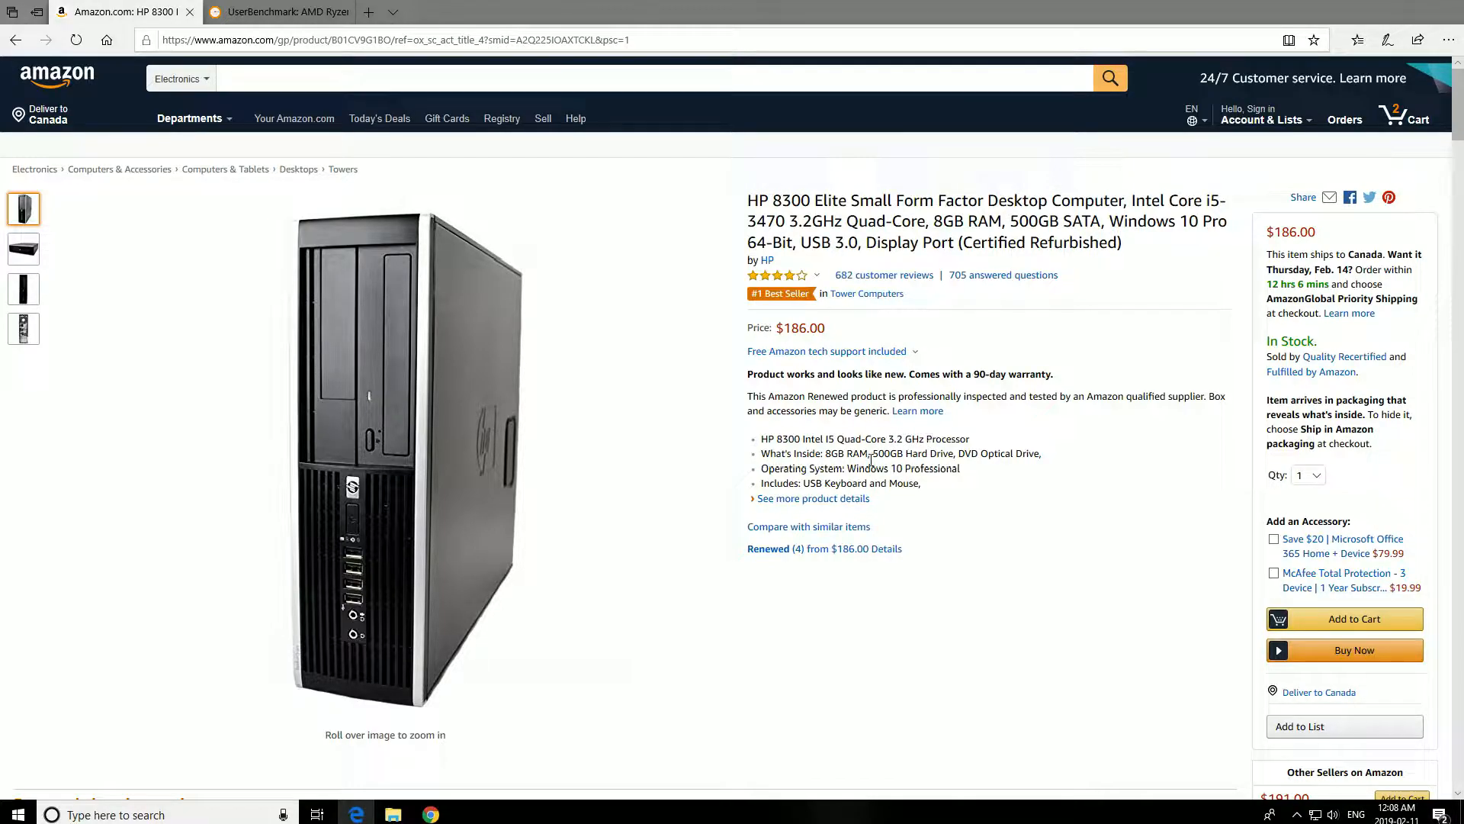
{"action": "mouse_move", "coordinate": [407, 363]}
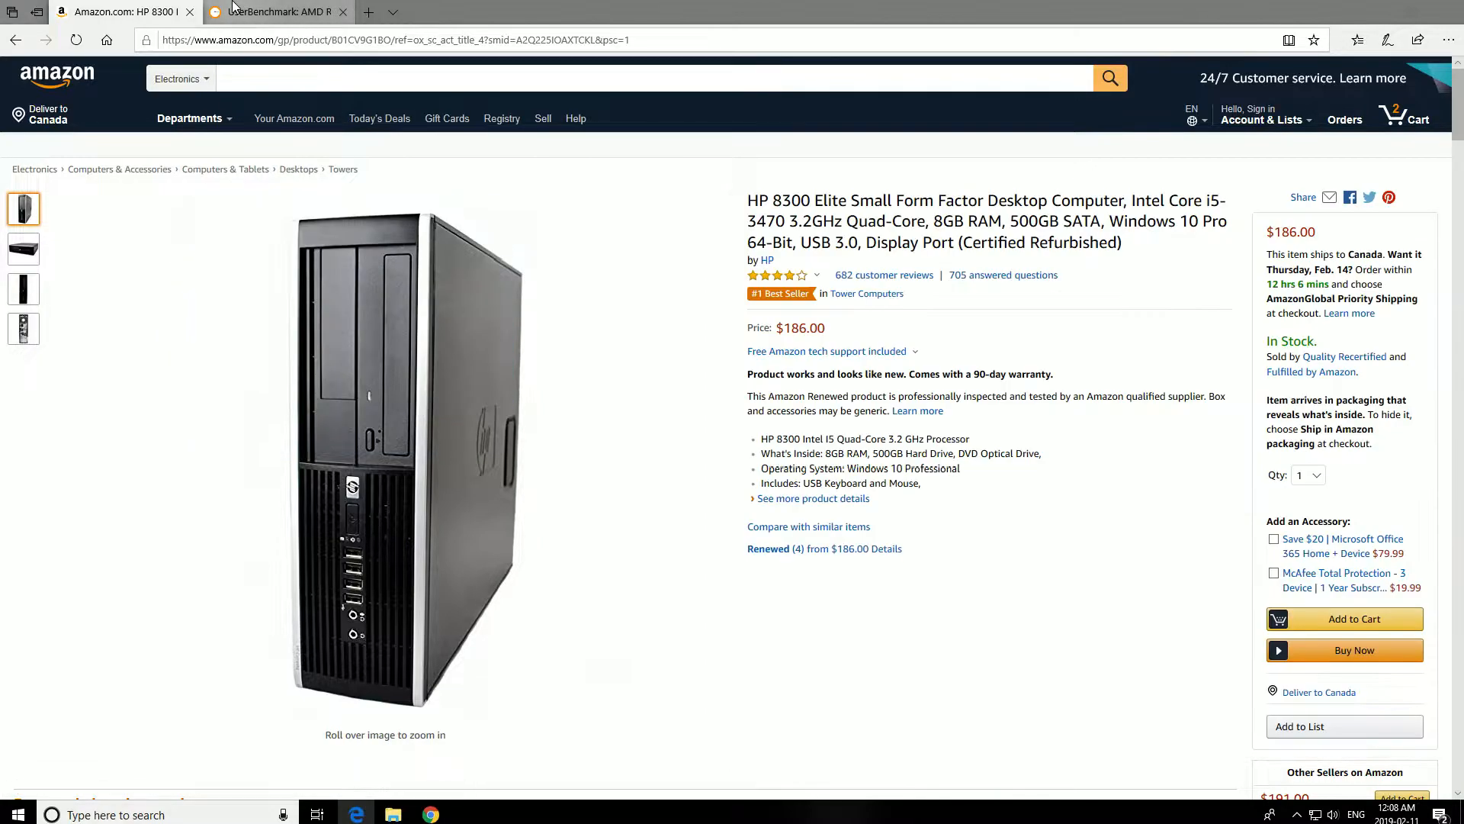
Review the Core i5-3470 vs Ryzen 3 1200 benchmark and value sections on UserBenchmark
{"action": "left_click", "coordinate": [275, 12]}
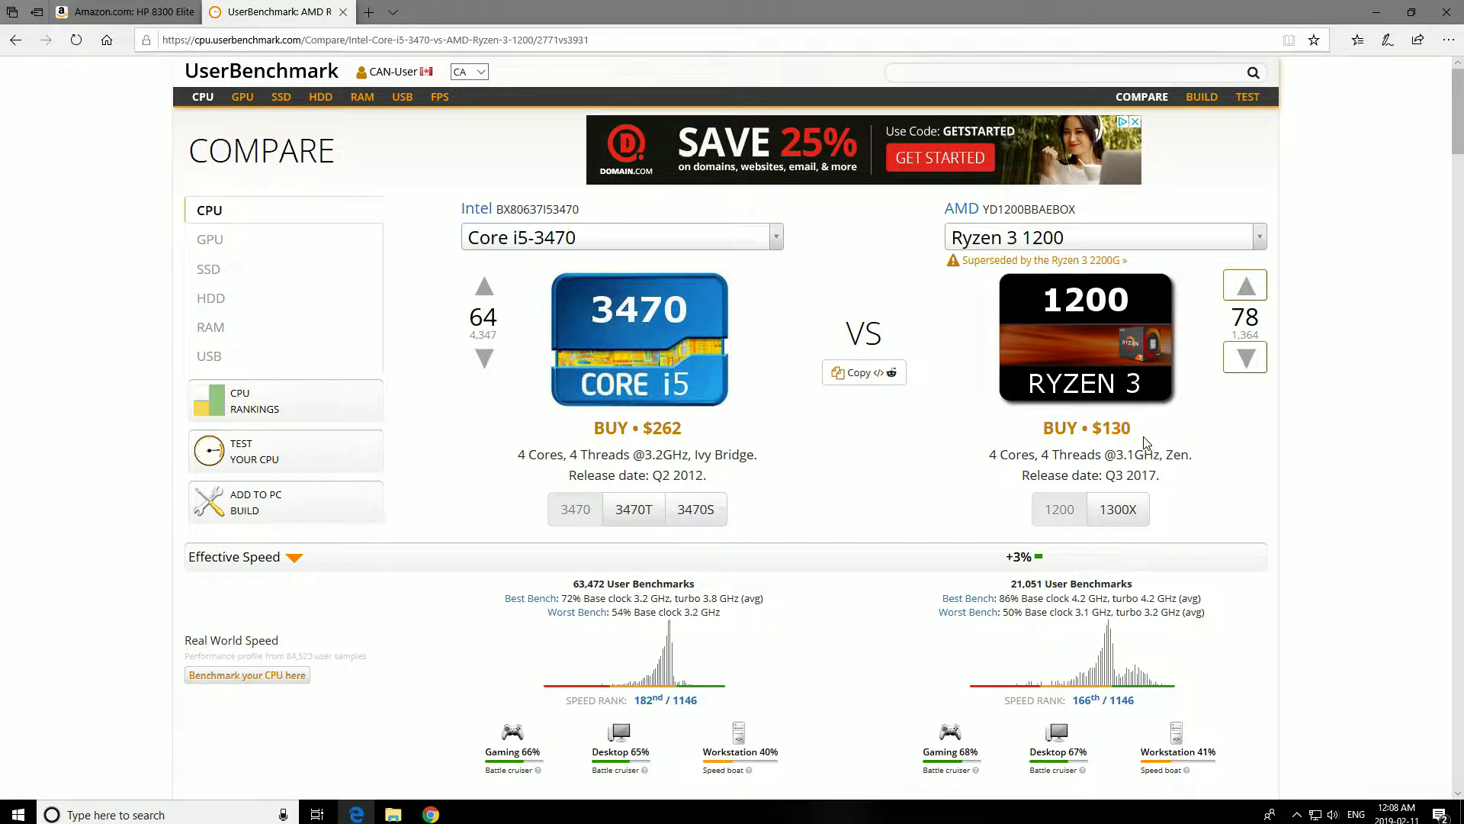
{"action": "scroll", "scroll_direction": "down", "scroll_amount": 3}
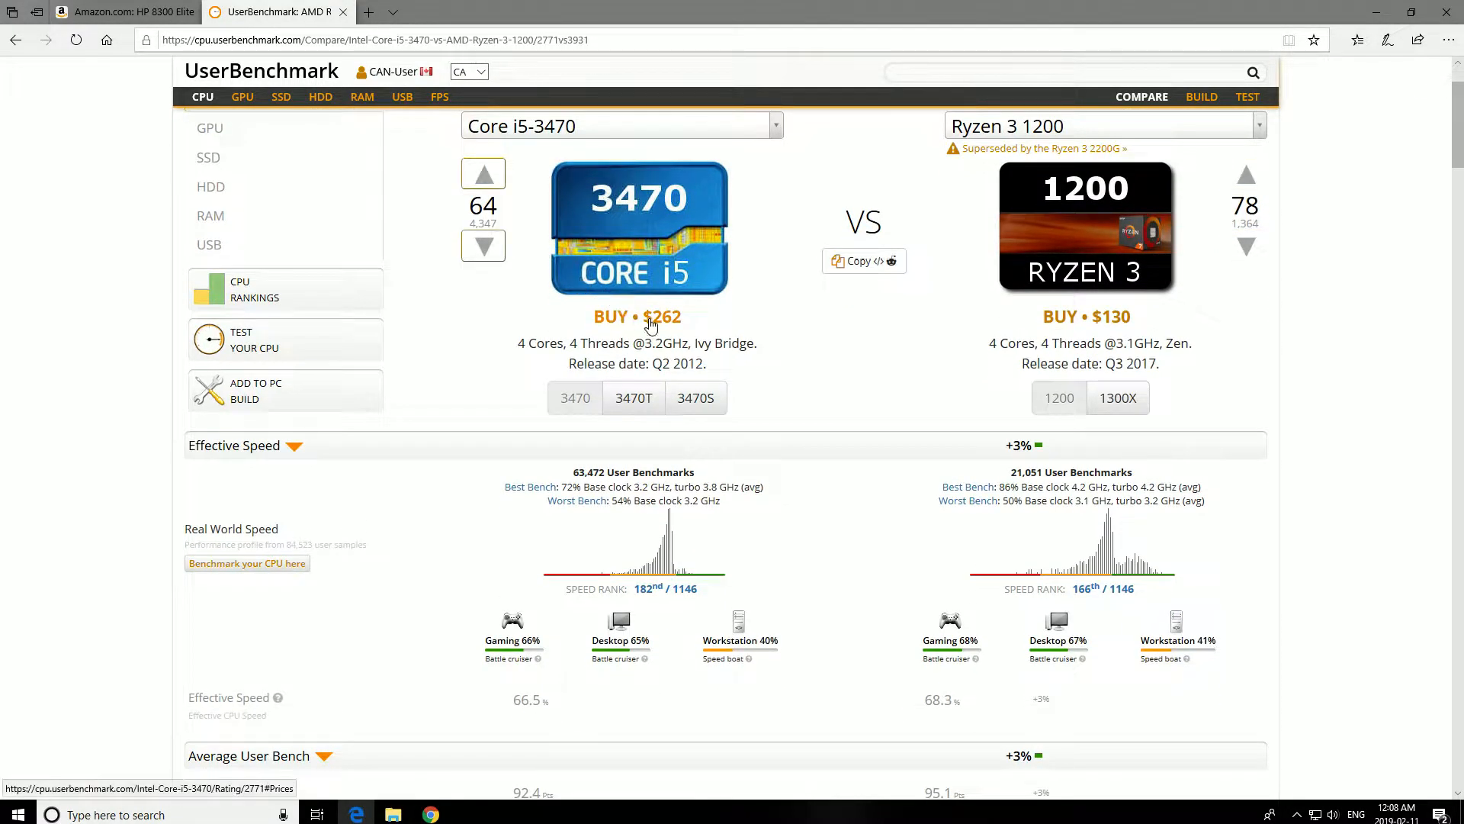
{"action": "scroll", "scroll_direction": "down", "scroll_amount": 3}
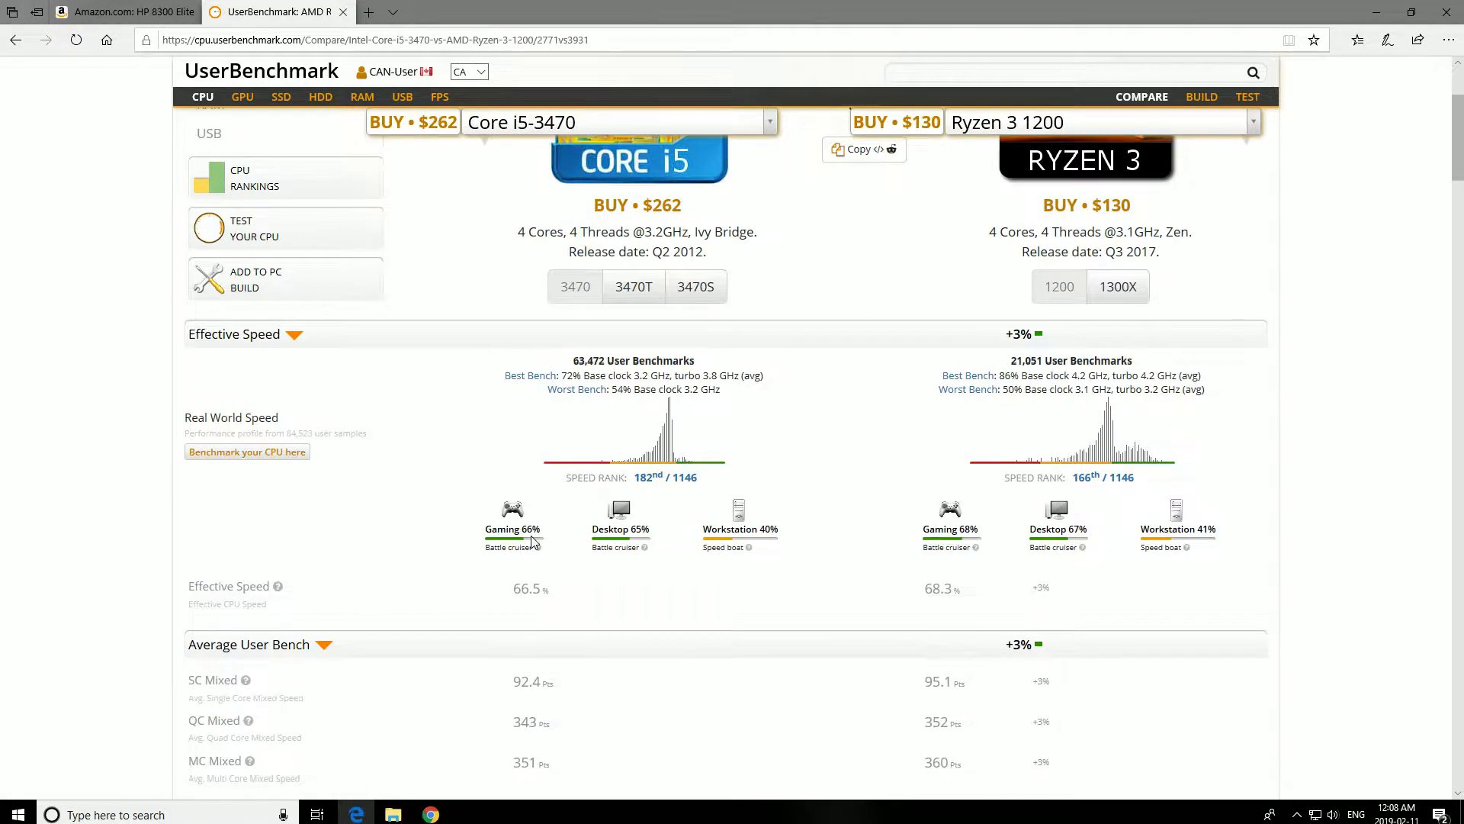
{"action": "scroll", "scroll_direction": "down", "scroll_amount": 3}
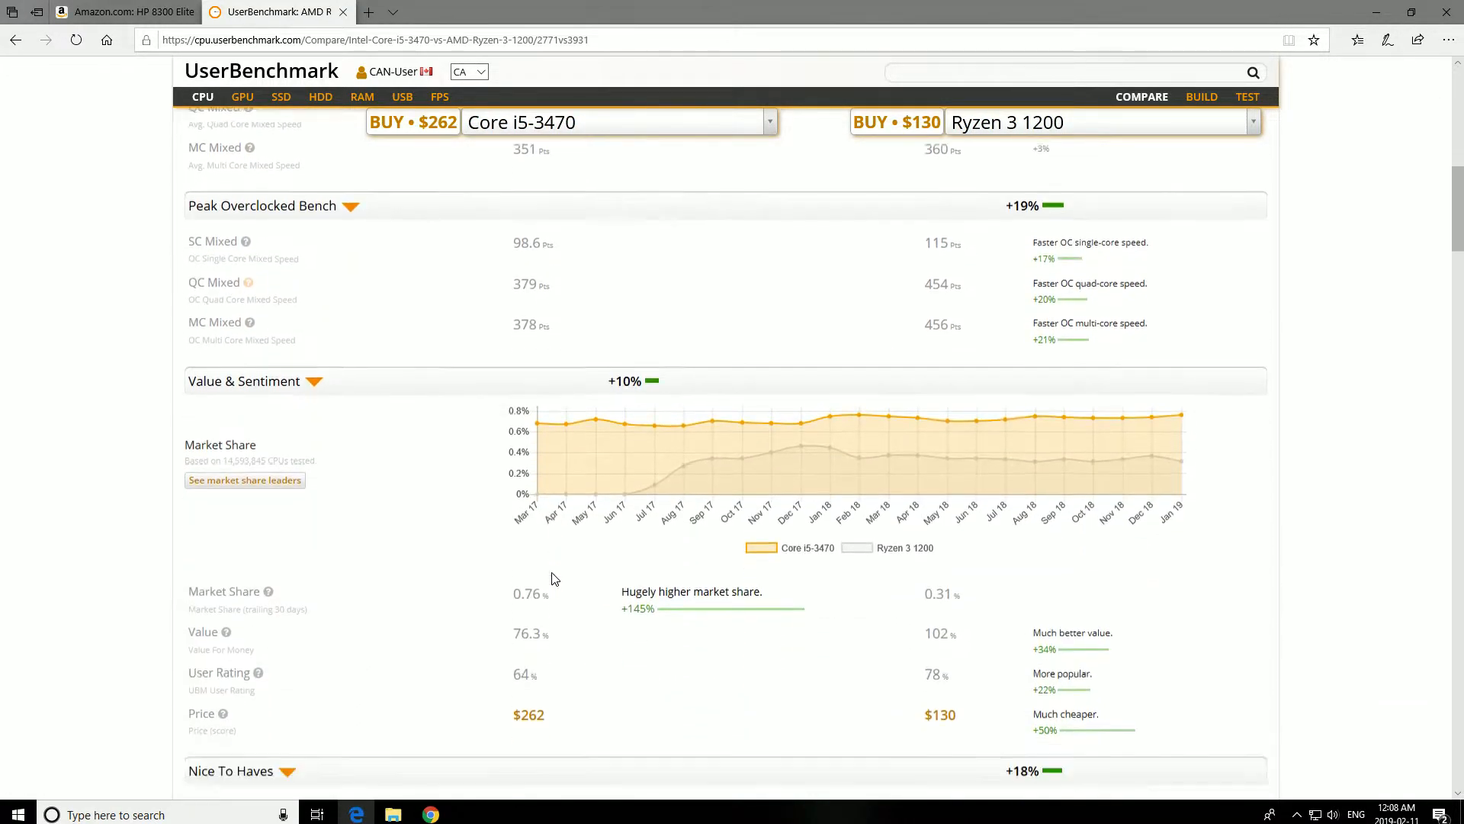
{"action": "scroll", "scroll_direction": "down", "scroll_amount": 3}
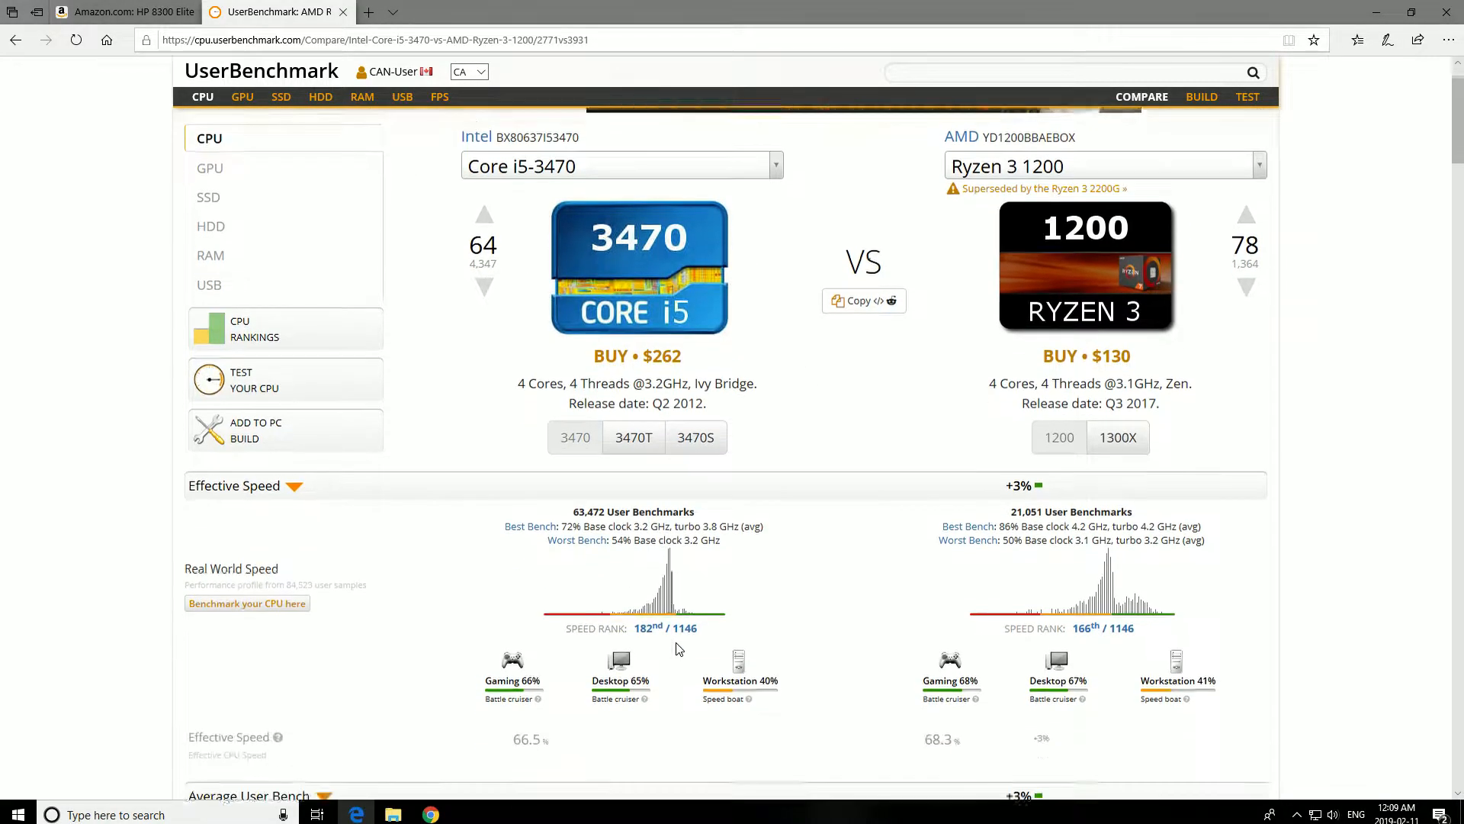
{"action": "scroll", "scroll_direction": "down", "scroll_amount": 3}
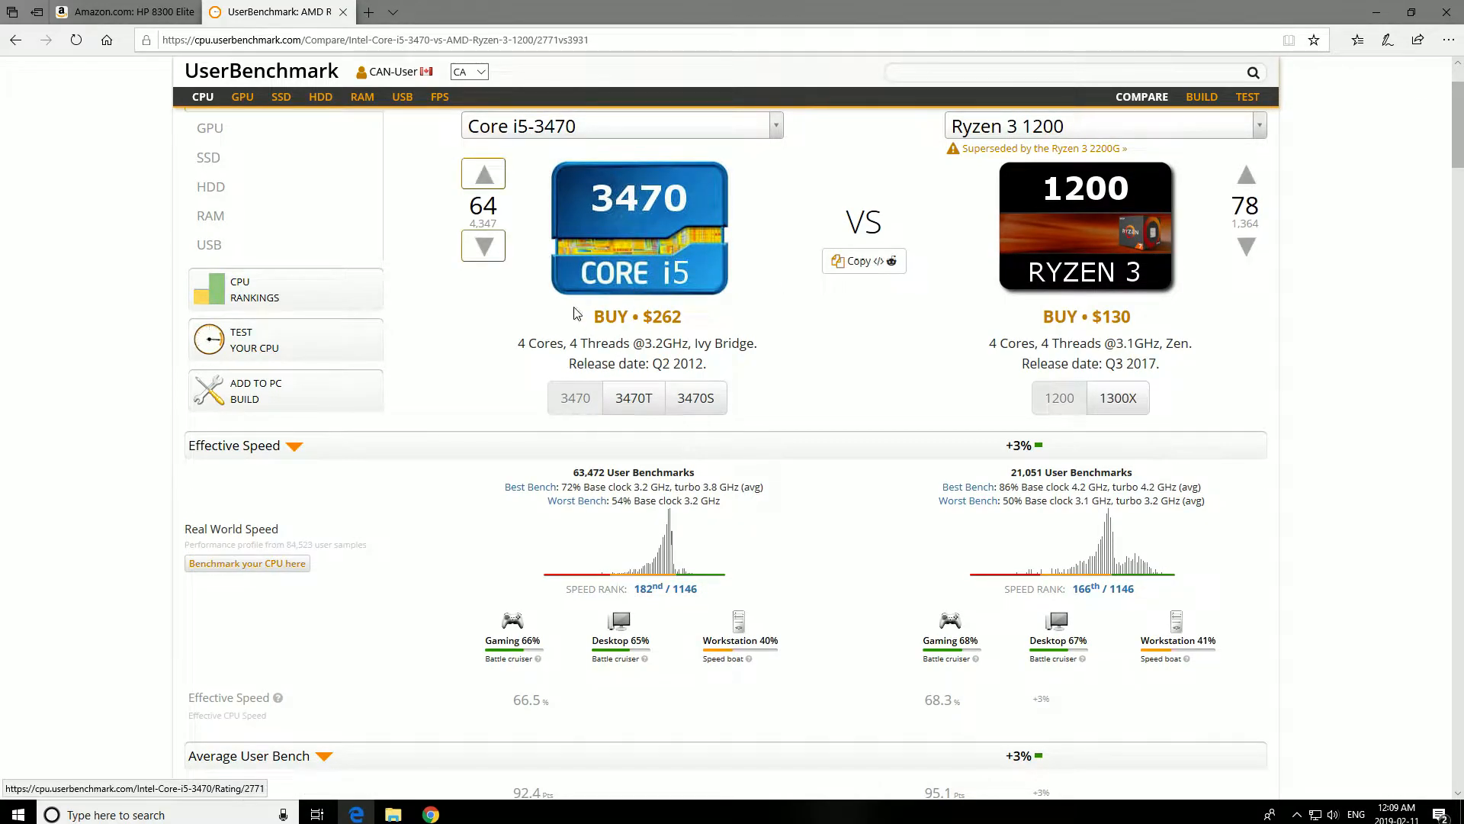
Inspect the HP 8300 Elite's rear port photo, then reach its 682 reviews (3.9 stars)
{"action": "left_click", "coordinate": [121, 12]}
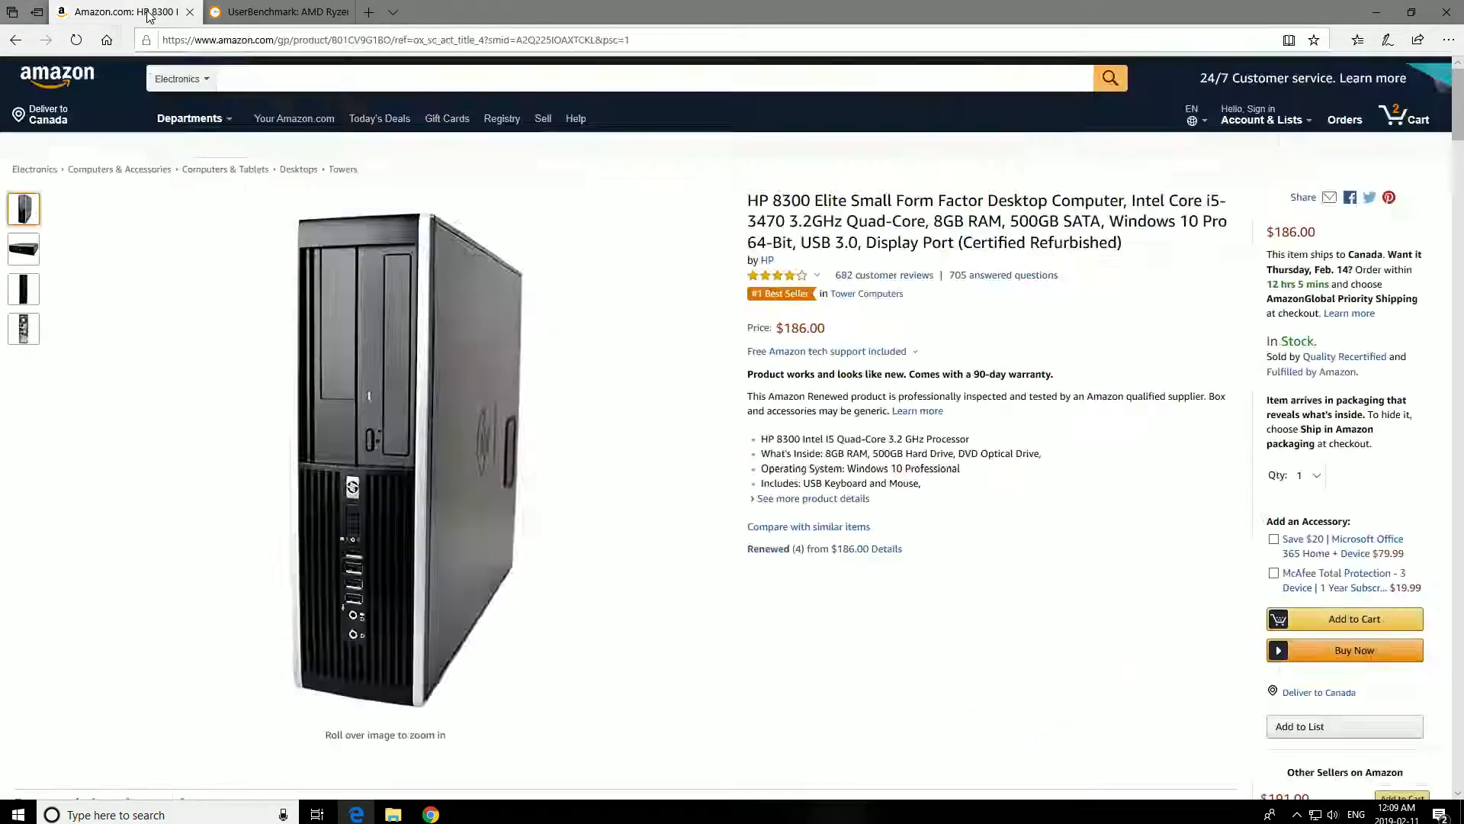
{"action": "mouse_move", "coordinate": [476, 266]}
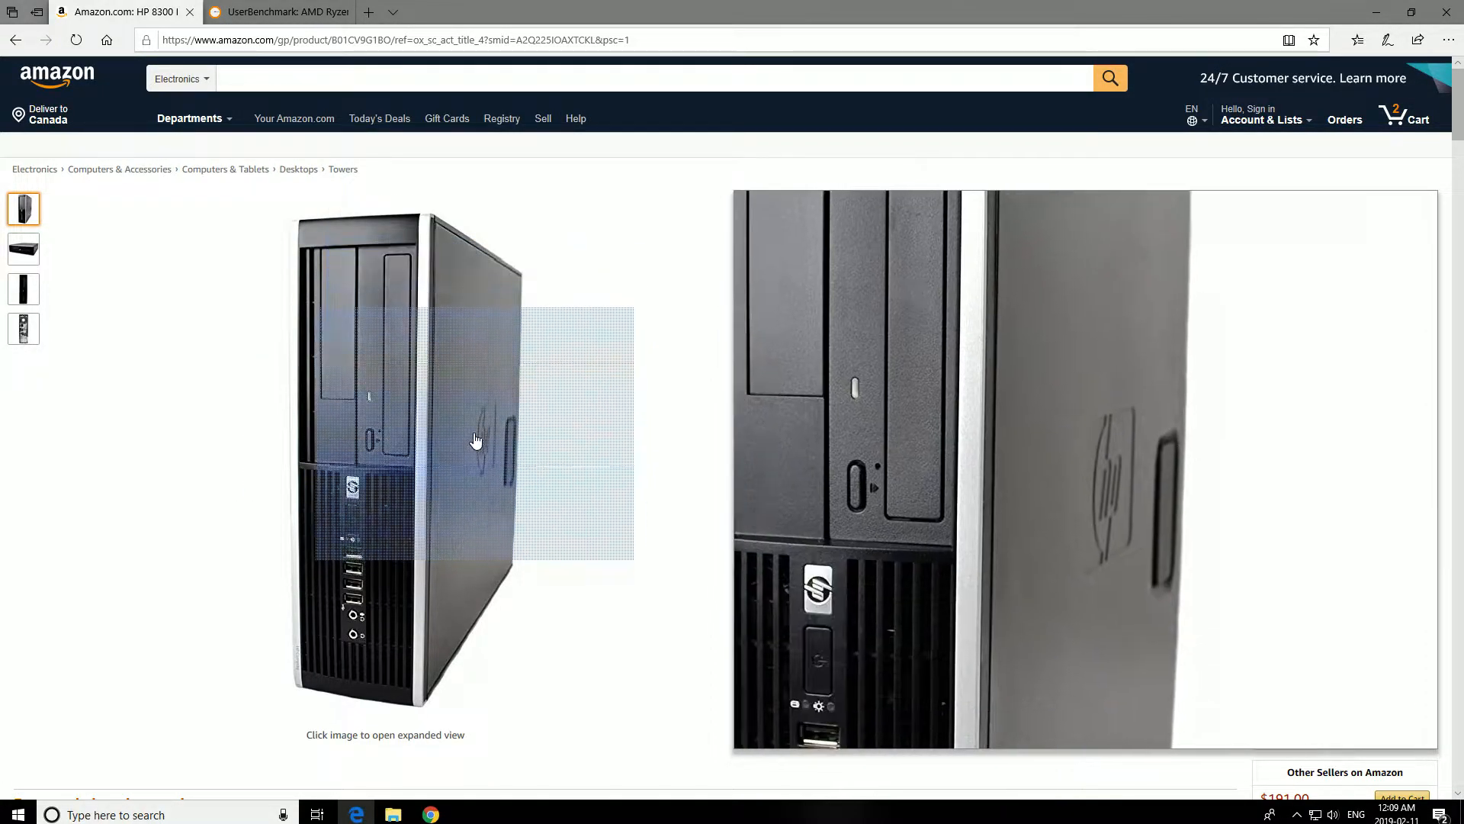
{"action": "left_click", "coordinate": [24, 328]}
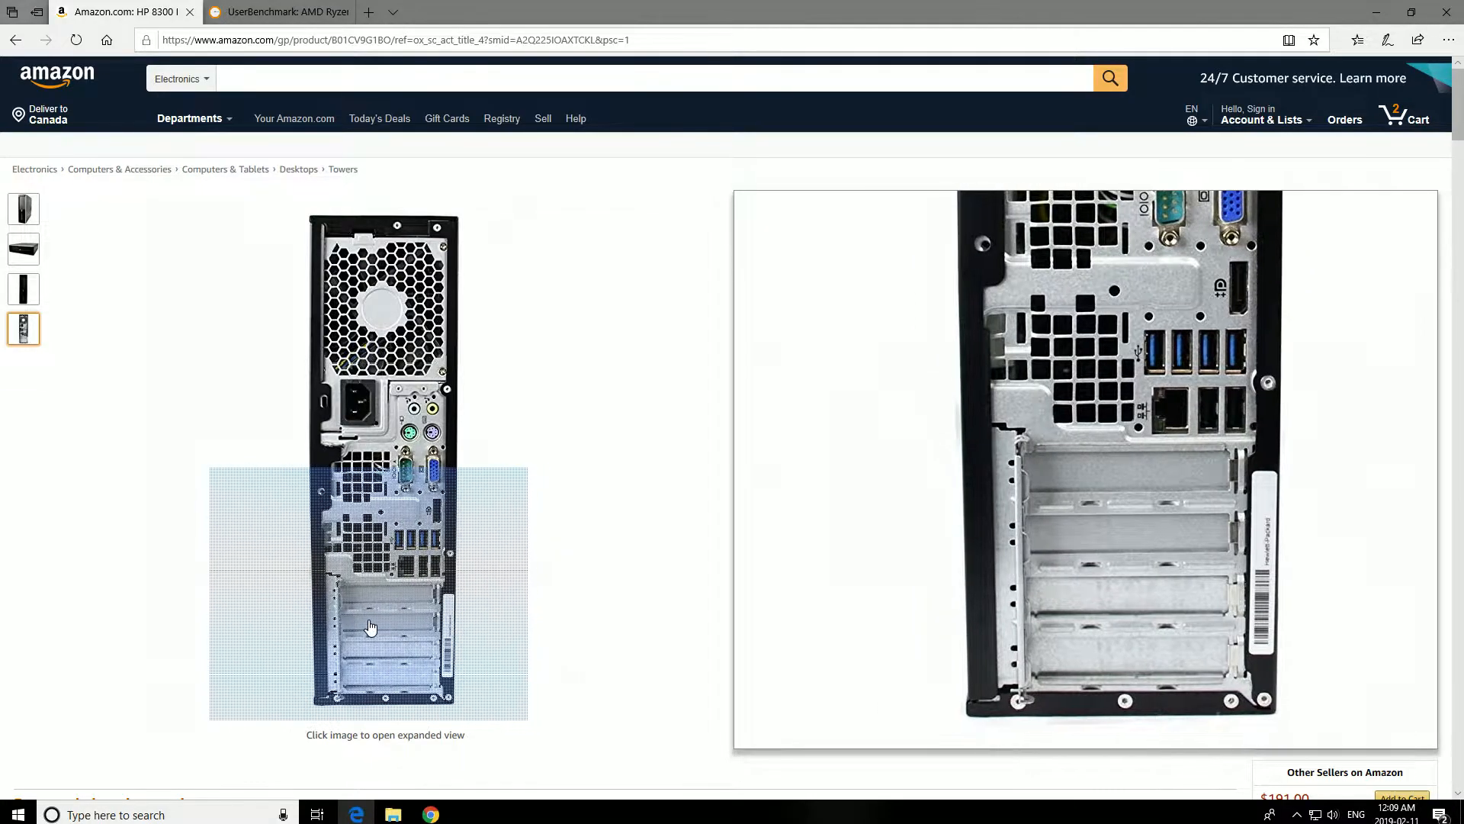
{"action": "scroll", "scroll_direction": "down", "scroll_amount": 3}
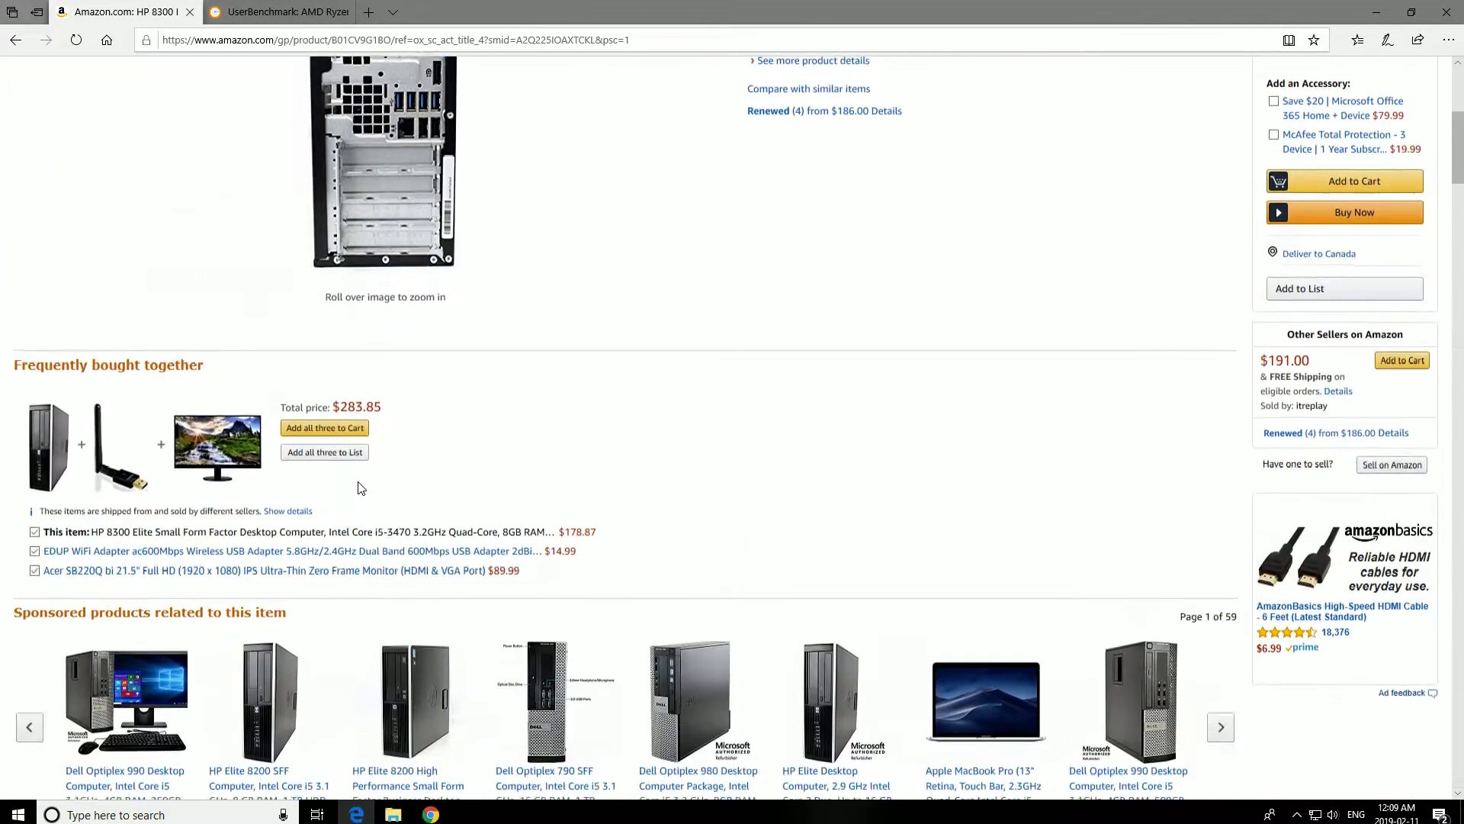
{"action": "scroll", "scroll_direction": "down", "scroll_amount": 3}
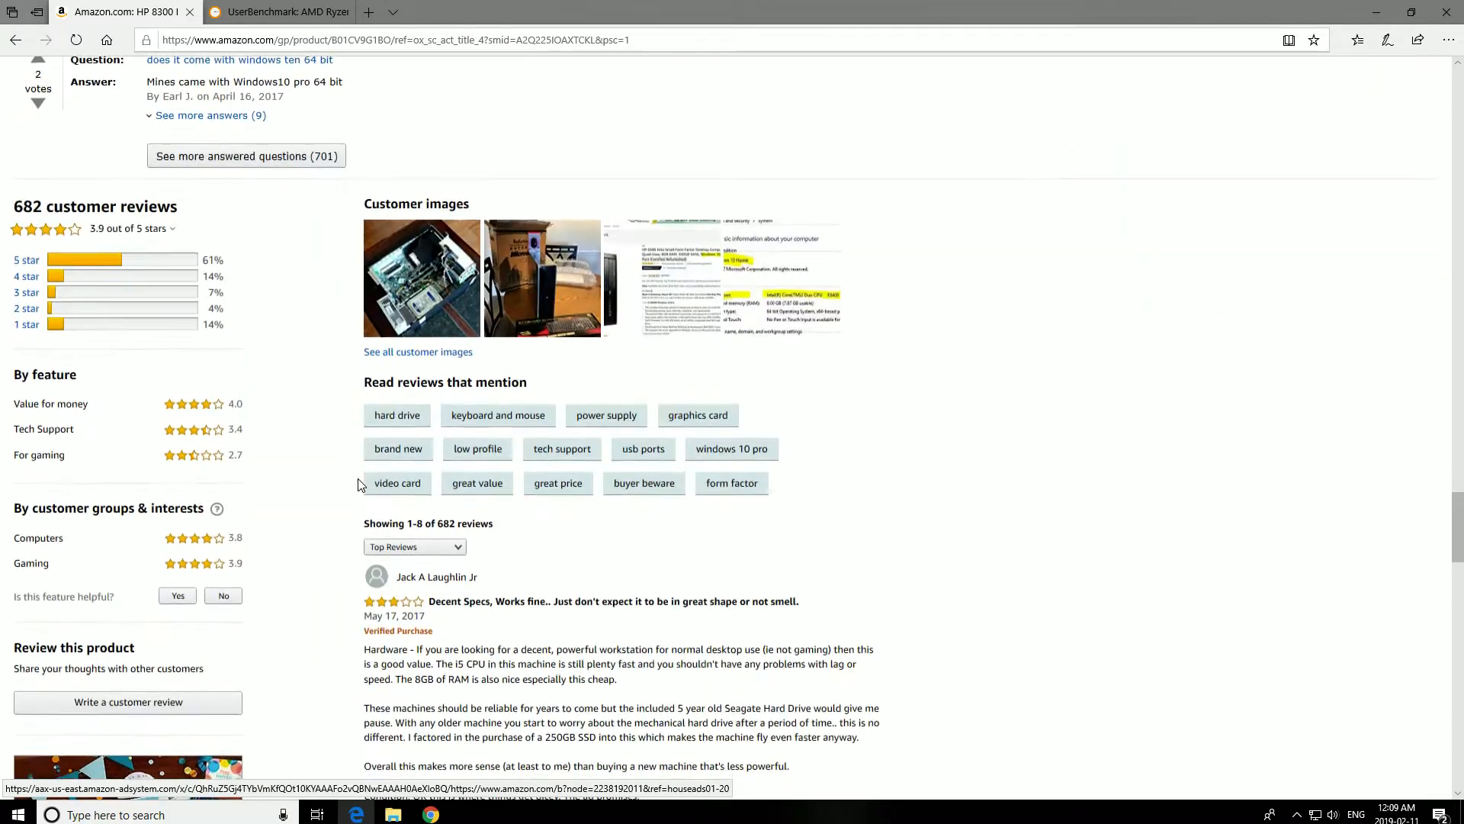
Open the first customer image showing the opened HP 8300 case with its gaming review
{"action": "left_click", "coordinate": [420, 278]}
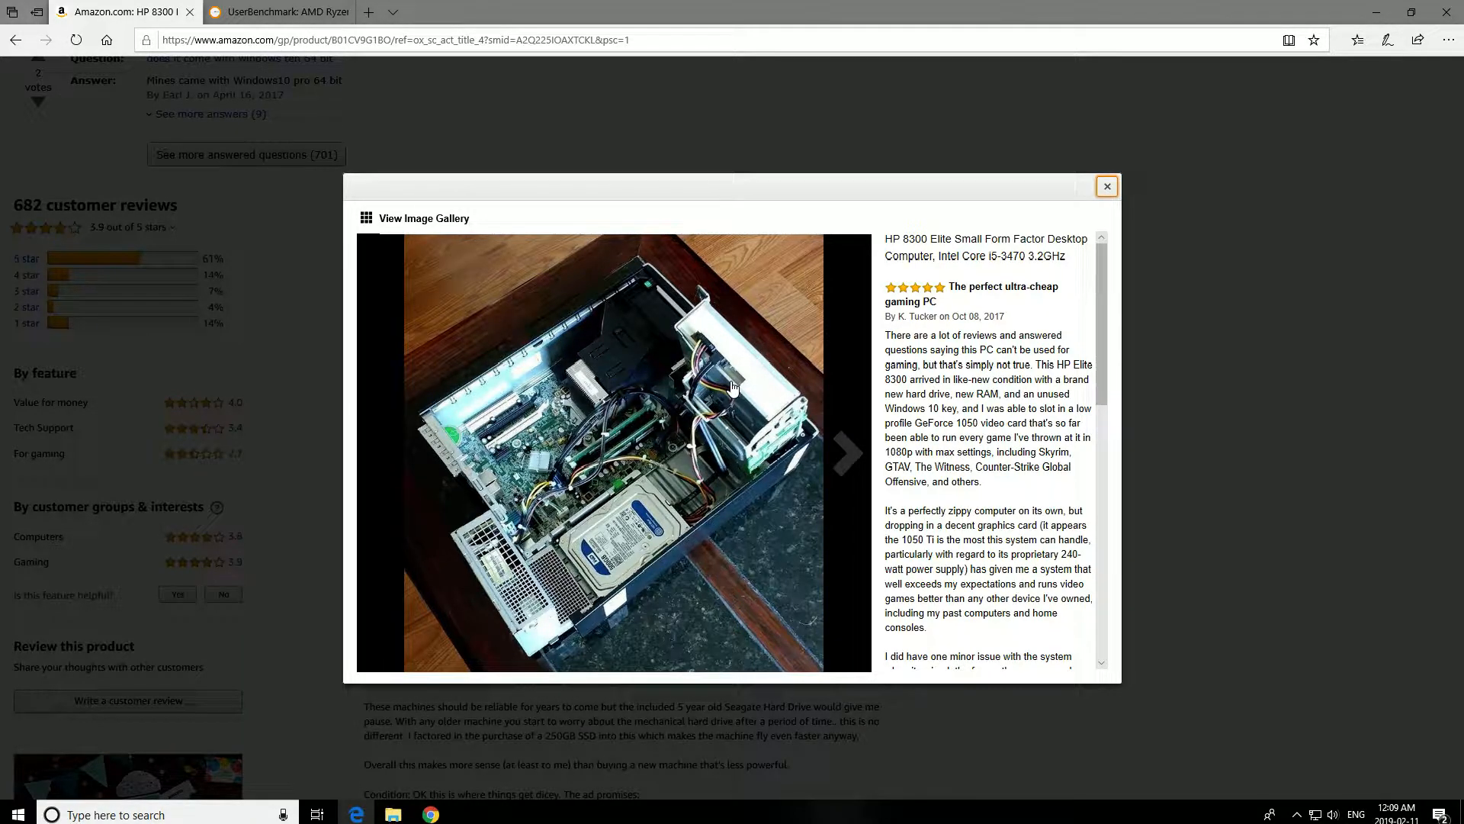
{"action": "mouse_move", "coordinate": [742, 386]}
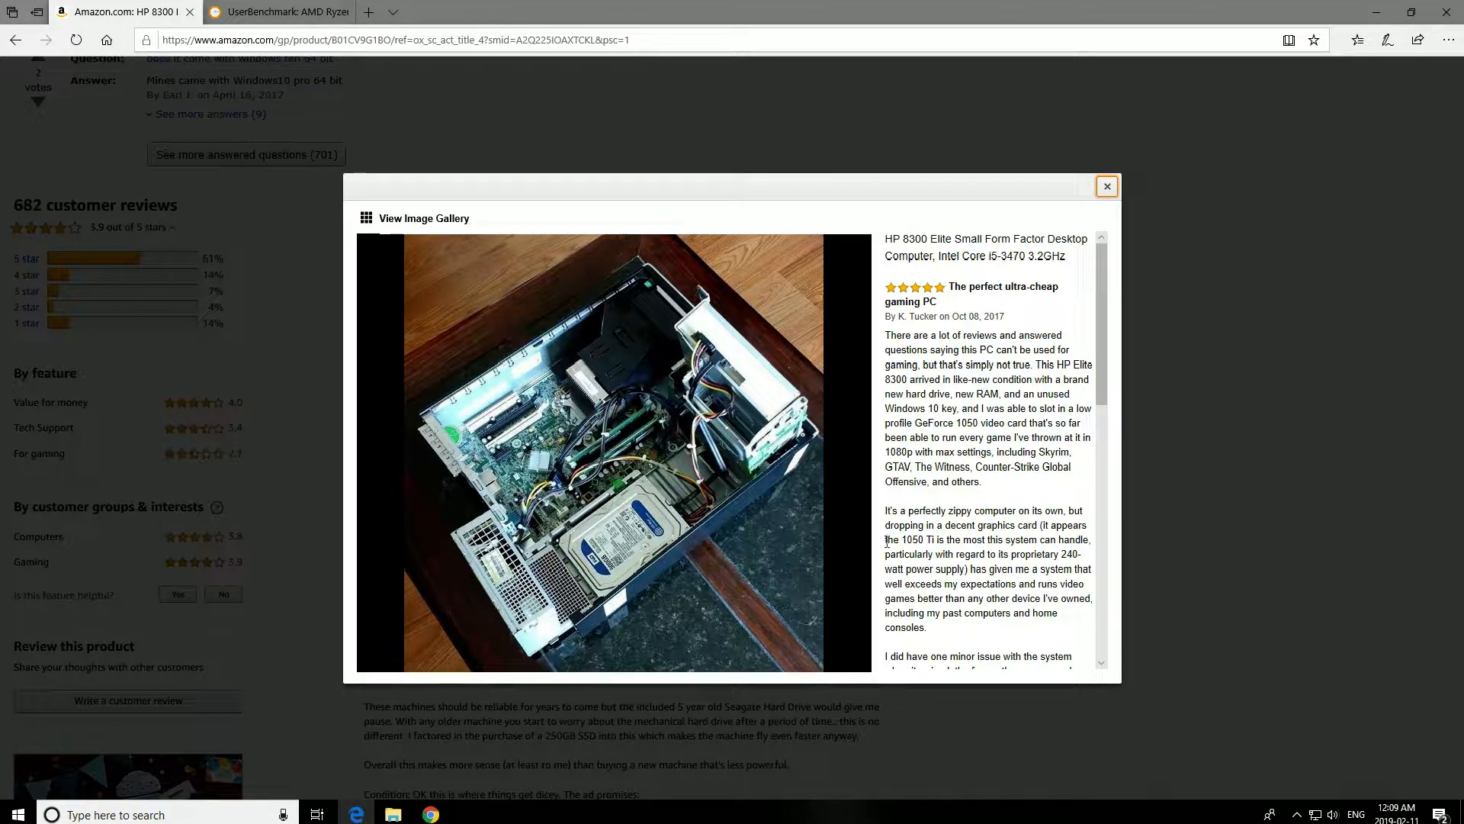
{"action": "mouse_move", "coordinate": [719, 451]}
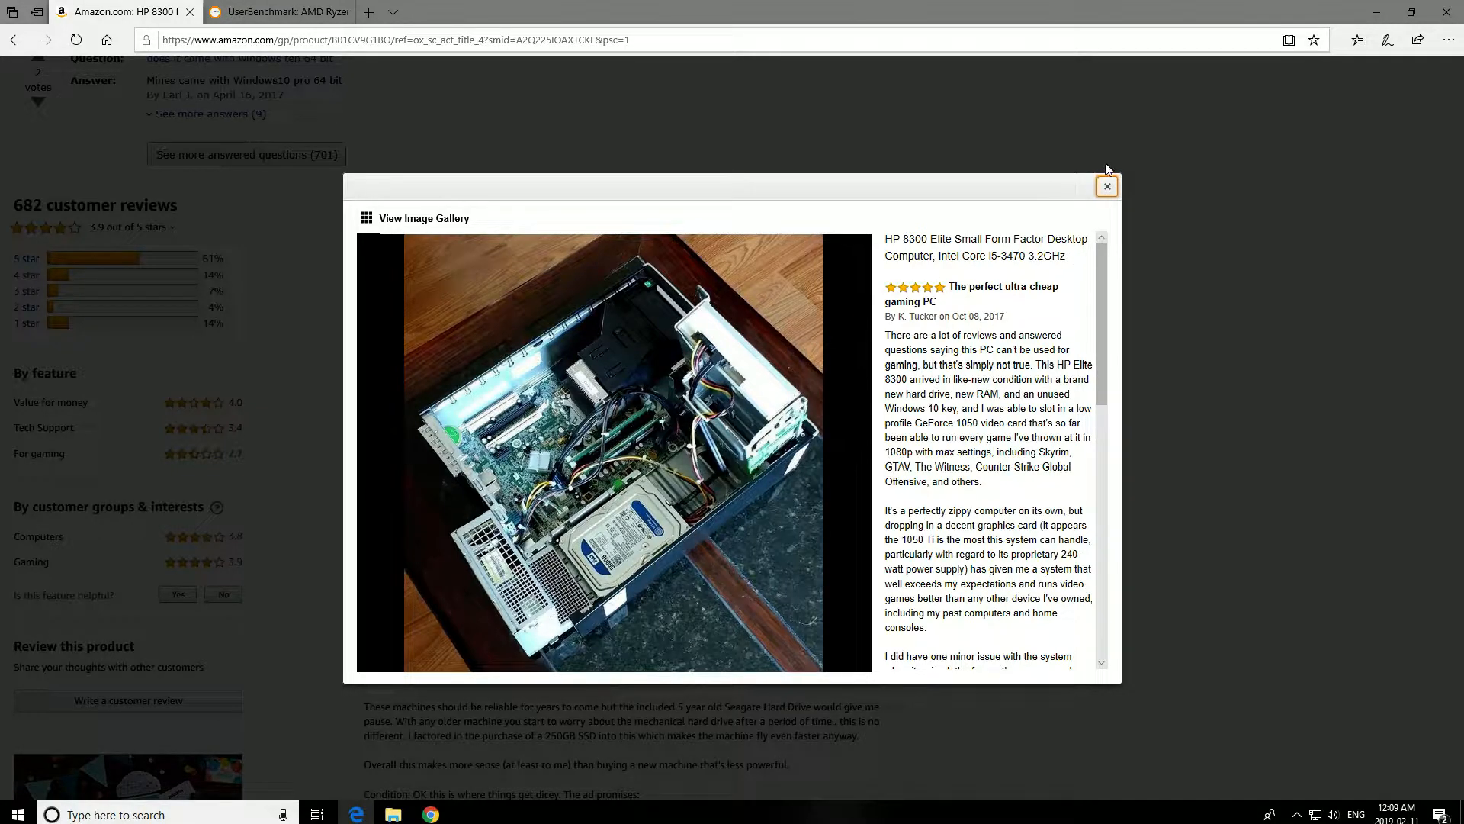
{"action": "left_click", "coordinate": [1106, 186]}
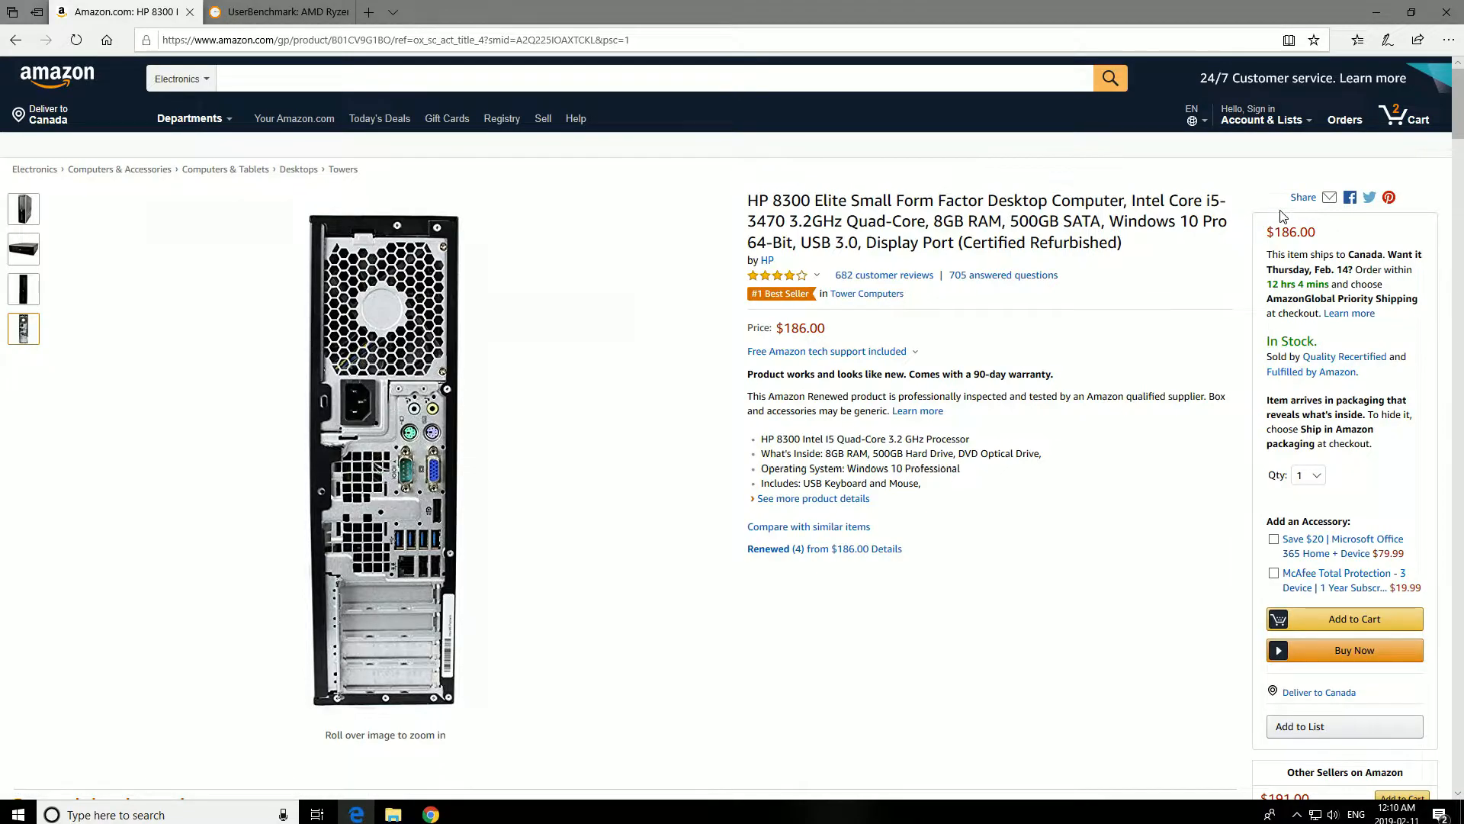
{"action": "mouse_move", "coordinate": [956, 508]}
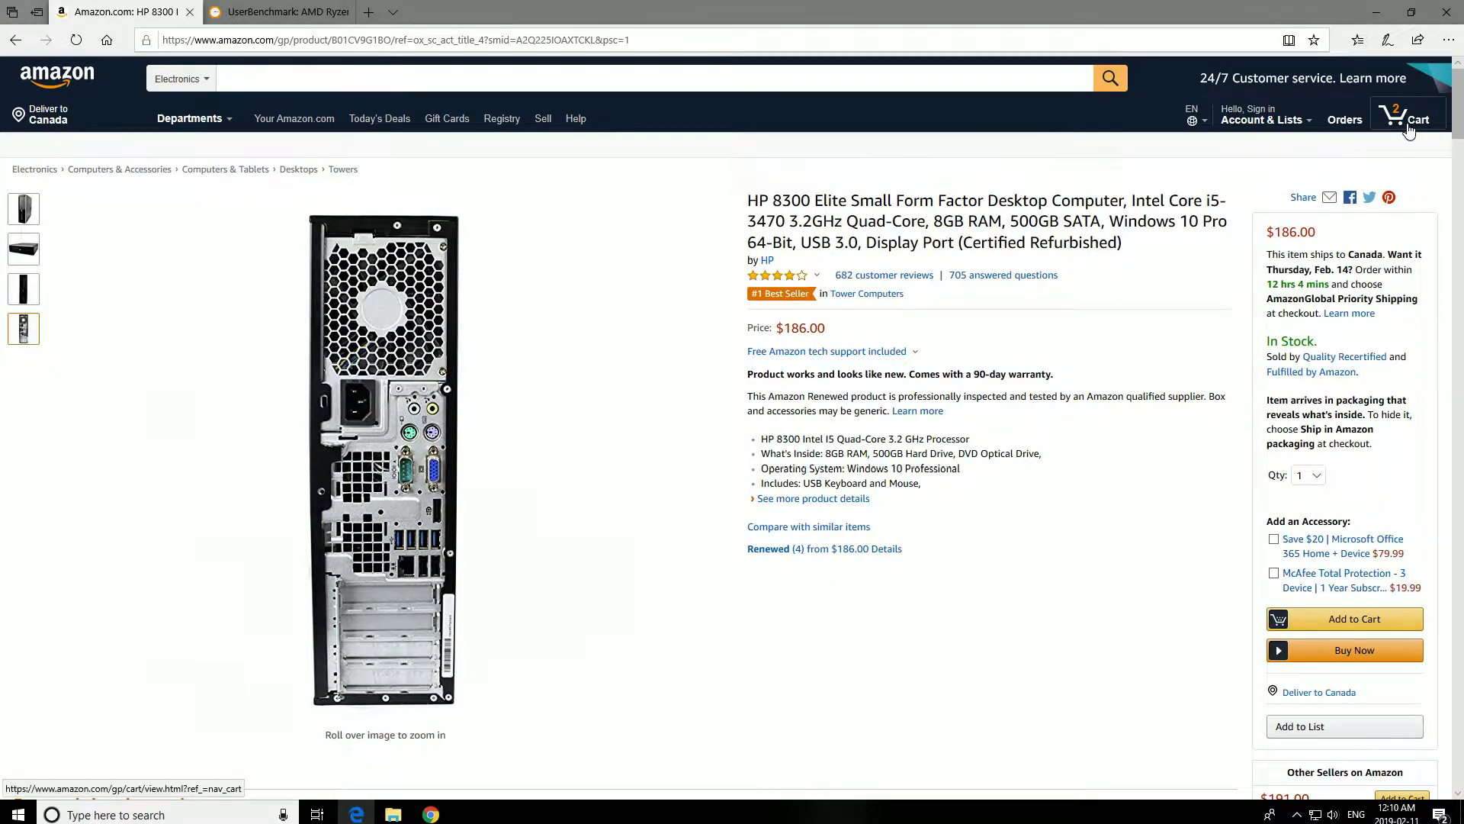
Open the cart and save the GTX 1050 Ti for later
{"action": "left_click", "coordinate": [1407, 117]}
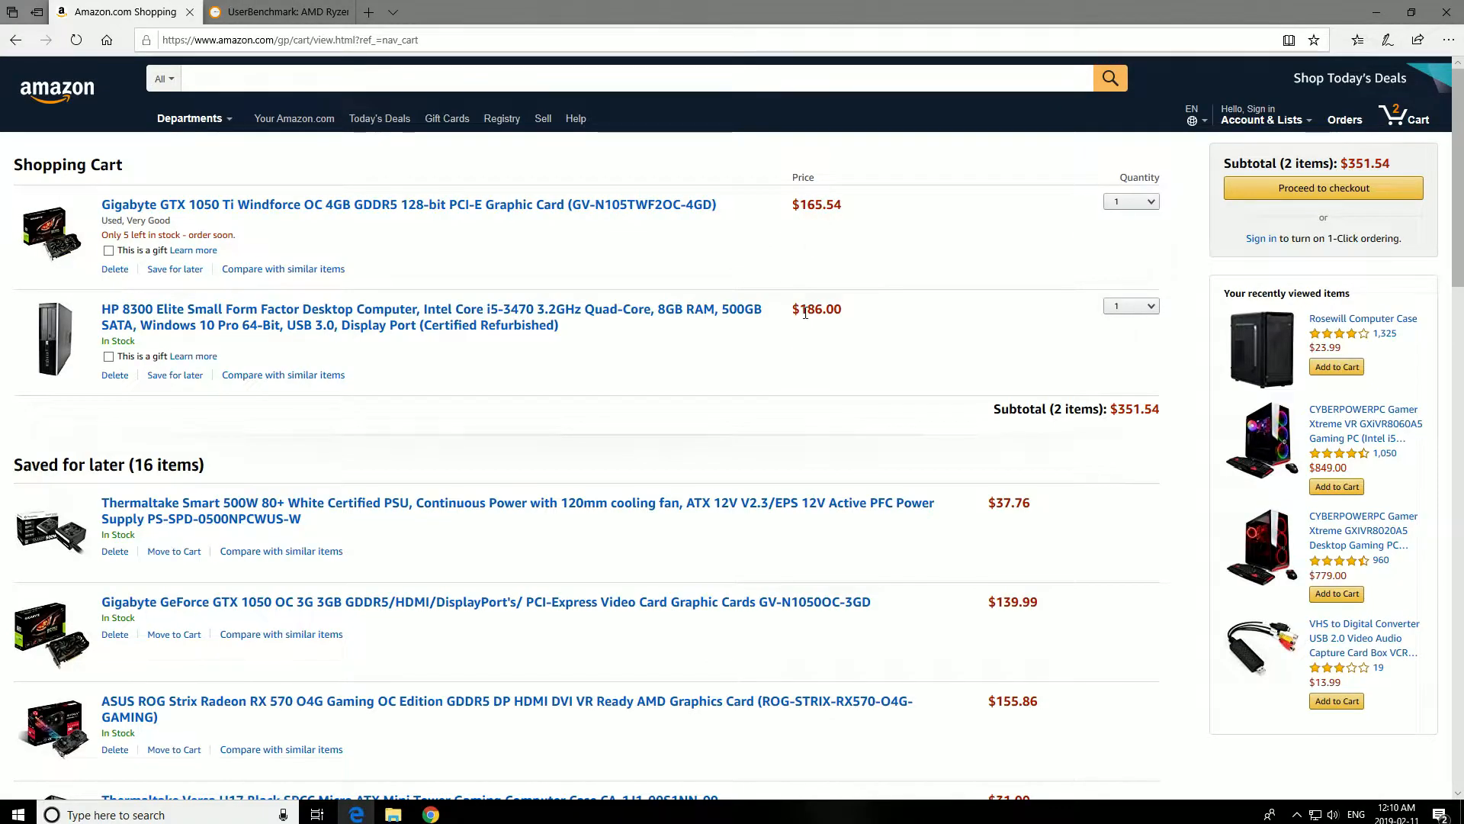
{"action": "mouse_move", "coordinate": [1428, 191]}
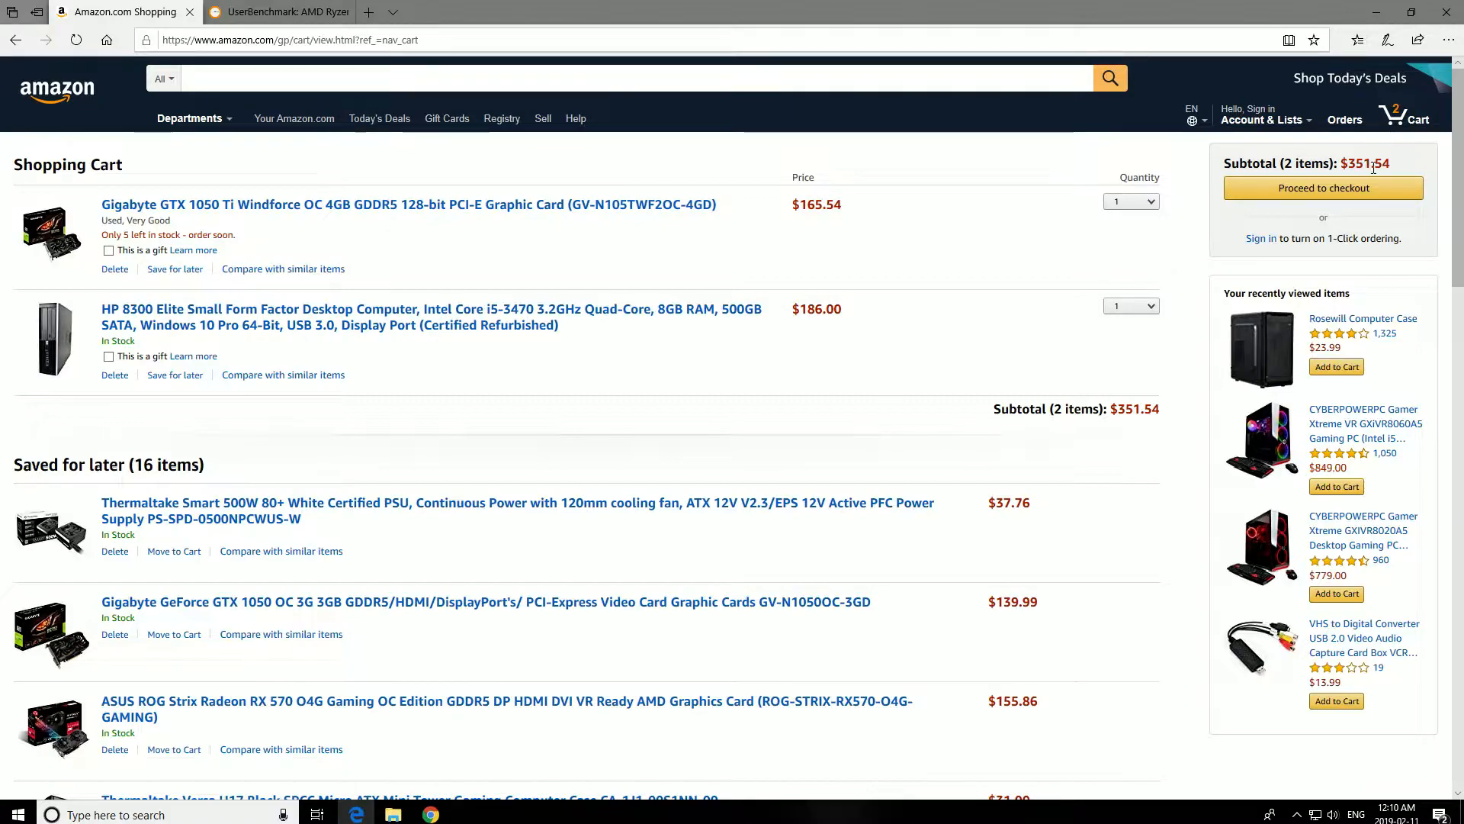
{"action": "mouse_move", "coordinate": [975, 414]}
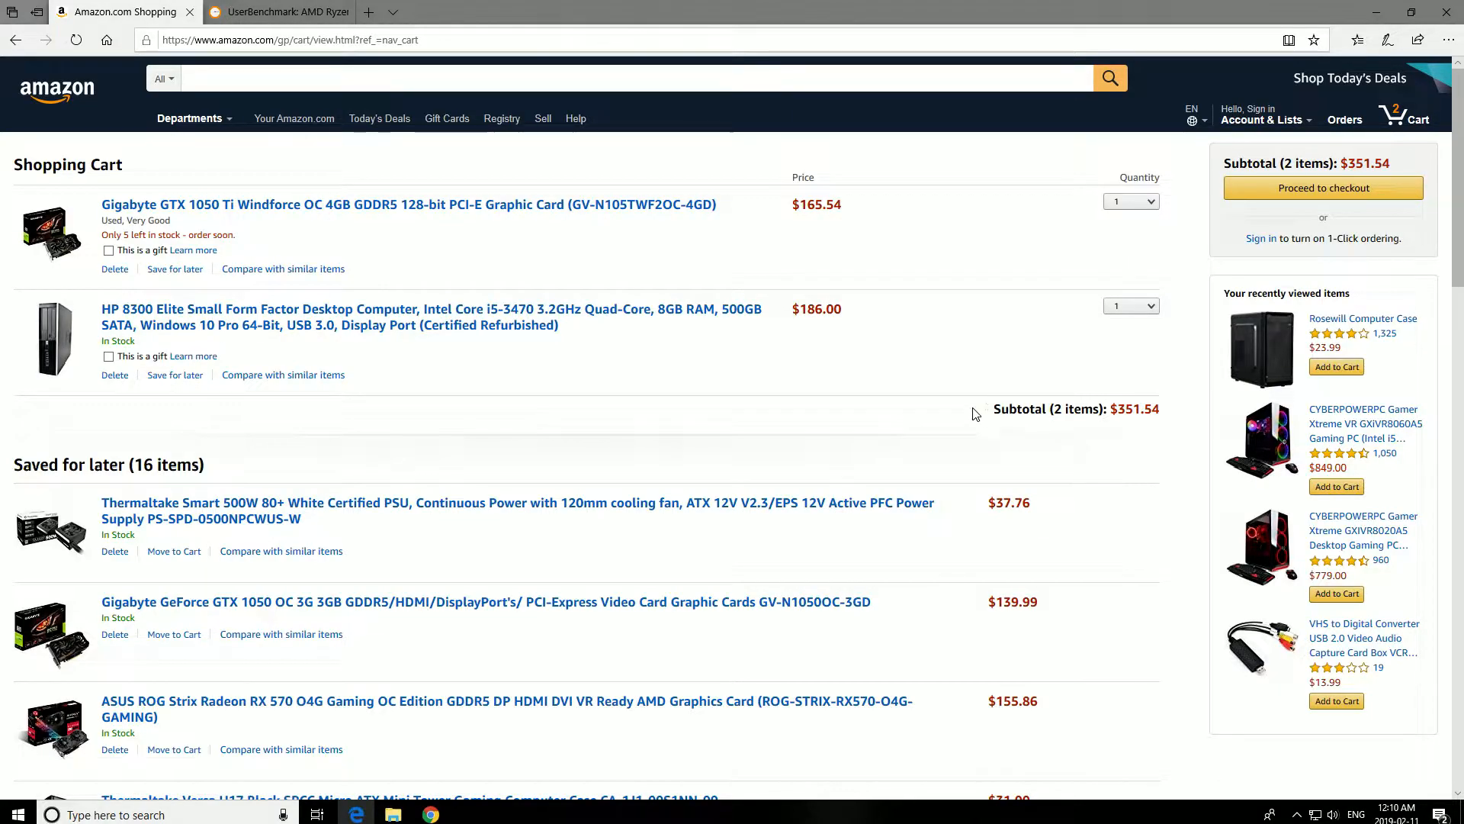
{"action": "mouse_move", "coordinate": [367, 359]}
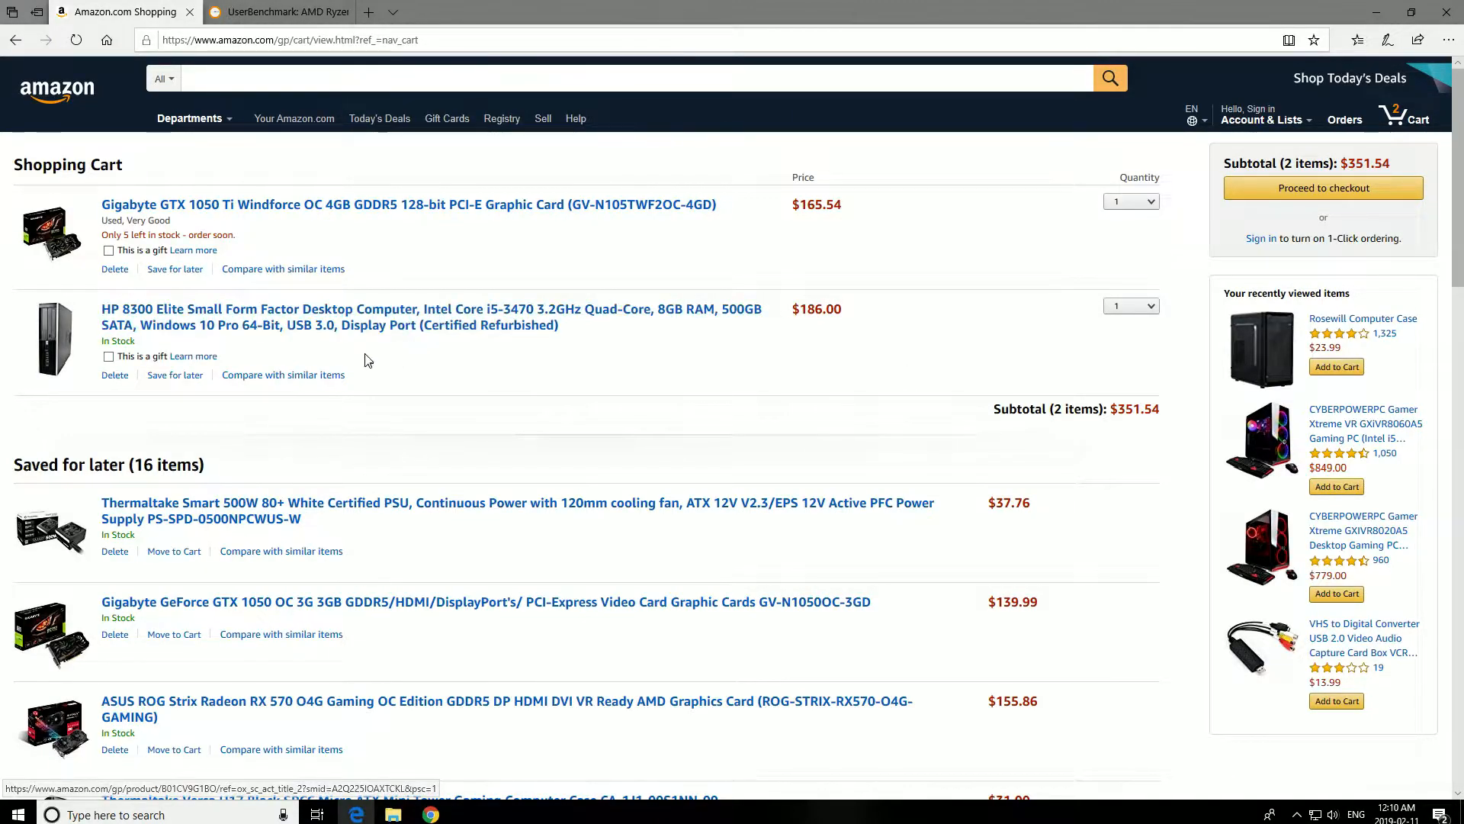
{"action": "mouse_move", "coordinate": [58, 233]}
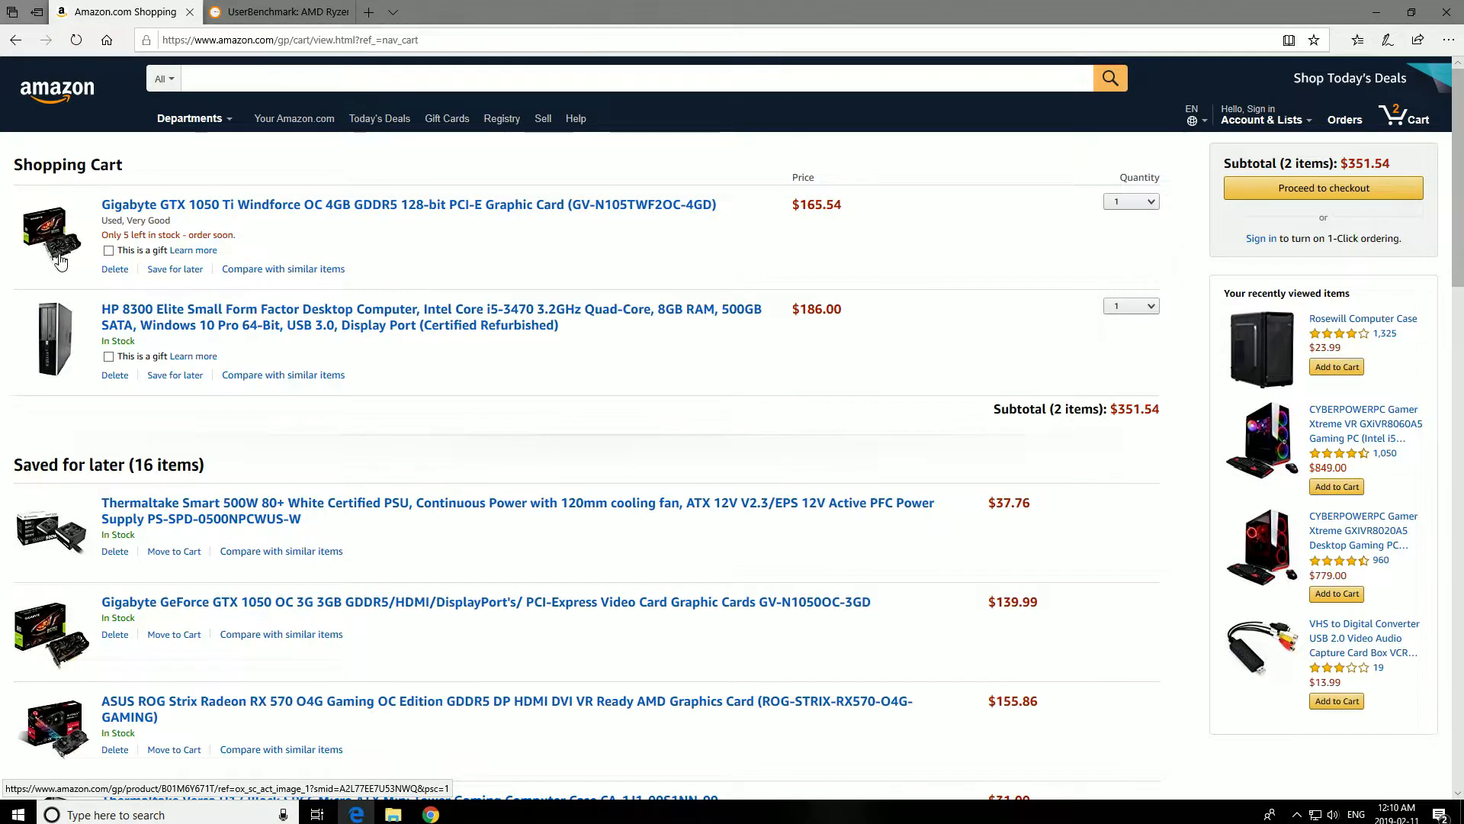
{"action": "mouse_move", "coordinate": [61, 345]}
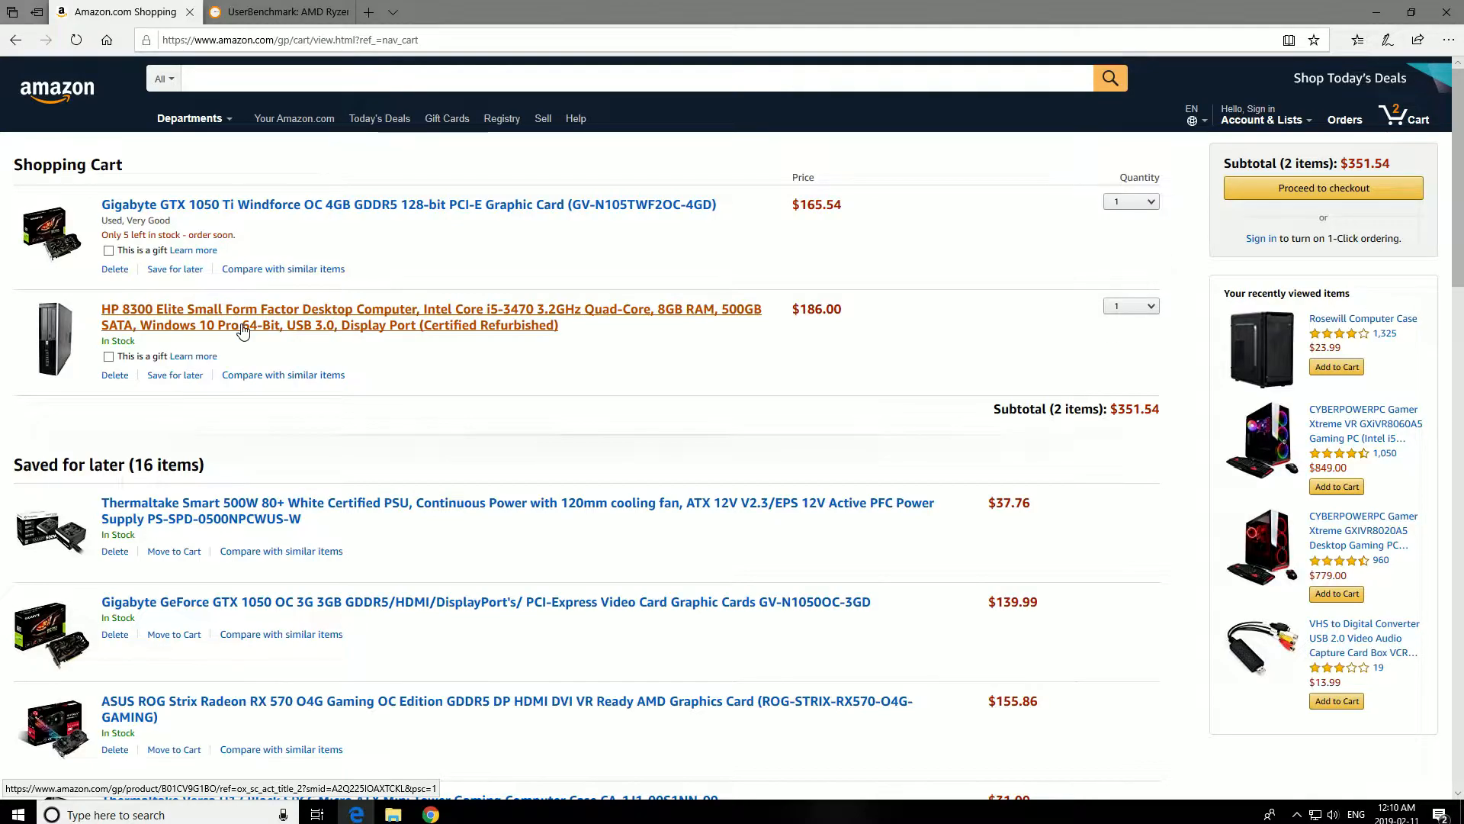
{"action": "mouse_move", "coordinate": [641, 315]}
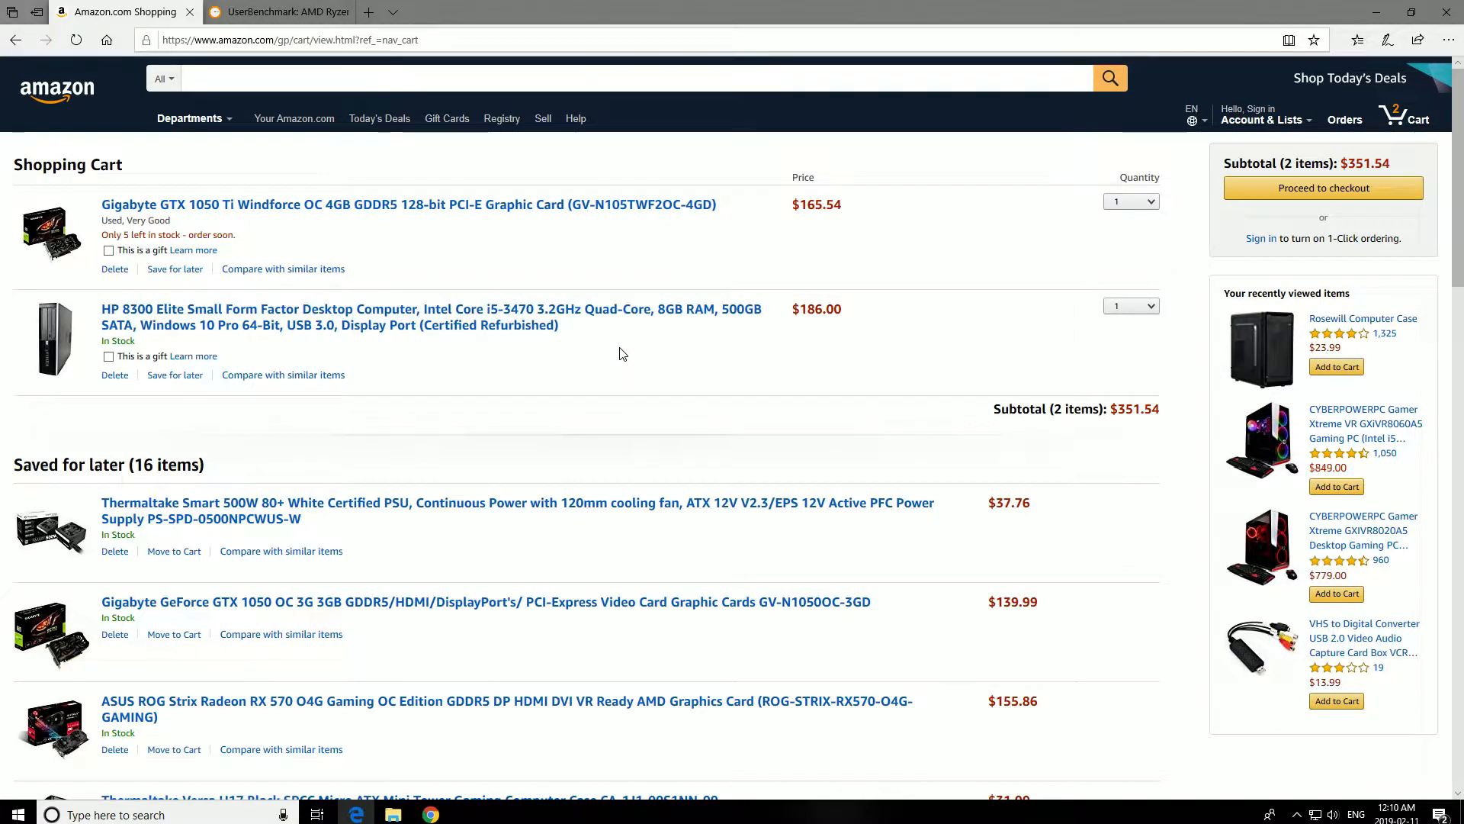
{"action": "scroll", "scroll_direction": "down", "scroll_amount": 3}
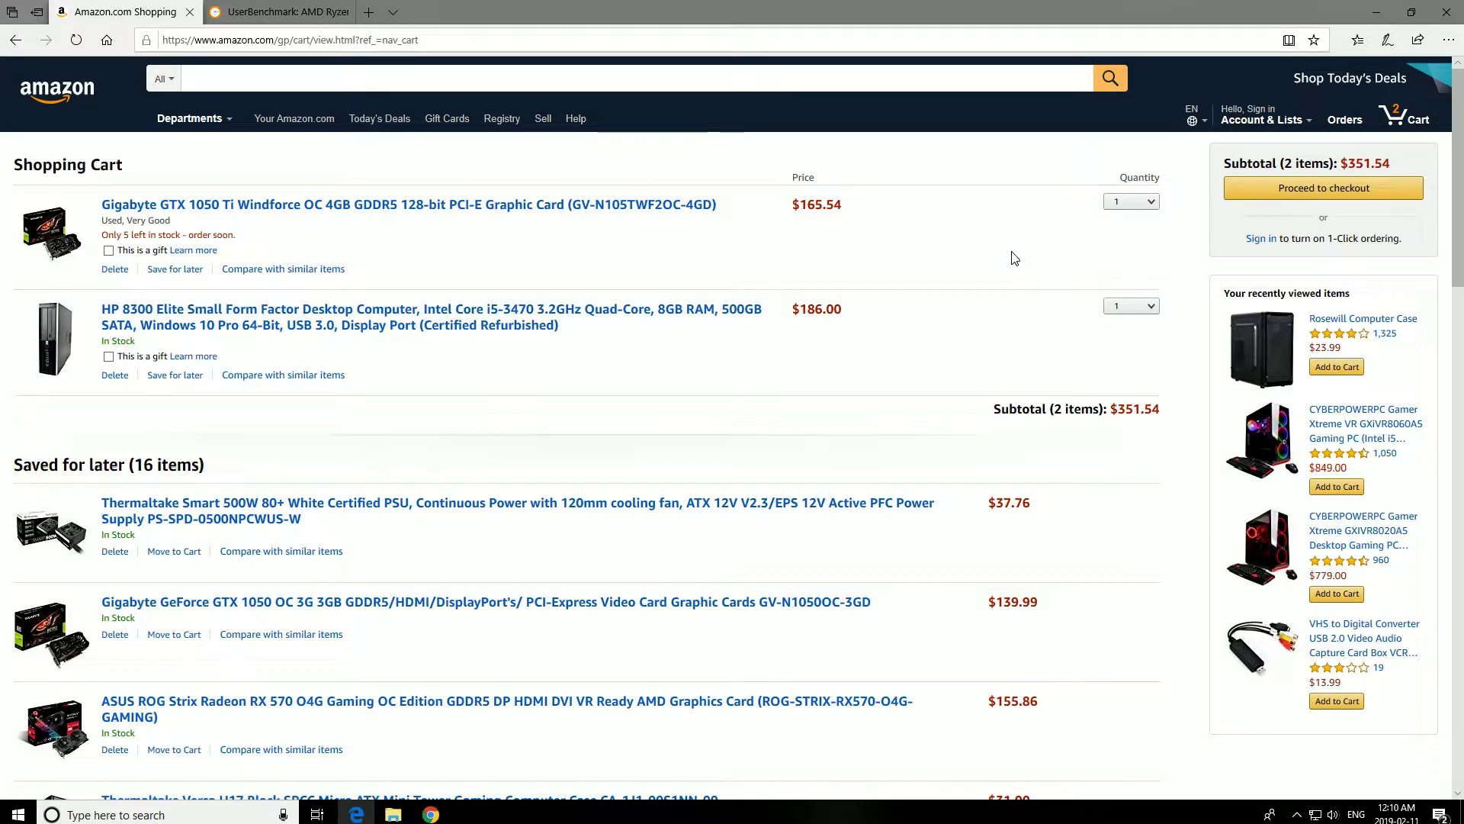
{"action": "scroll", "scroll_direction": "down", "scroll_amount": 3}
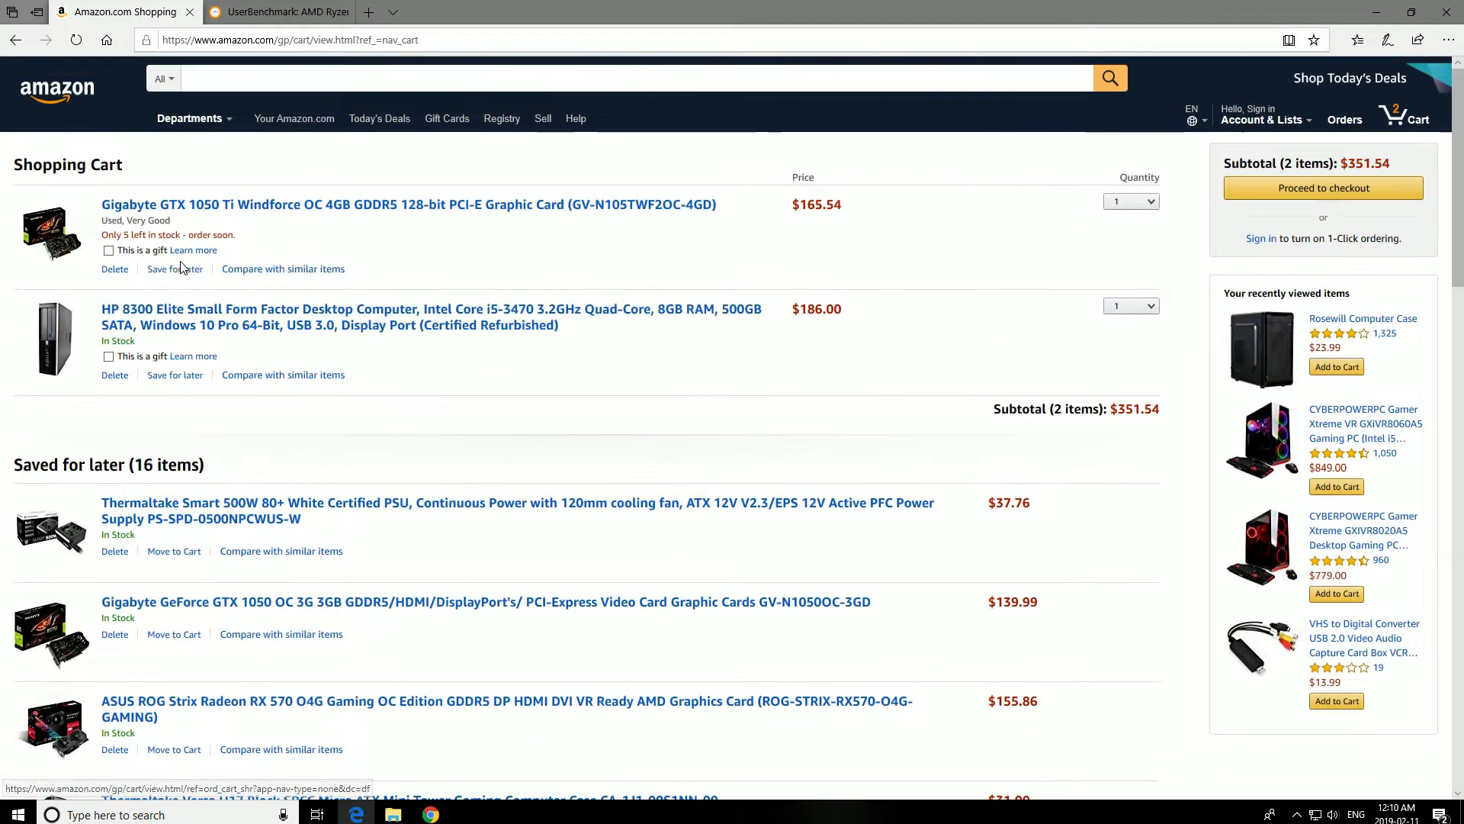
{"action": "left_click", "coordinate": [174, 269]}
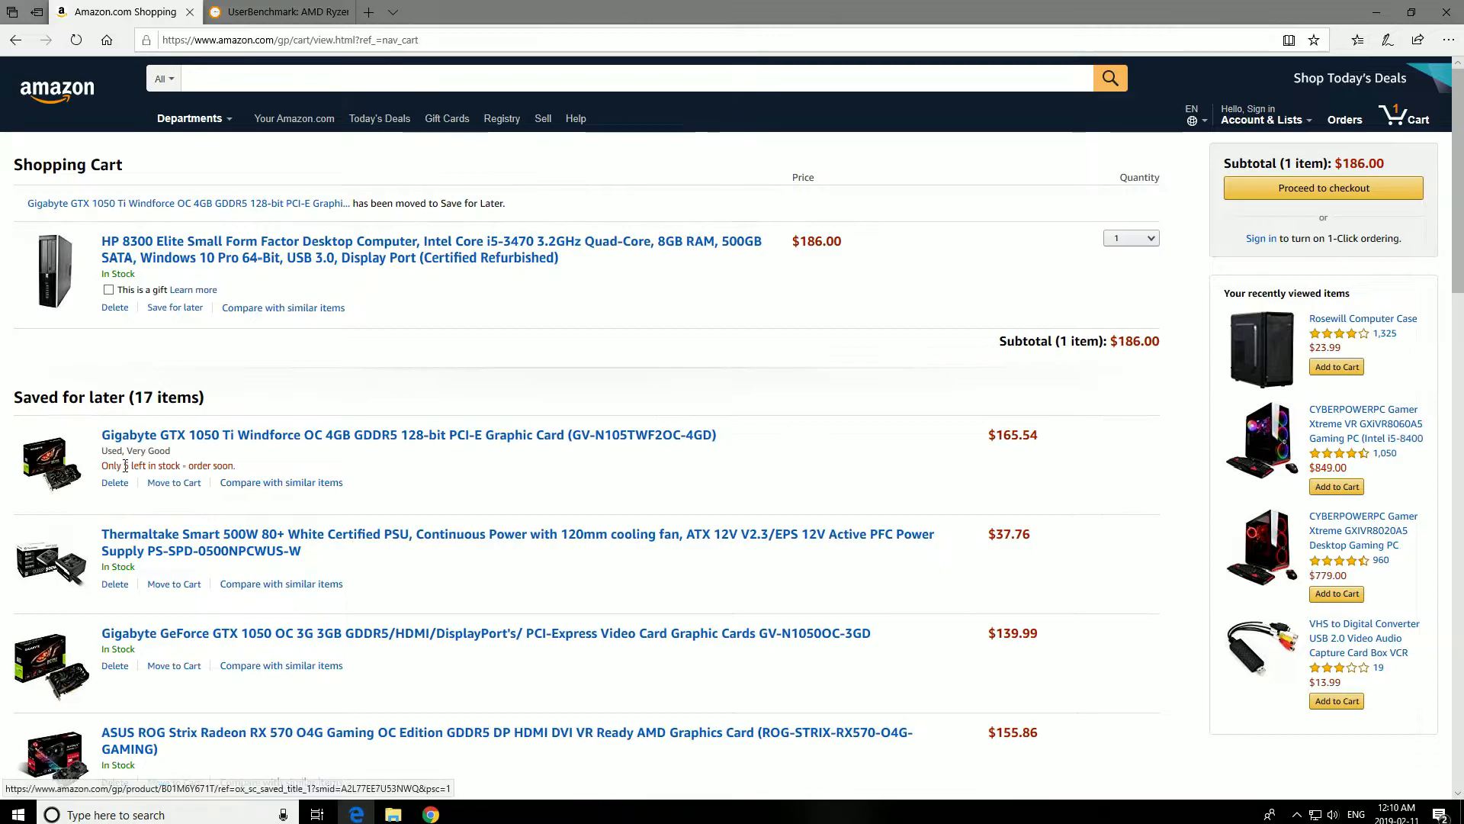
Move the Thermaltake 500W PSU, RX 570 and Versa H17 case into the cart, totaling $410.62
{"action": "scroll", "scroll_direction": "down", "scroll_amount": 3}
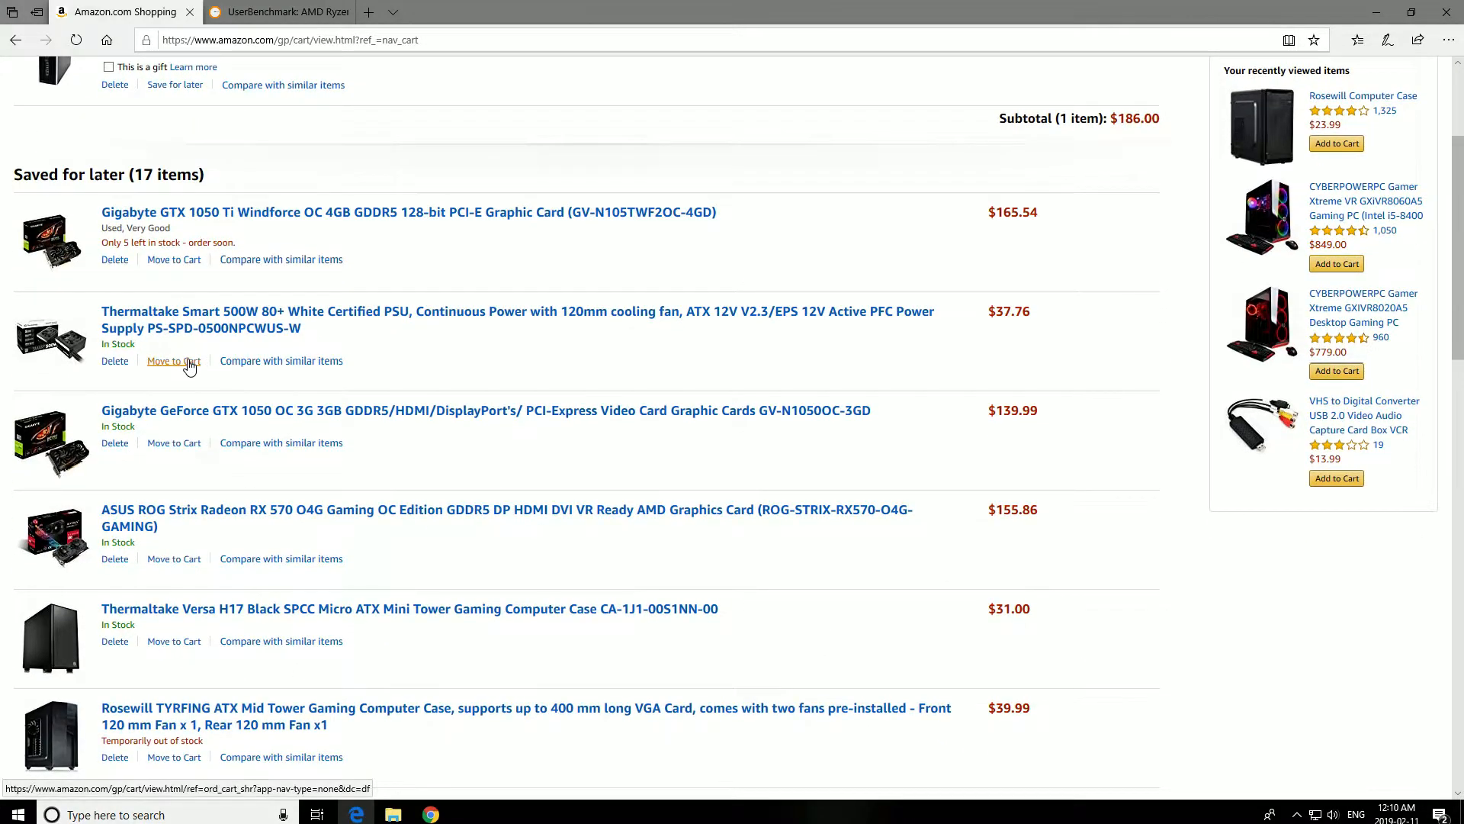
{"action": "left_click", "coordinate": [174, 360]}
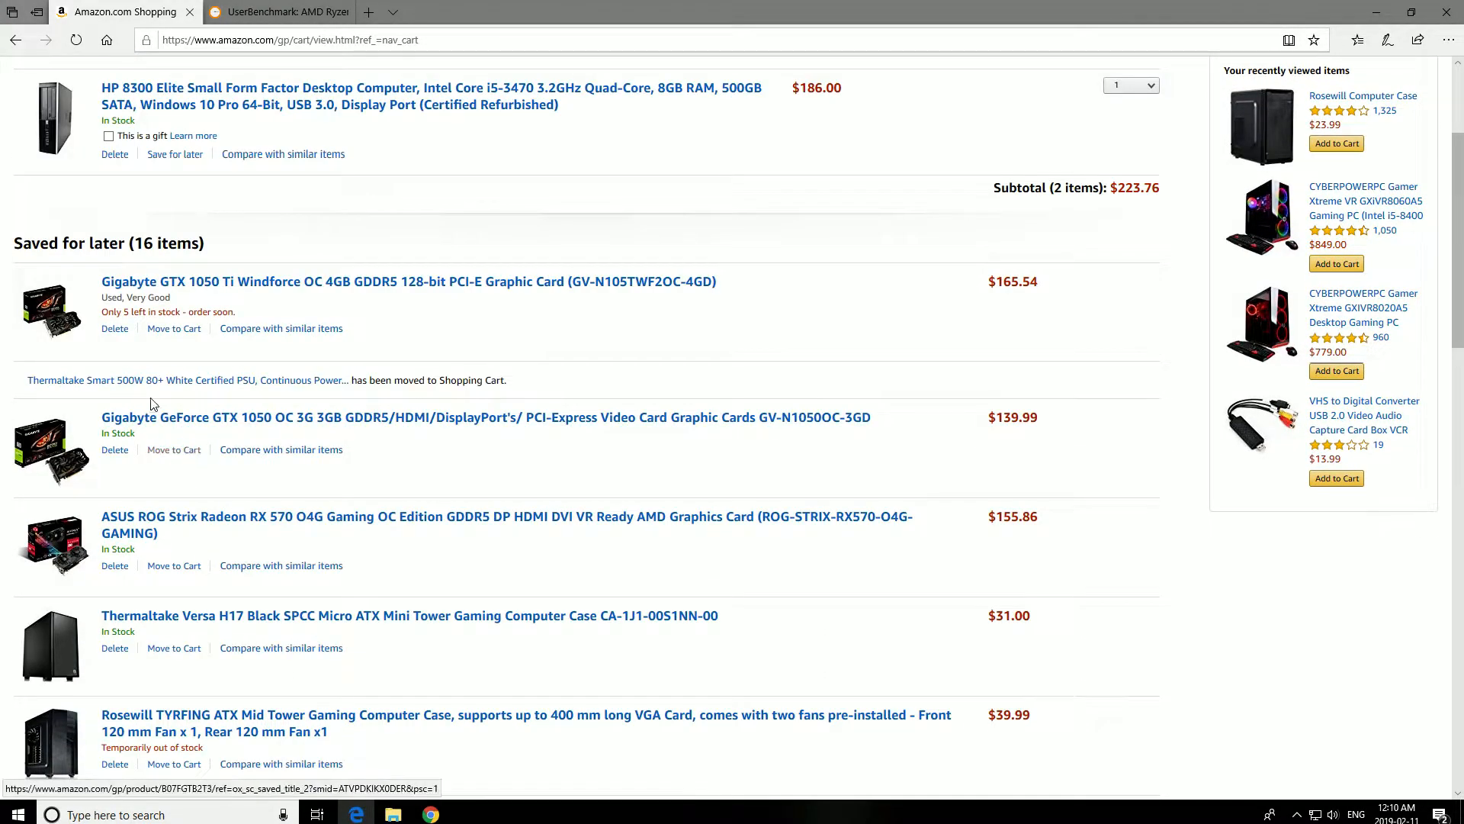
{"action": "scroll", "scroll_direction": "down", "scroll_amount": 3}
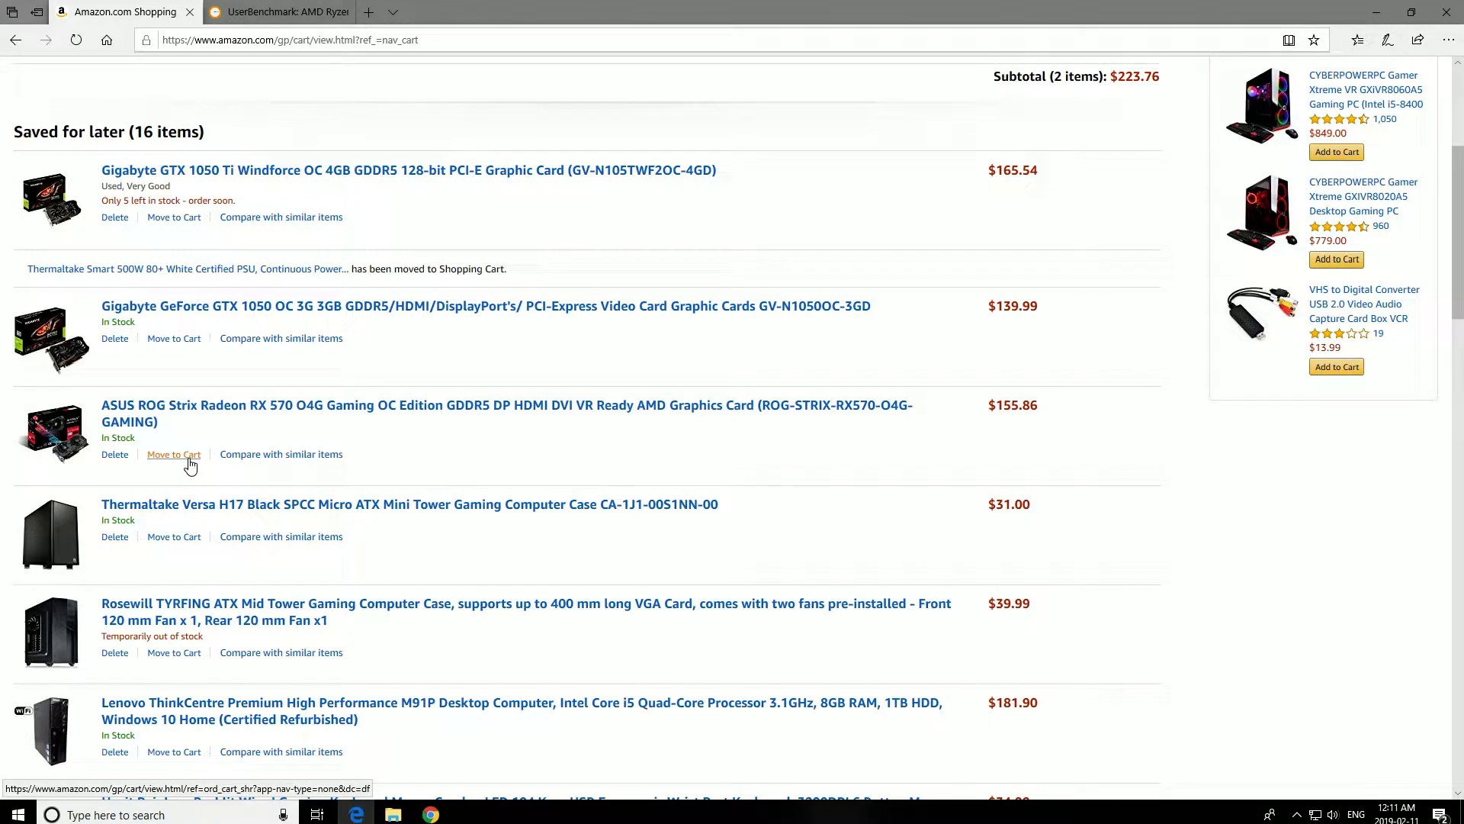
{"action": "left_click", "coordinate": [173, 454]}
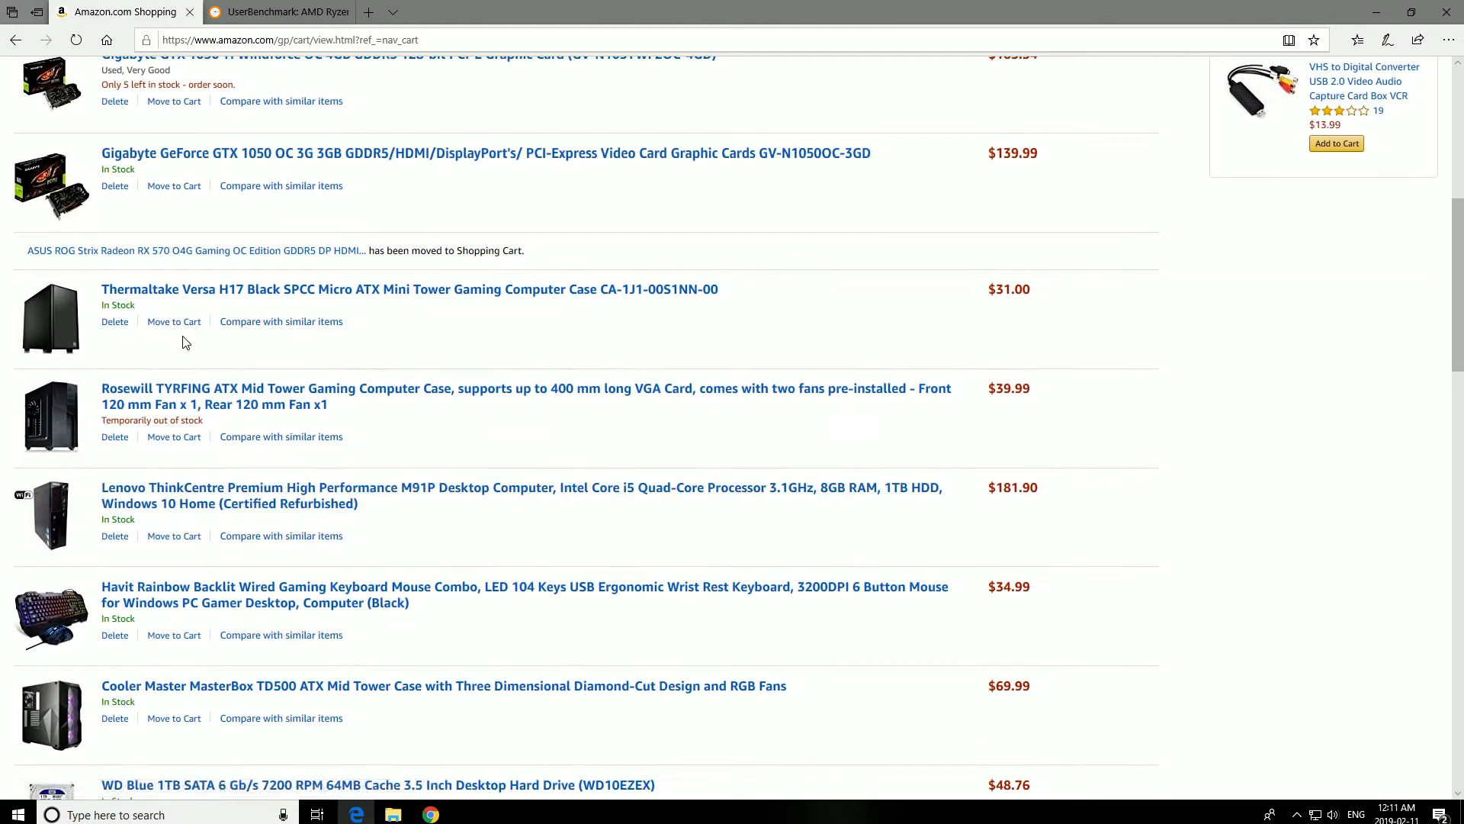
{"action": "mouse_move", "coordinate": [174, 321]}
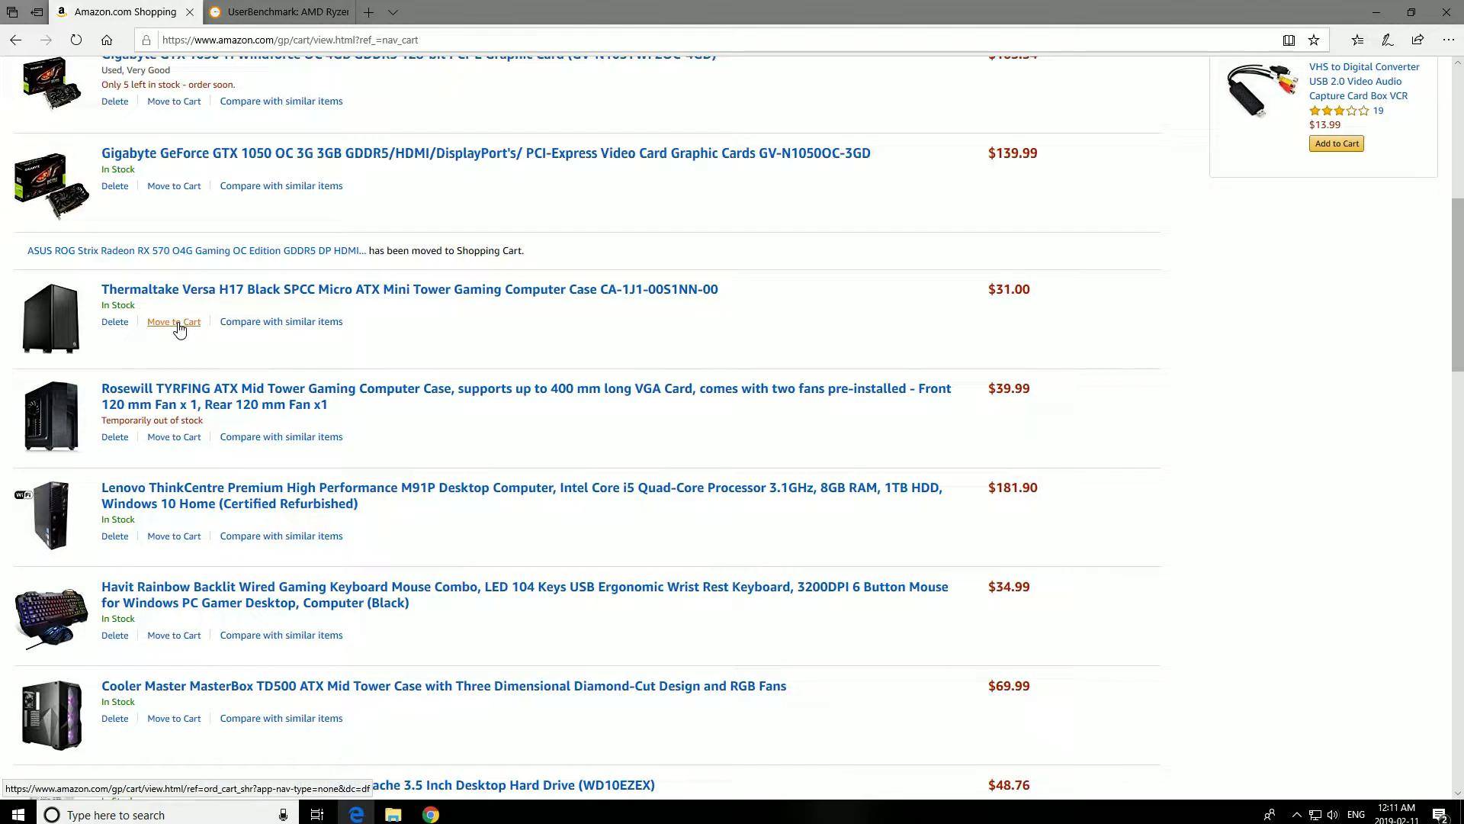
{"action": "left_click", "coordinate": [174, 321]}
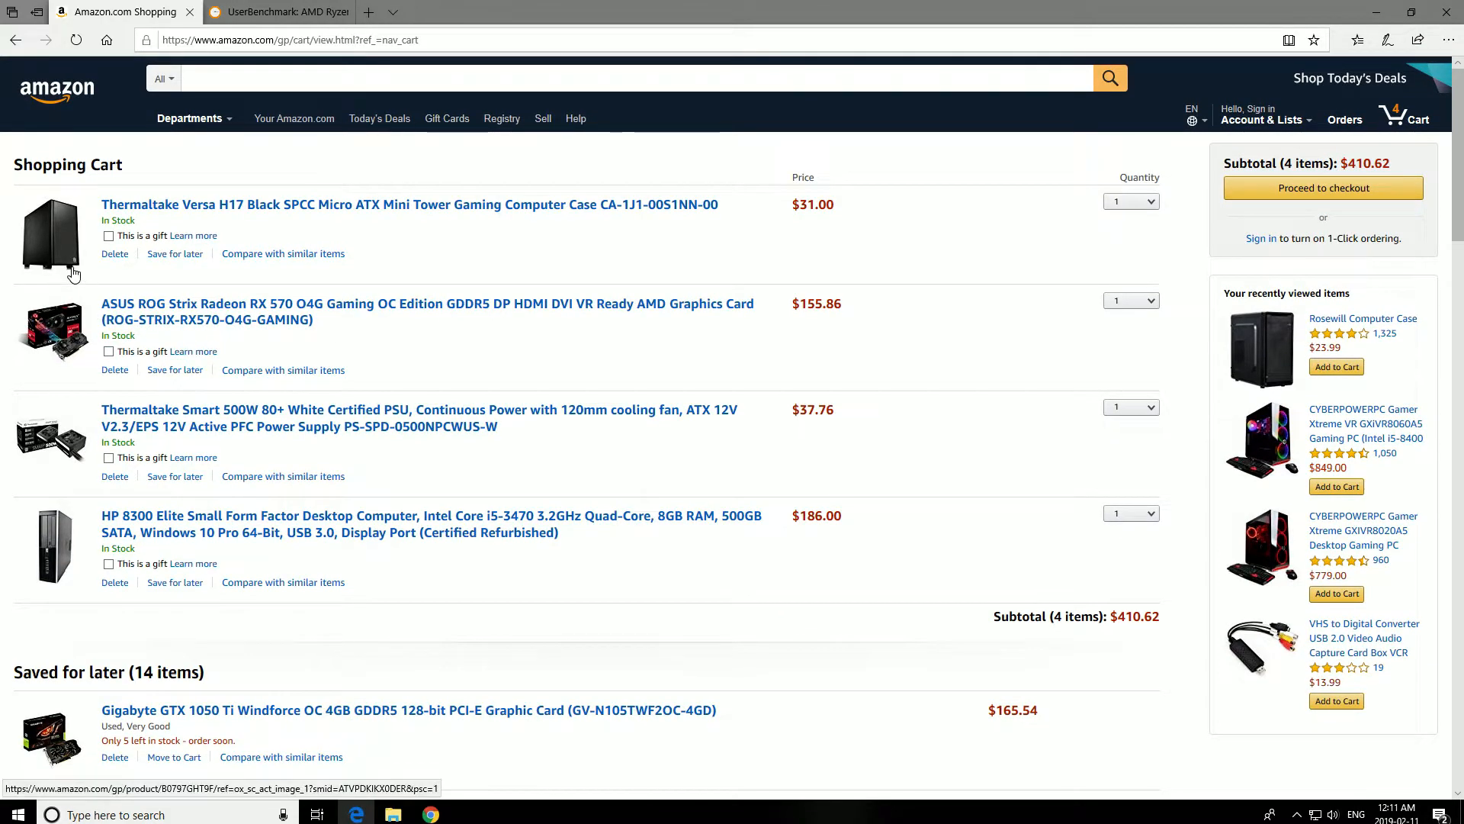
{"action": "mouse_move", "coordinate": [53, 332]}
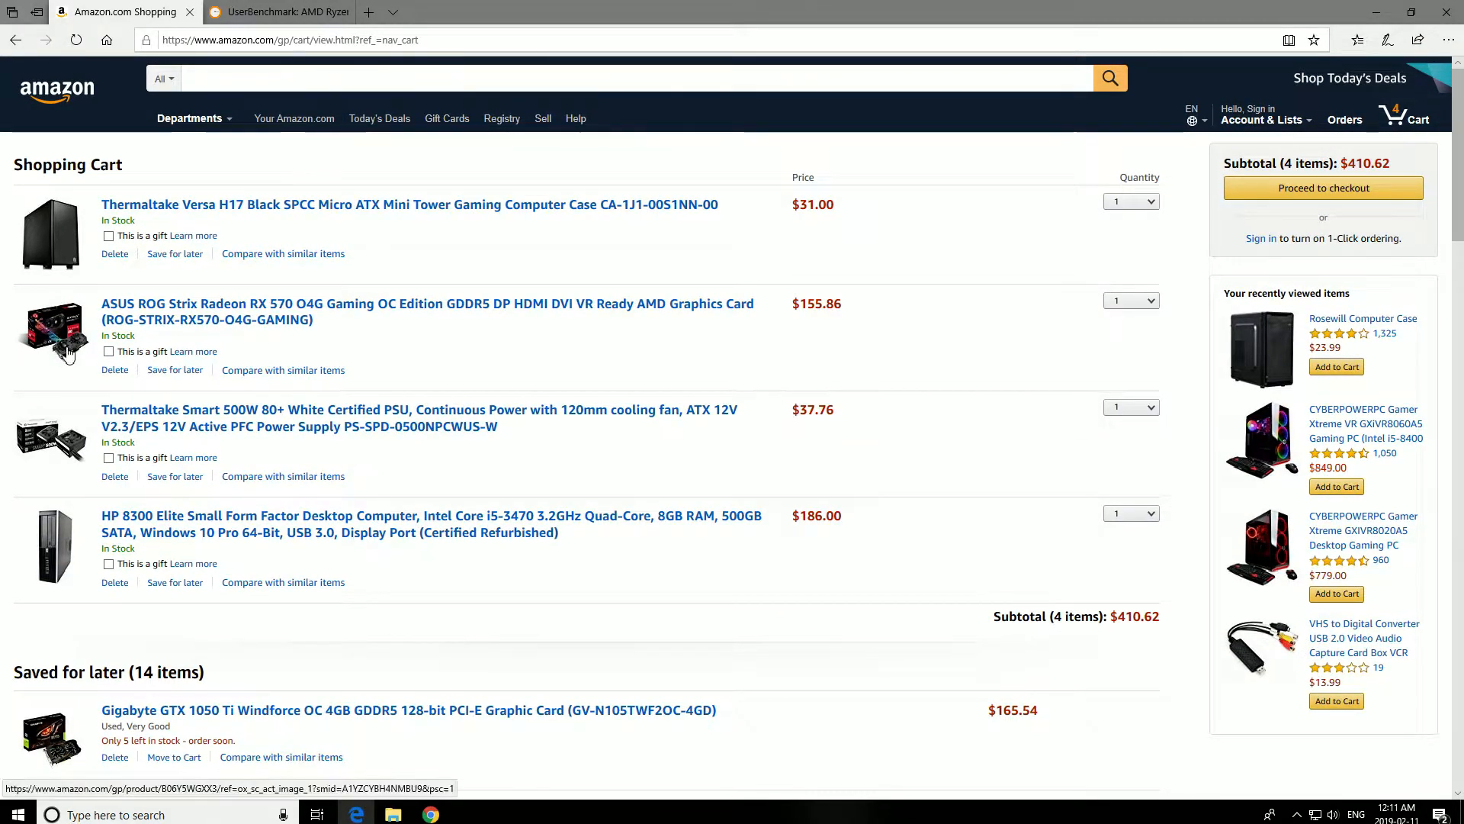
{"action": "mouse_move", "coordinate": [80, 256]}
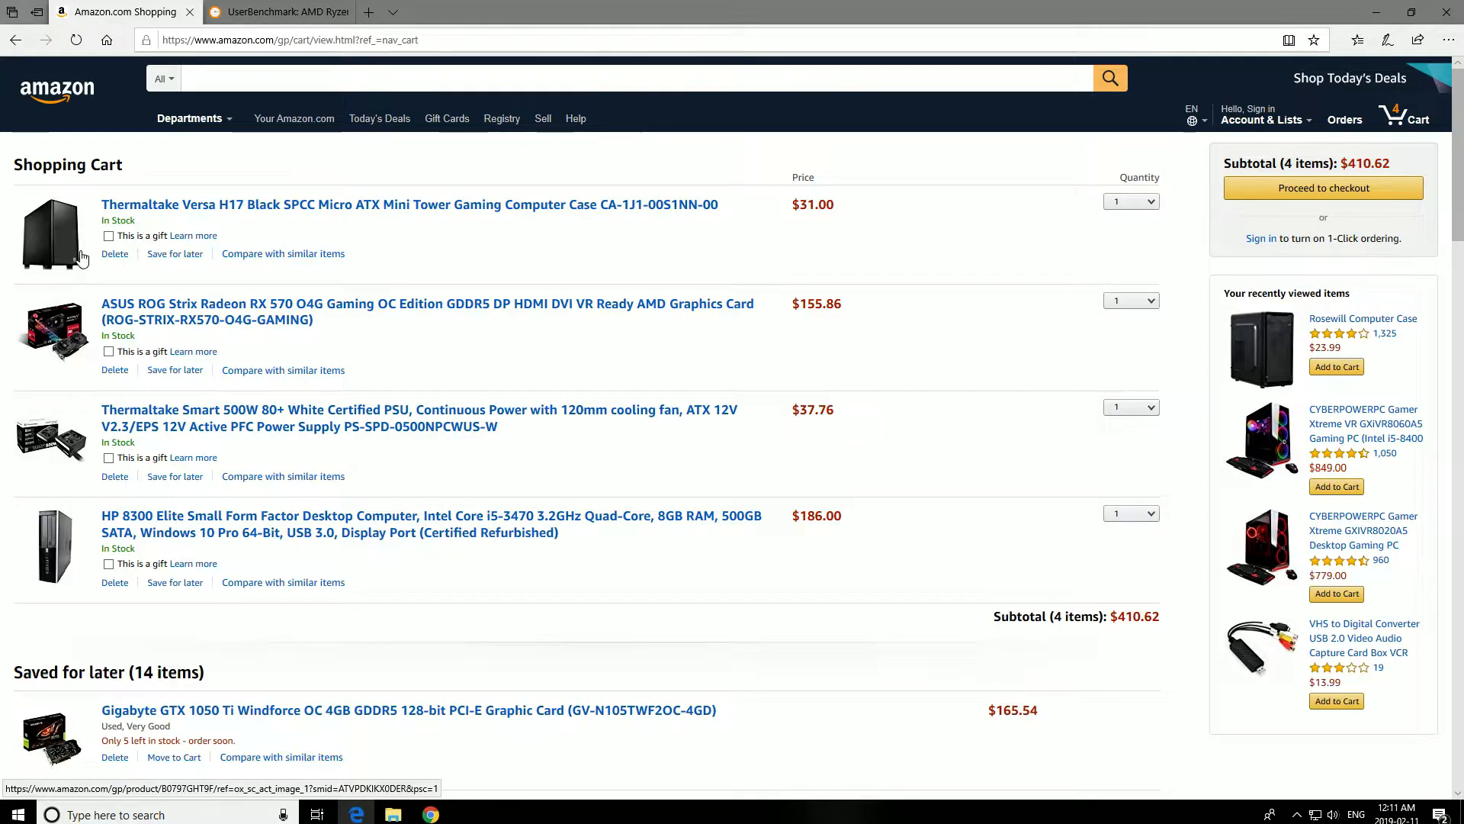
{"action": "mouse_move", "coordinate": [65, 353]}
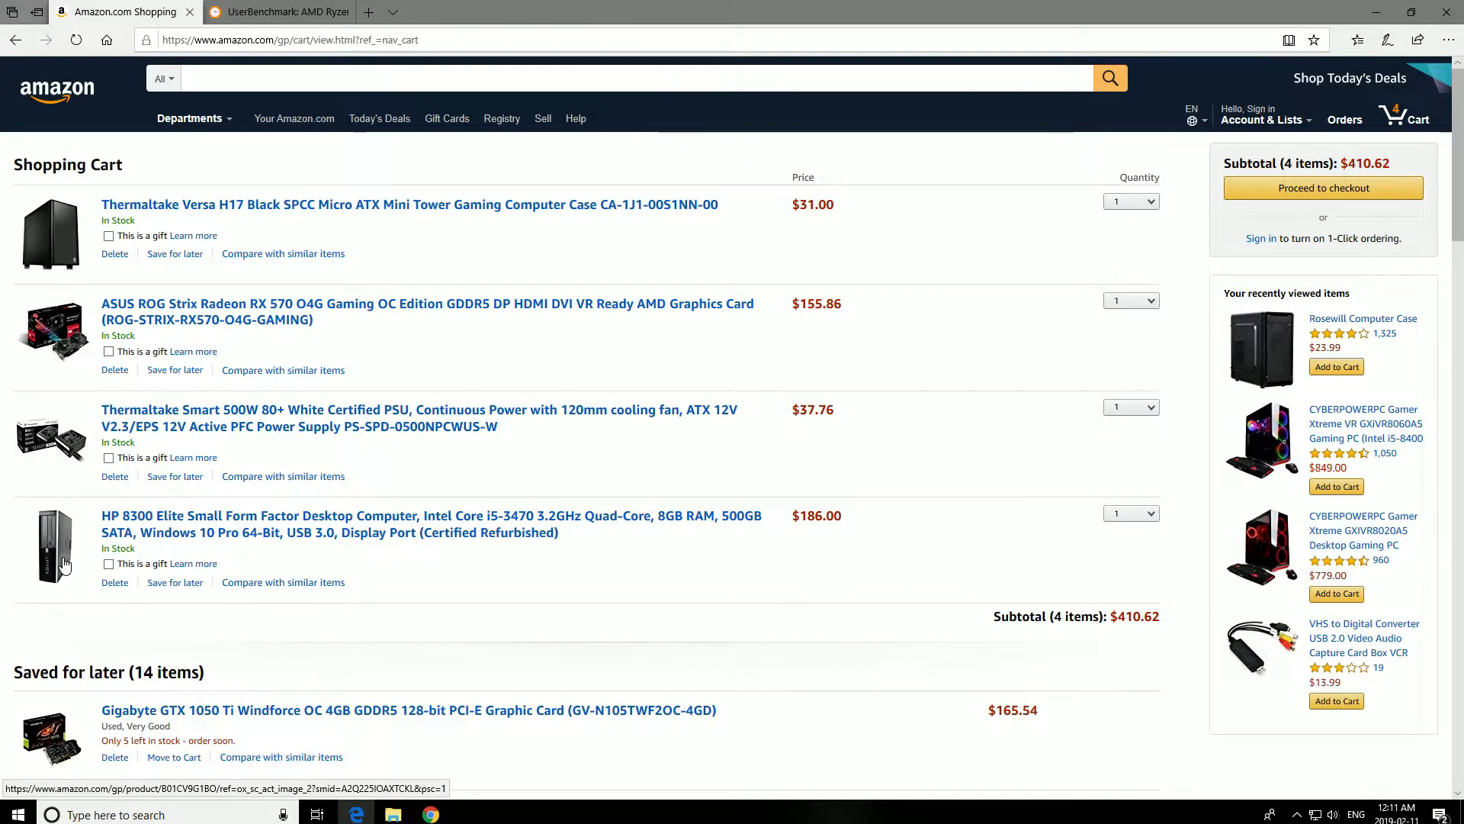
{"action": "mouse_move", "coordinate": [51, 235]}
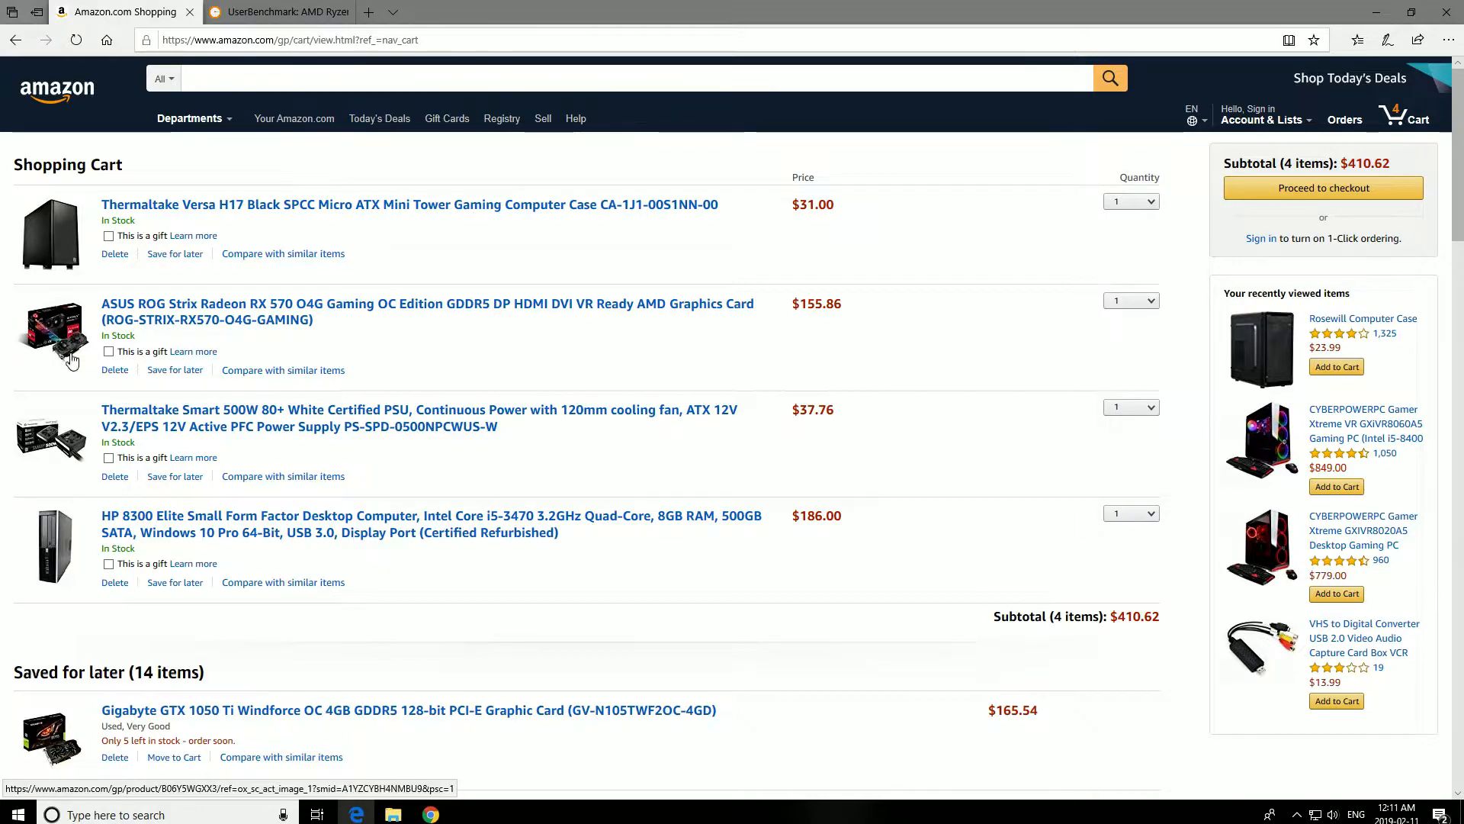
{"action": "mouse_move", "coordinate": [625, 375]}
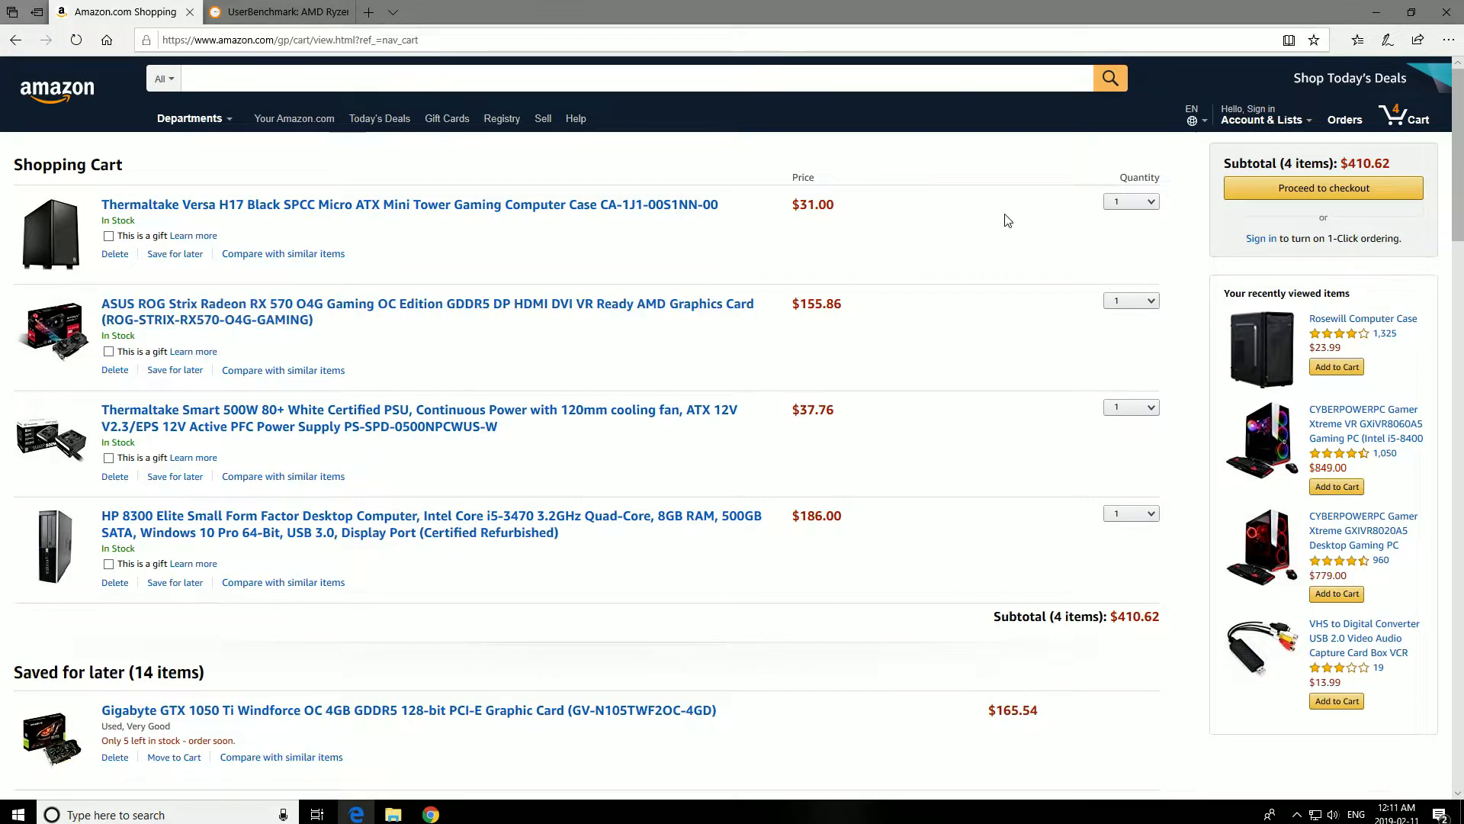
{"action": "mouse_move", "coordinate": [252, 328]}
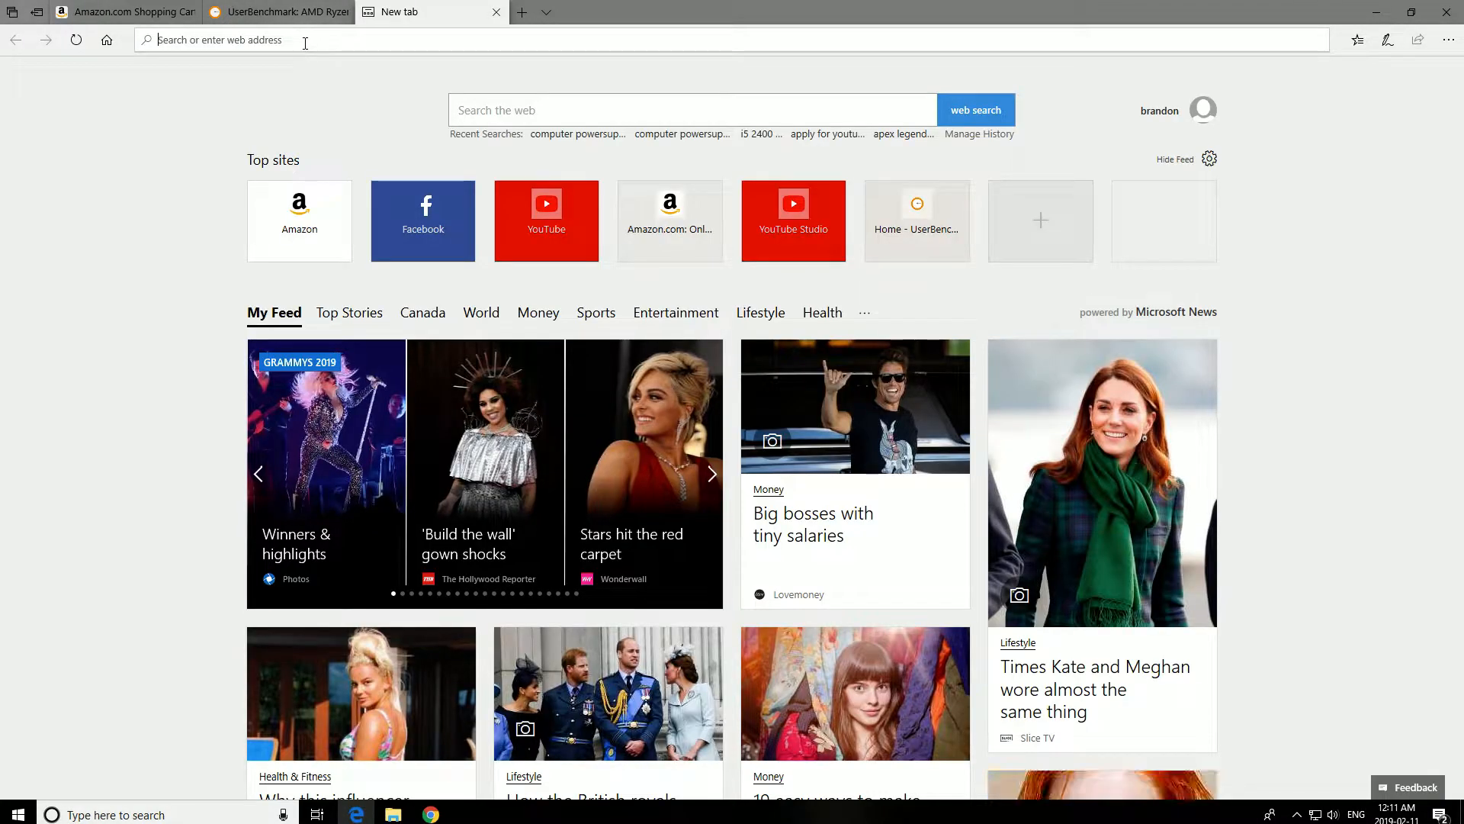
Search Bing for 'rx 570 vs 1050 ti' and open the UserBenchmark GPU comparison
{"action": "type", "text": "rx 570 vs 1050 ti"}
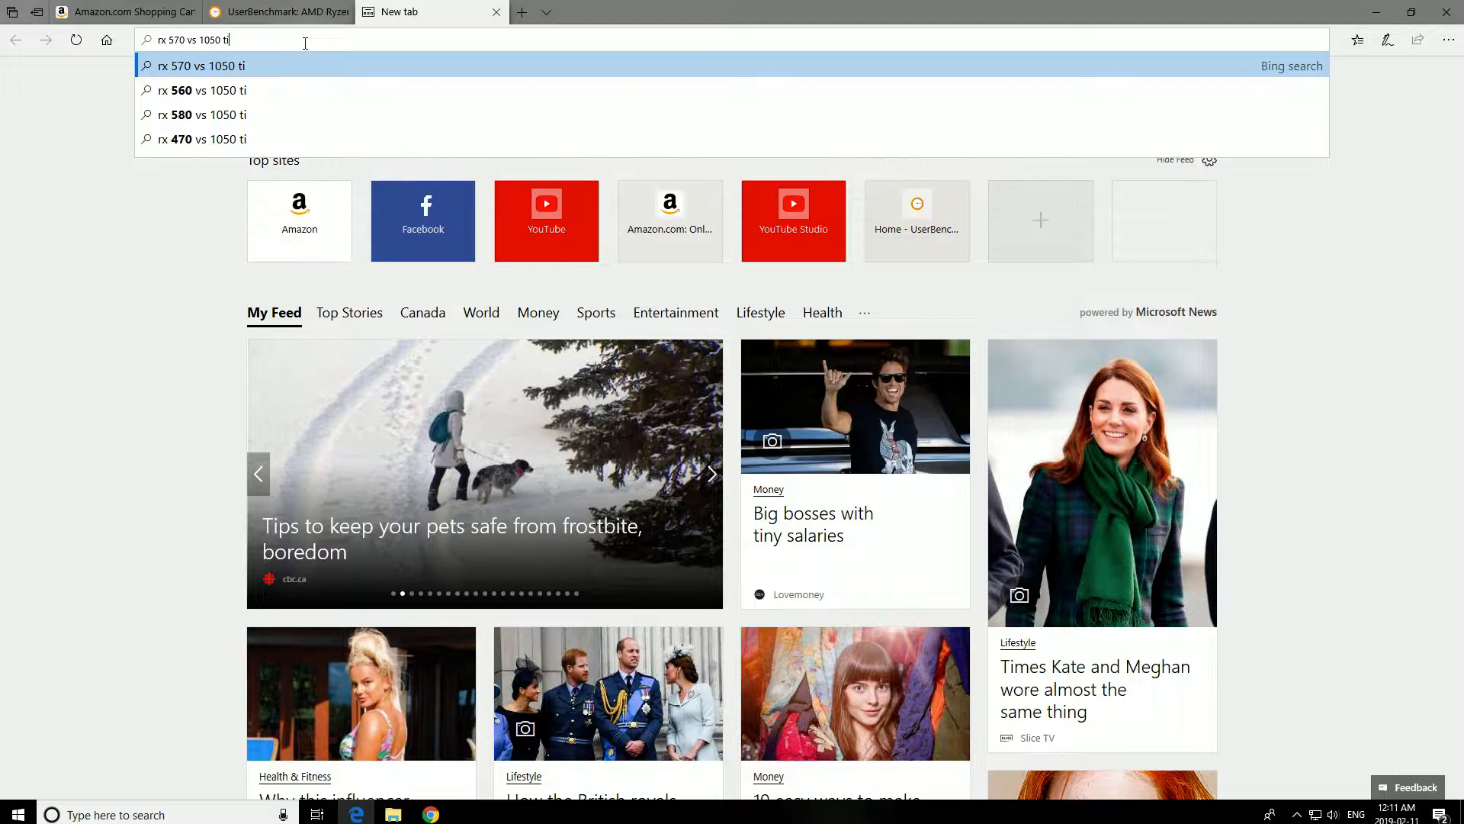
{"action": "key", "text": "enter"}
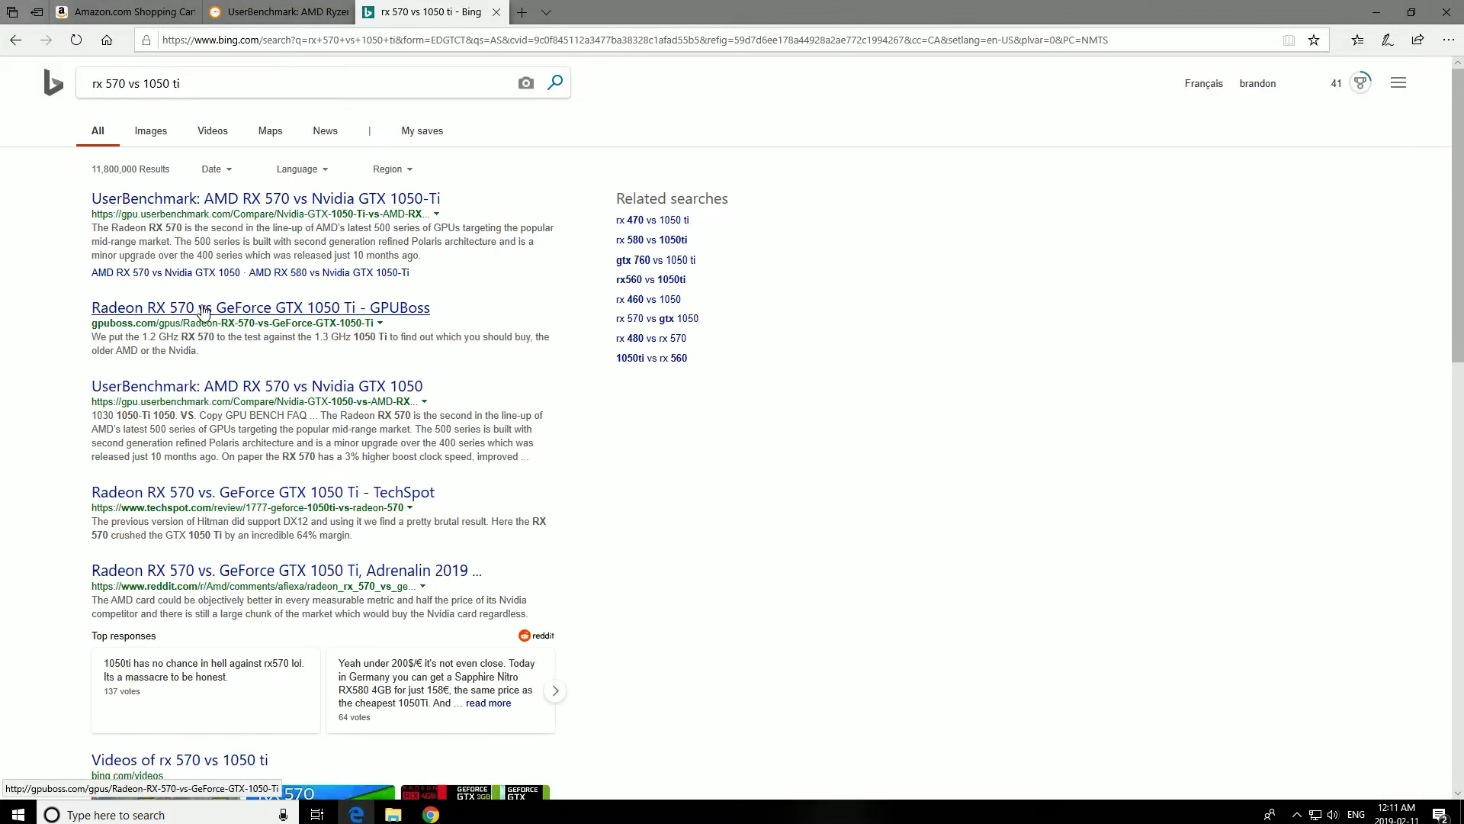
{"action": "left_click", "coordinate": [257, 386]}
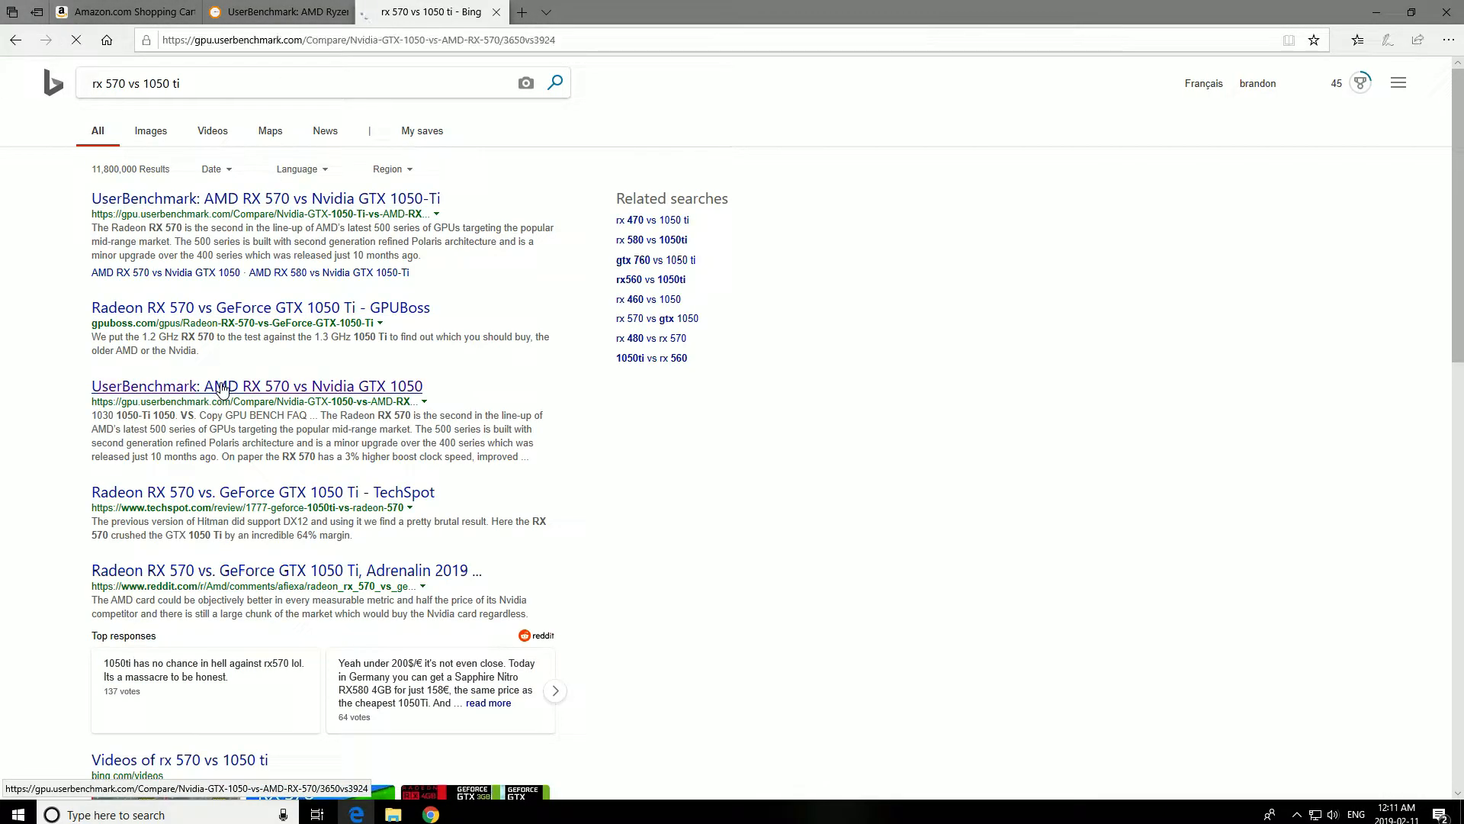
{"action": "left_click", "coordinate": [257, 386]}
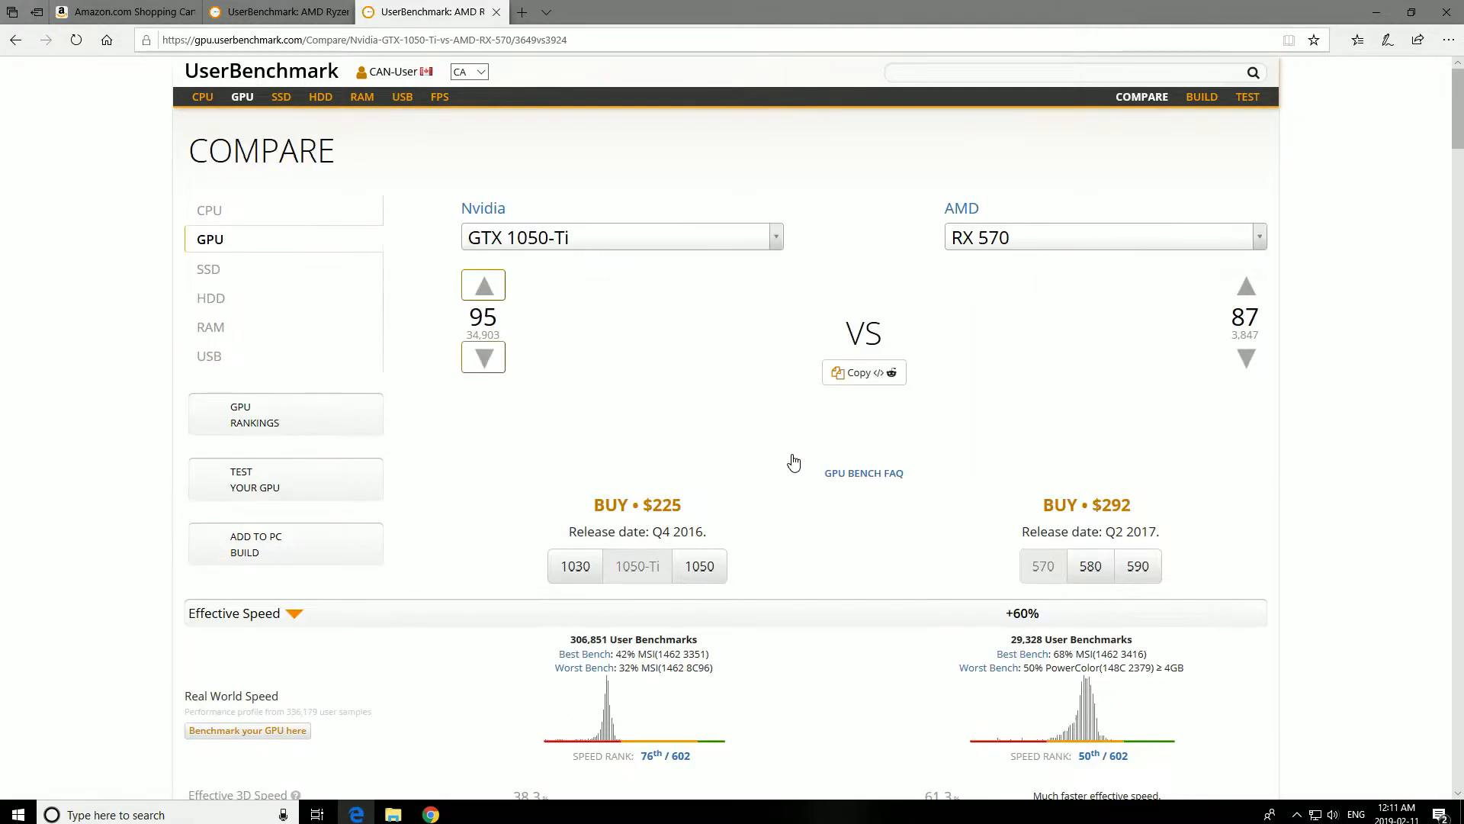
Review Effective Speed and User Bench results (RX 570 ~60–70% faster), then return to the Amazon cart
{"action": "scroll", "scroll_direction": "down", "scroll_amount": 3}
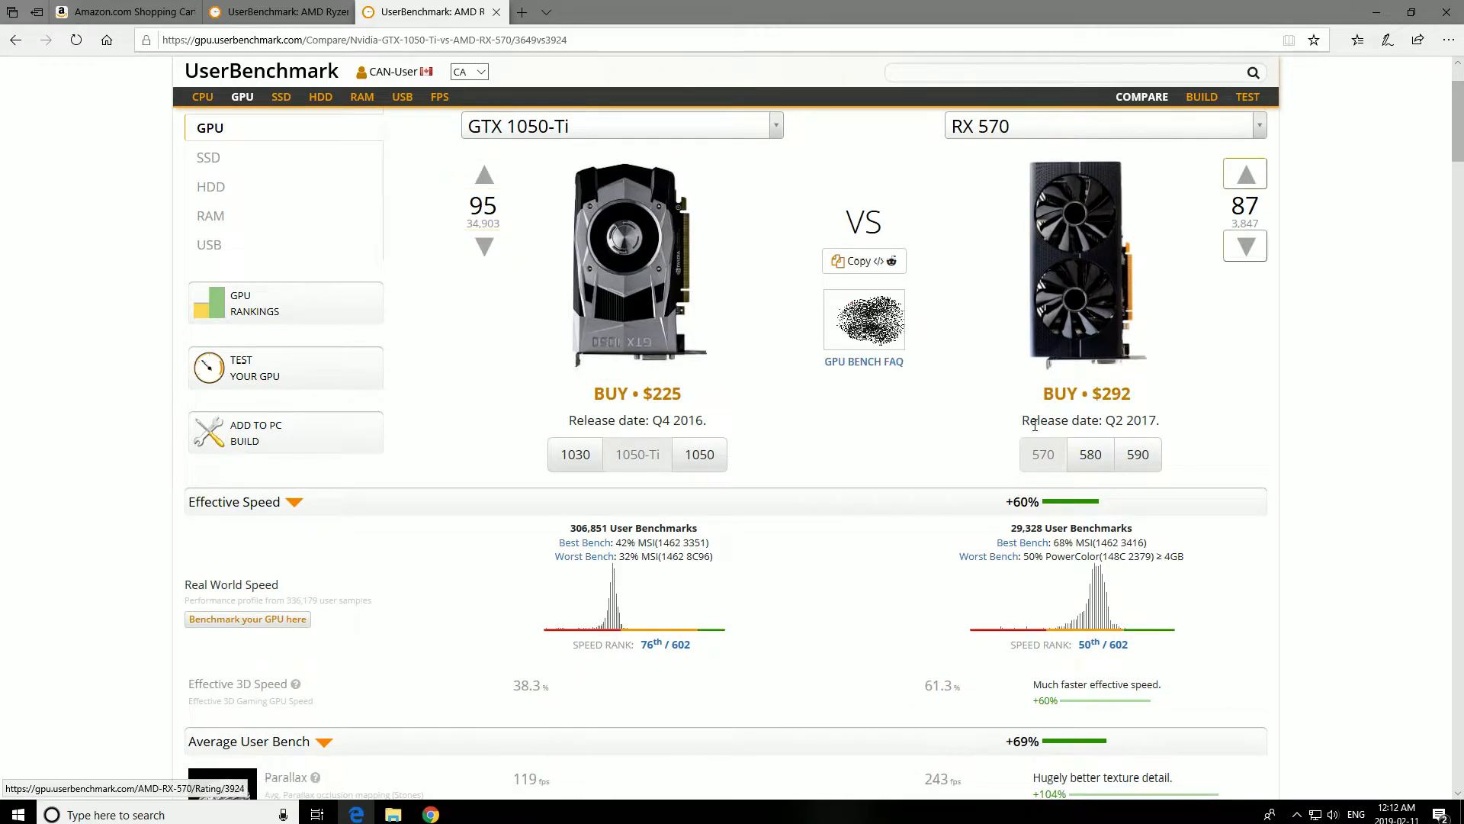
{"action": "mouse_move", "coordinate": [1111, 369]}
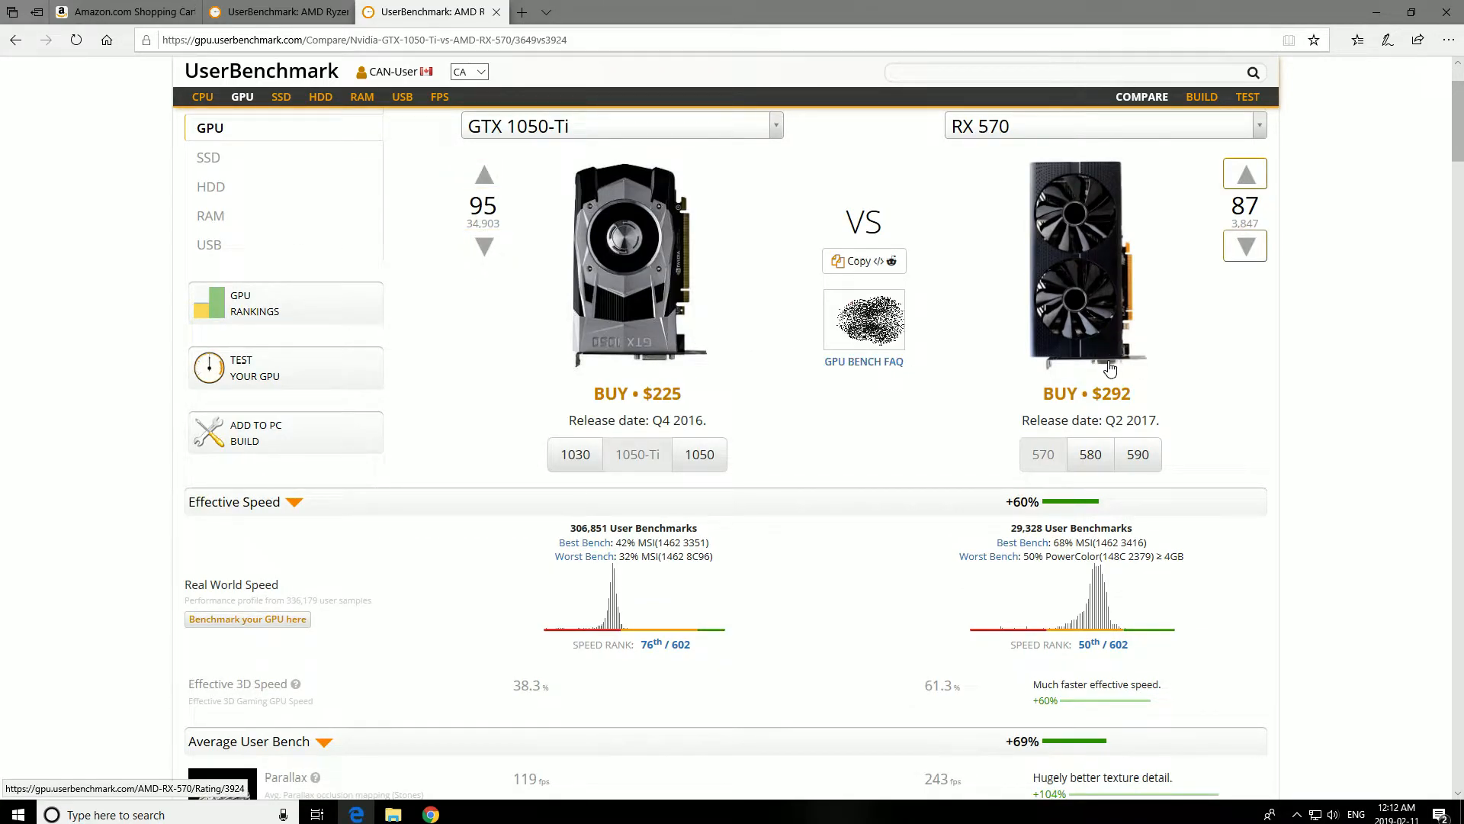
{"action": "scroll", "scroll_direction": "down", "scroll_amount": 3}
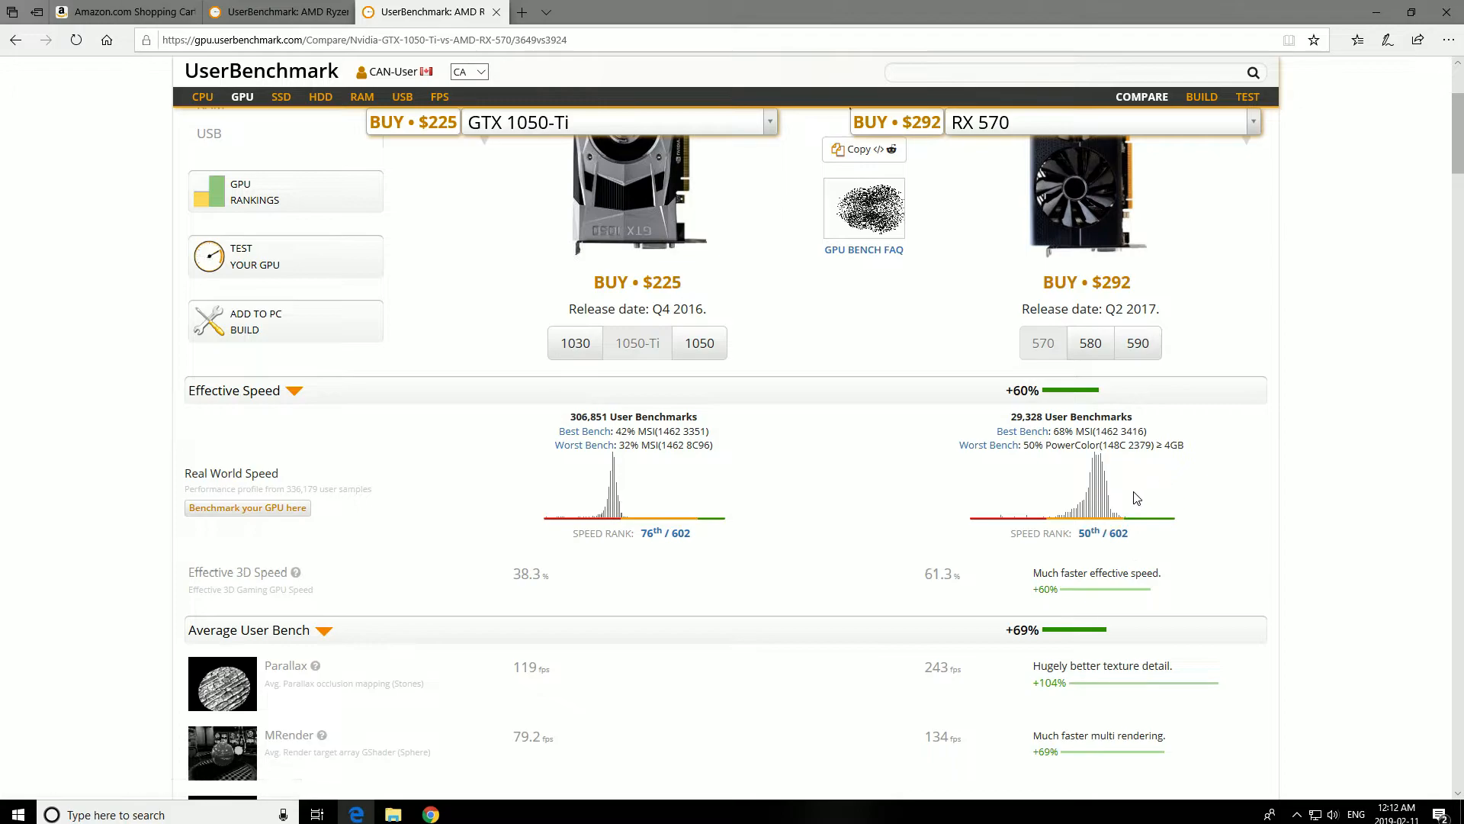
{"action": "scroll", "scroll_direction": "down", "scroll_amount": 3}
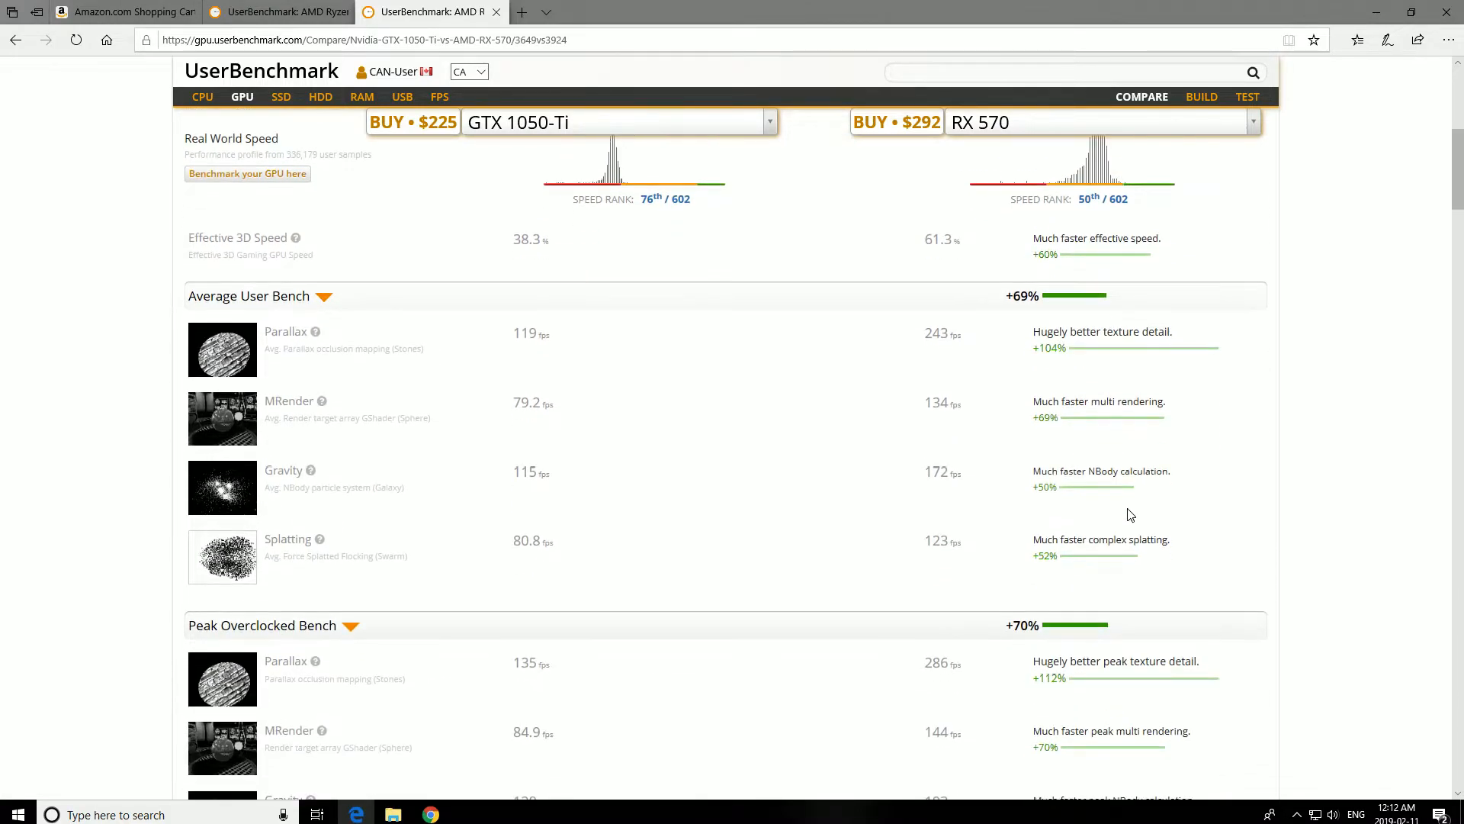
{"action": "scroll", "scroll_direction": "down", "scroll_amount": 3}
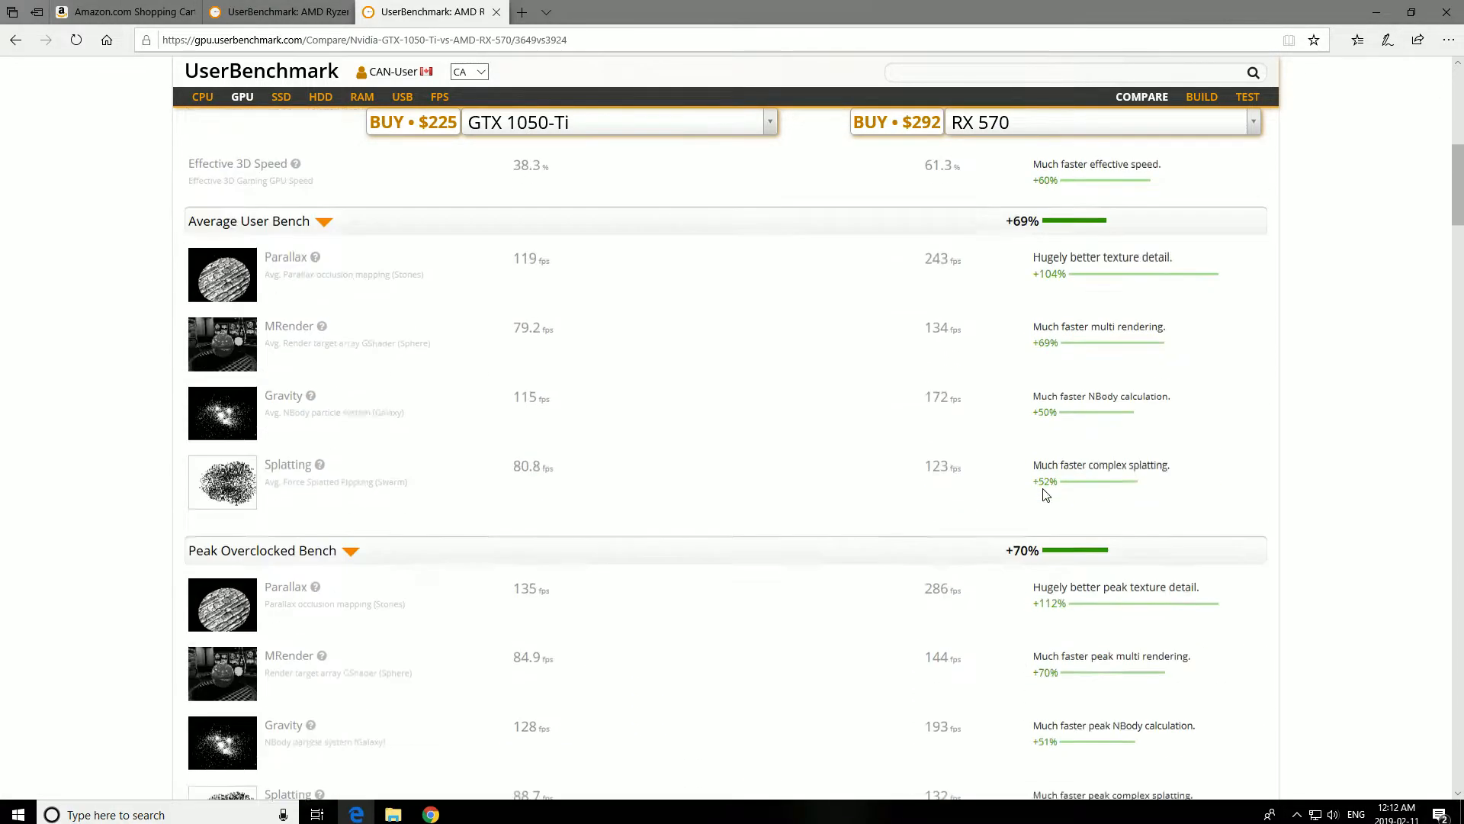
{"action": "left_click", "coordinate": [121, 11]}
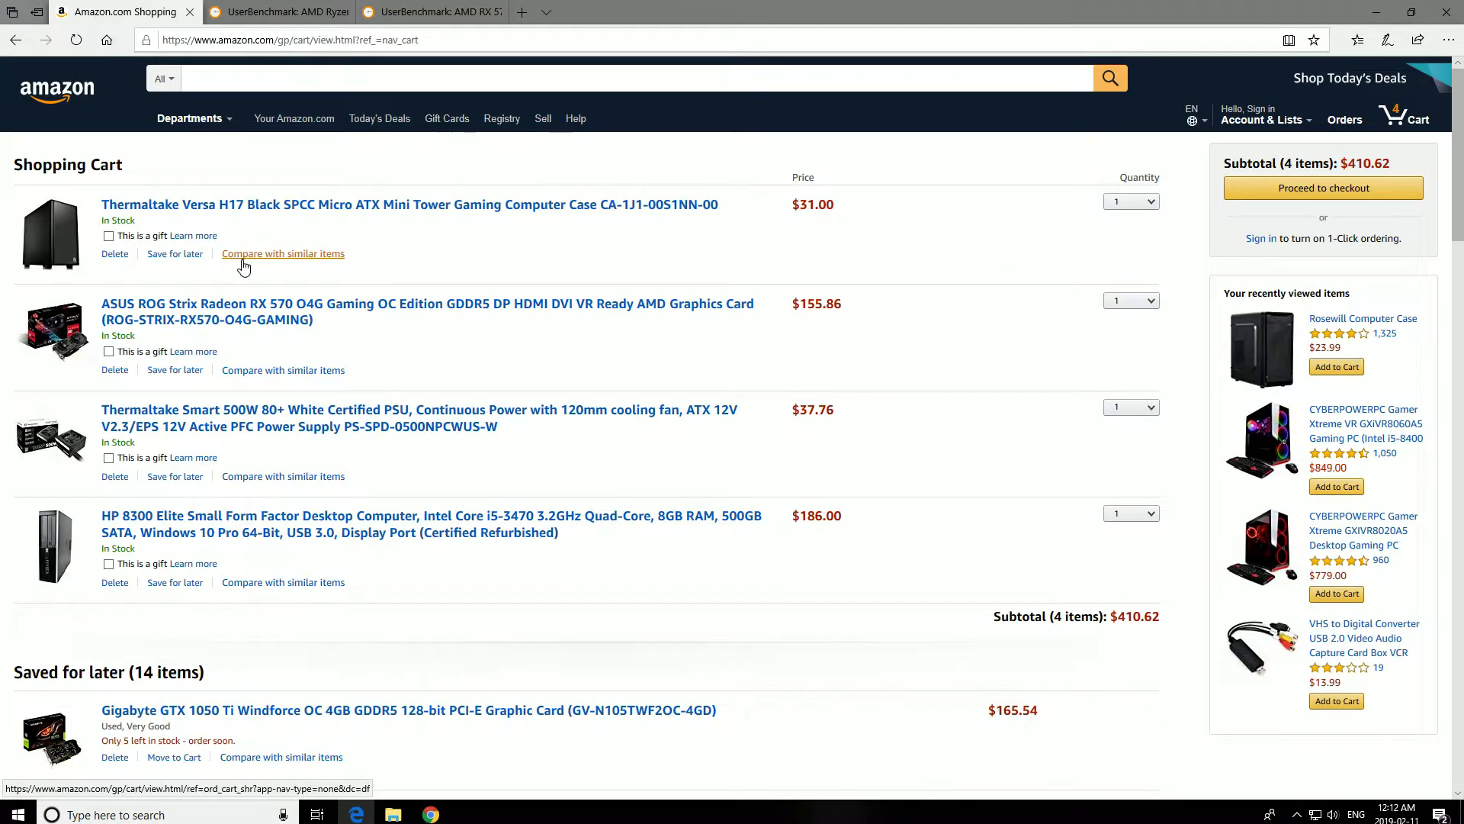
{"action": "left_click", "coordinate": [408, 205]}
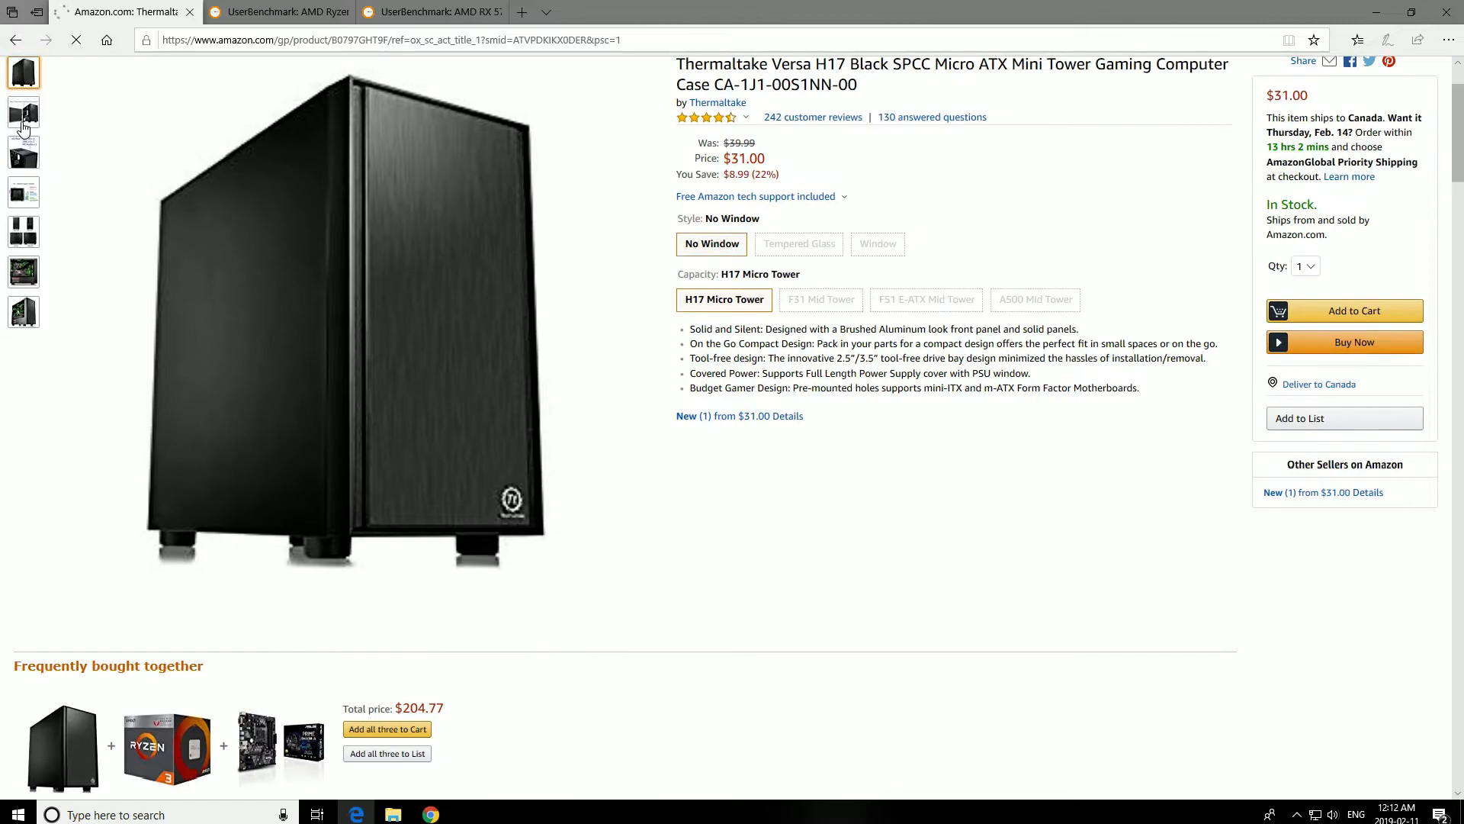
{"action": "left_click", "coordinate": [22, 262]}
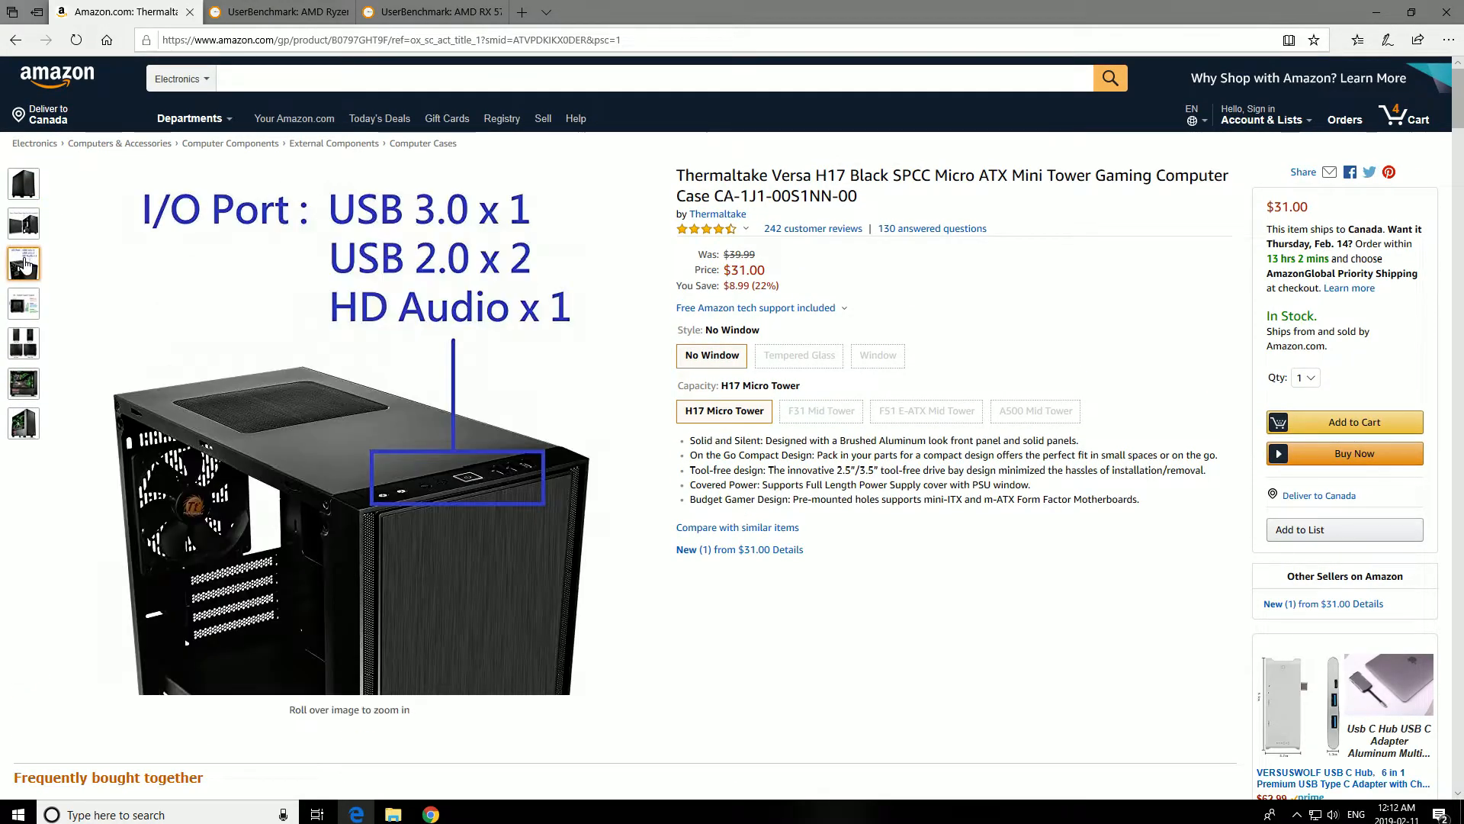
{"action": "left_click", "coordinate": [22, 304]}
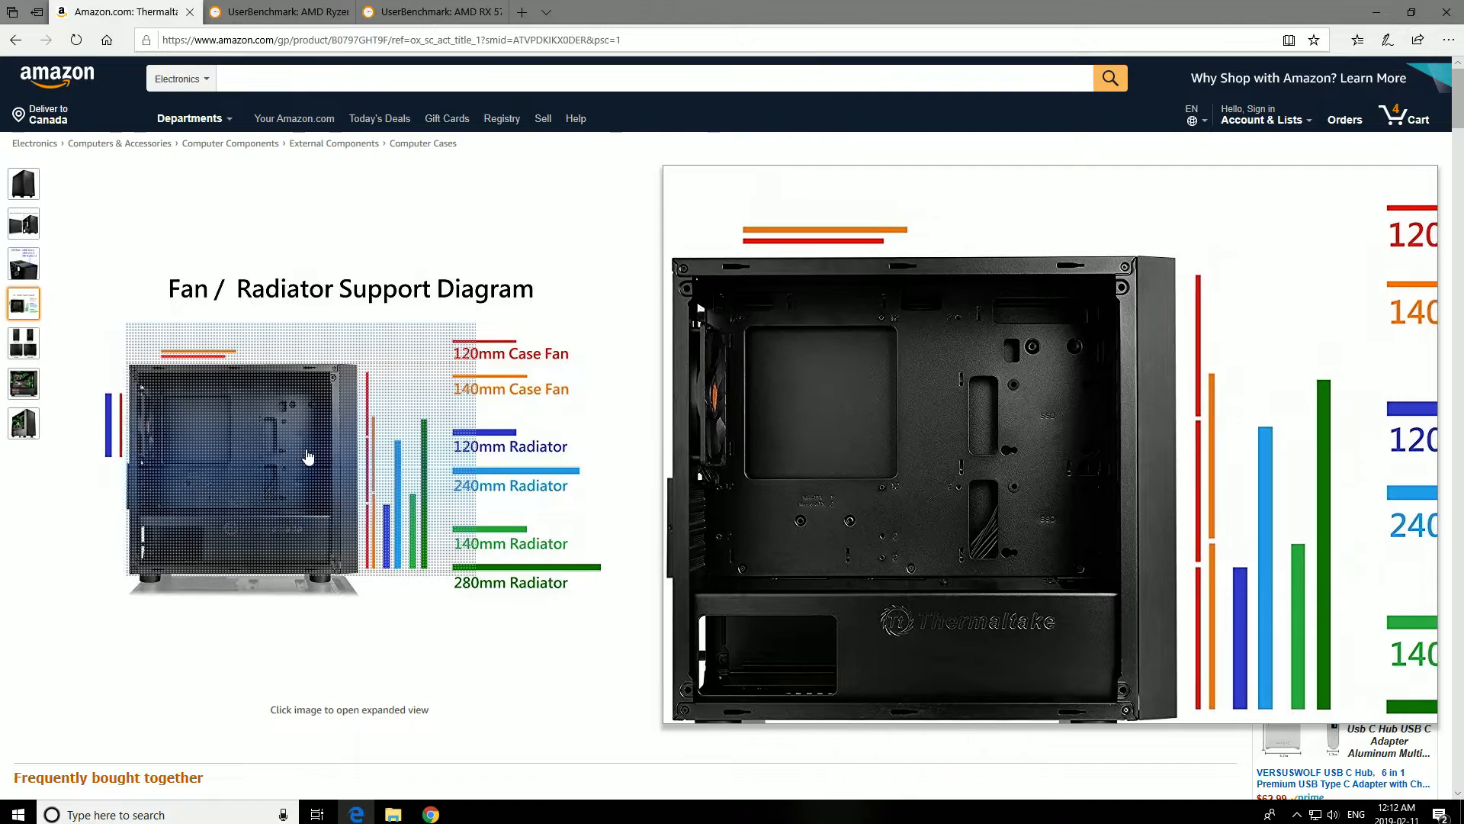
{"action": "left_click", "coordinate": [22, 383]}
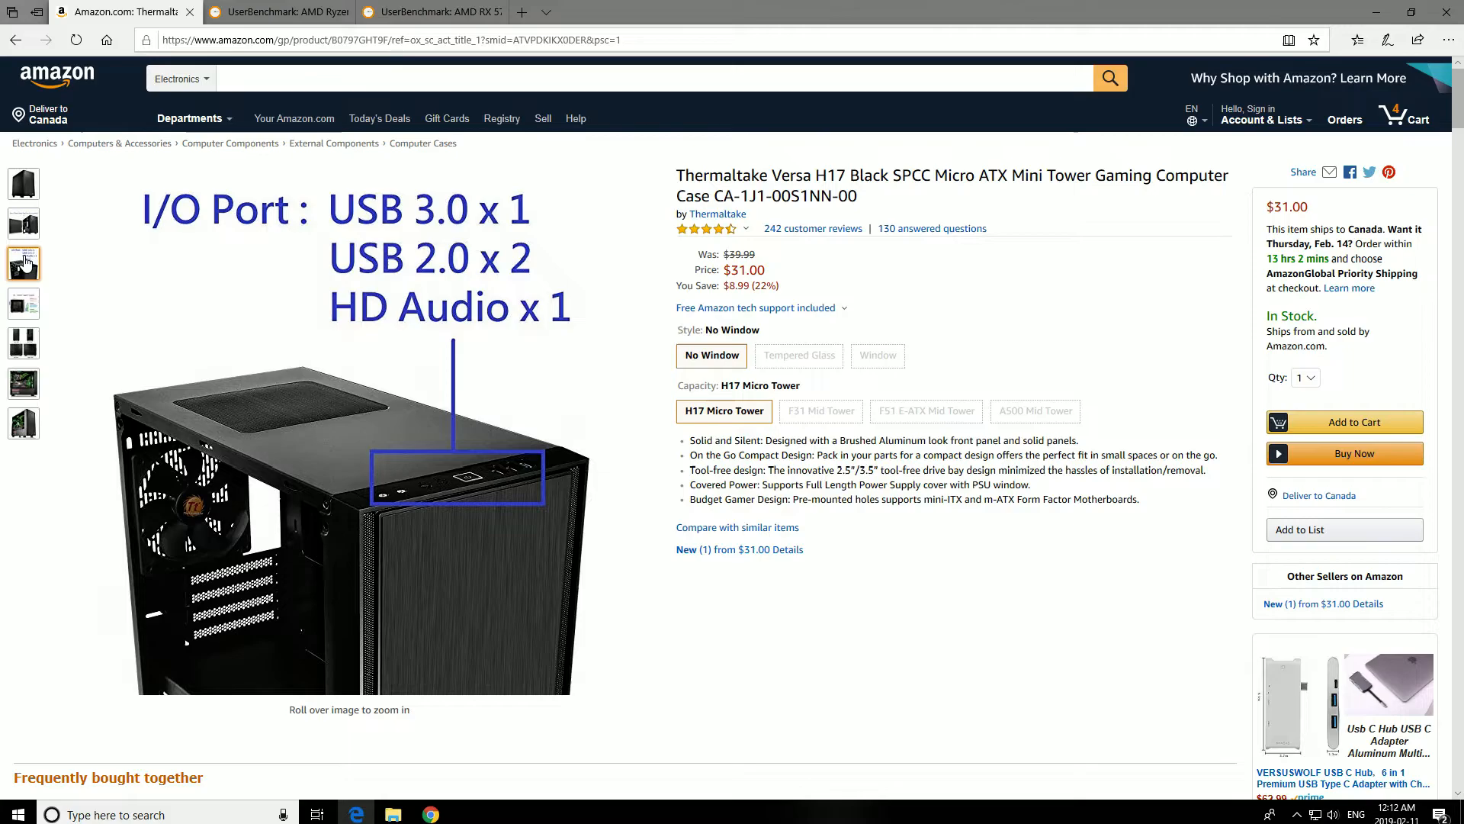
{"action": "left_click", "coordinate": [22, 425]}
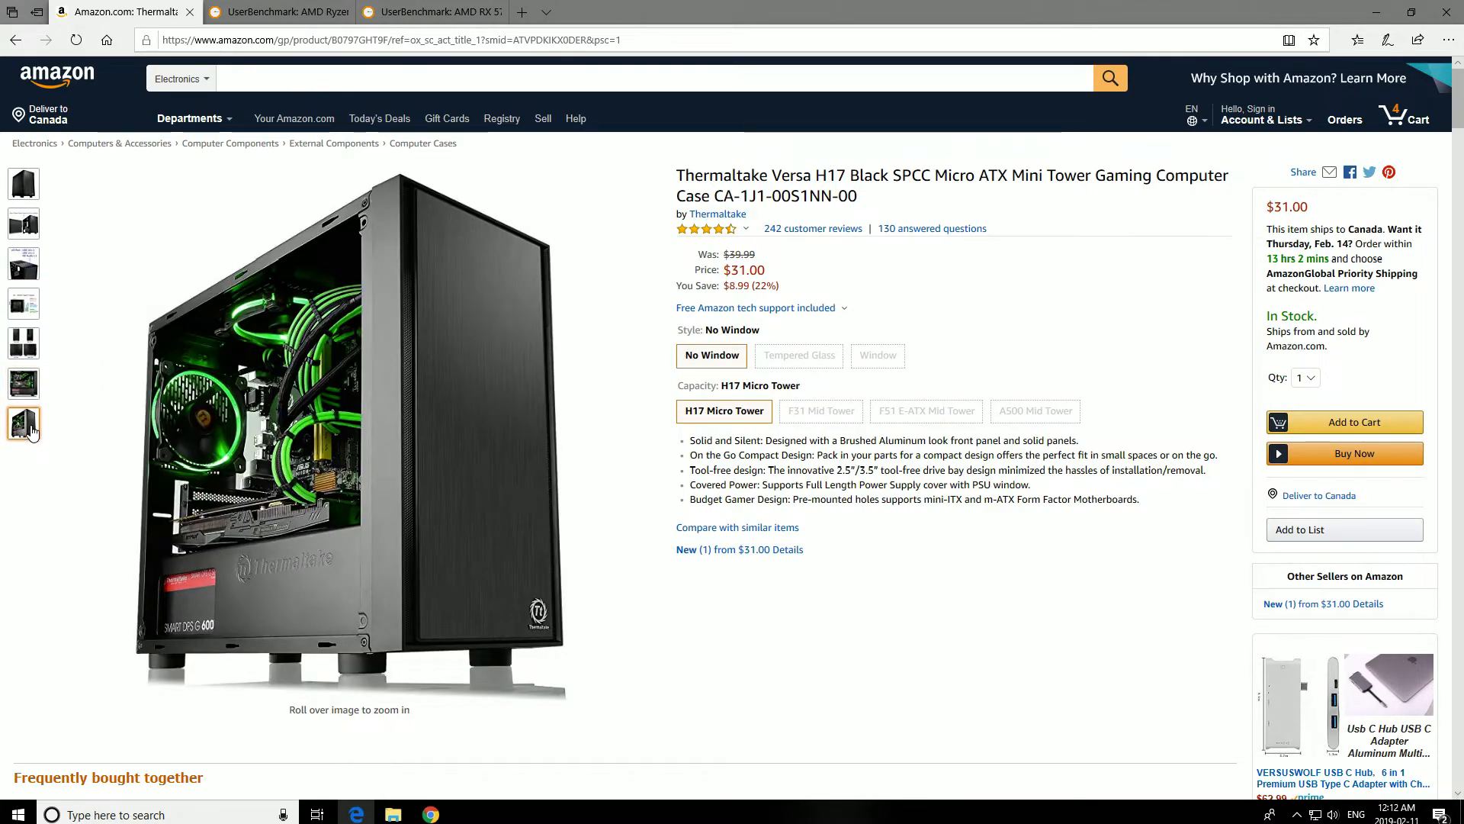
{"action": "left_click", "coordinate": [22, 304]}
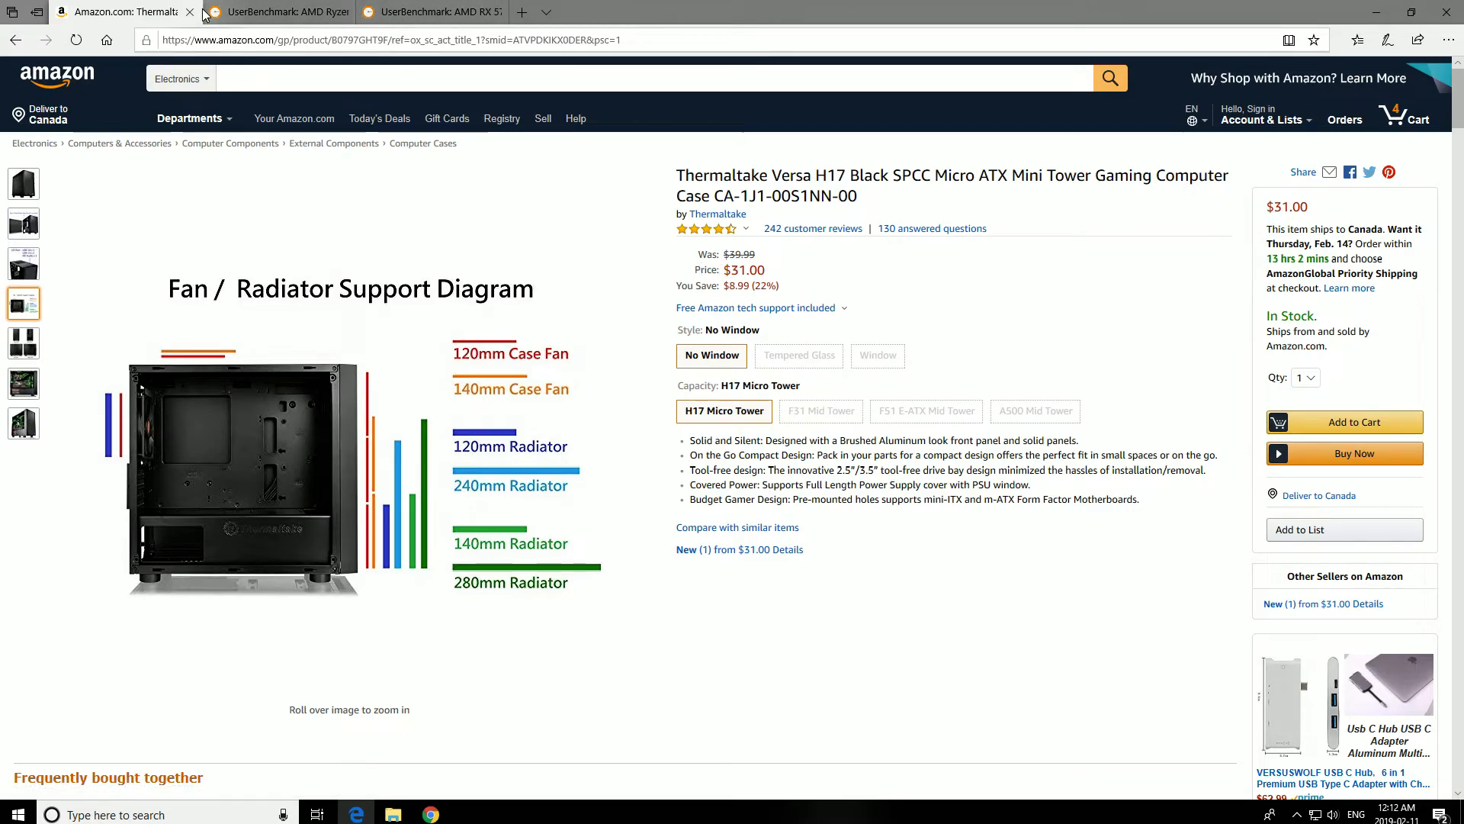
{"action": "left_click", "coordinate": [1405, 115]}
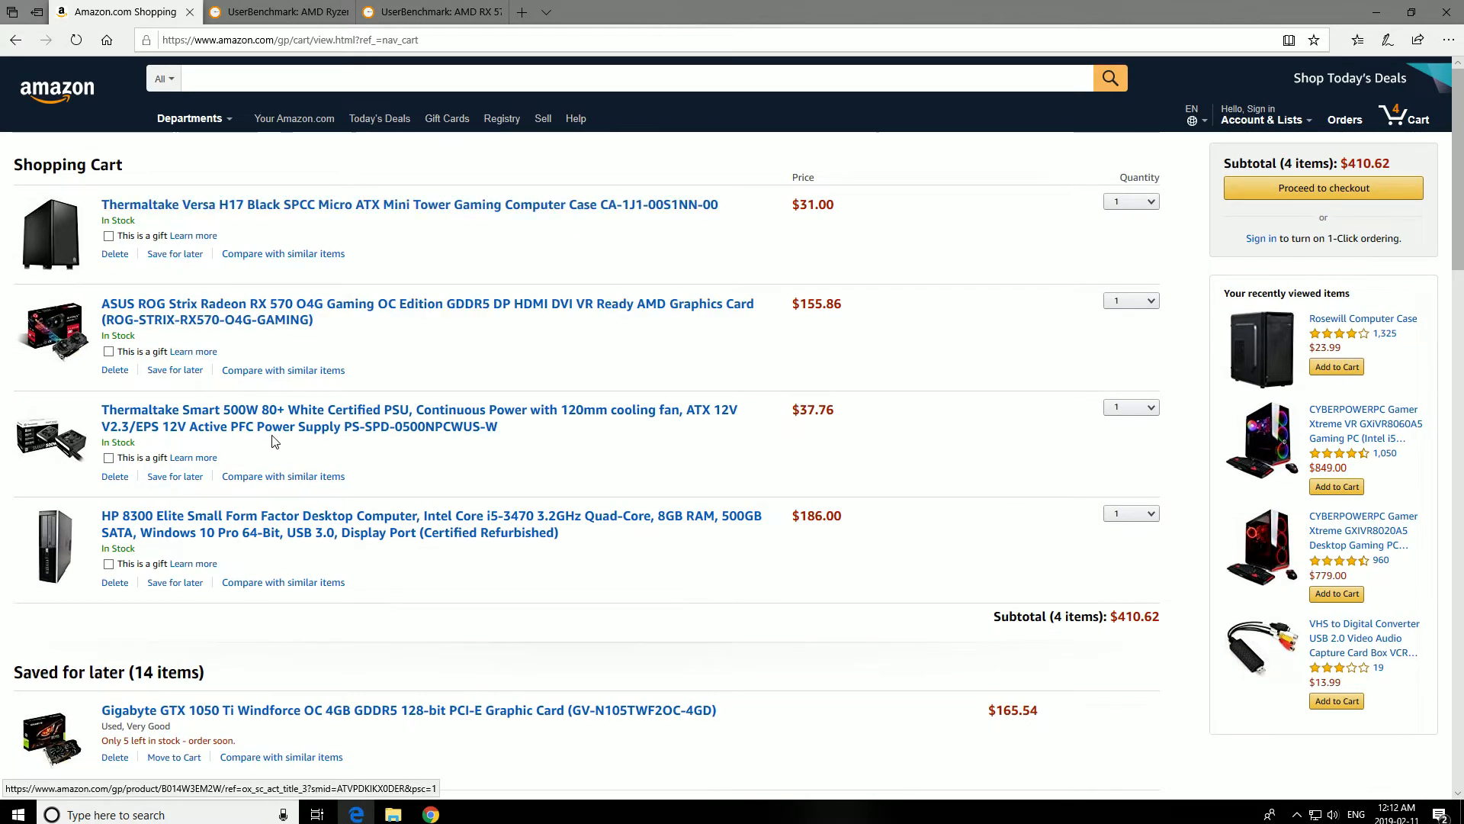
{"action": "mouse_move", "coordinate": [1010, 247]}
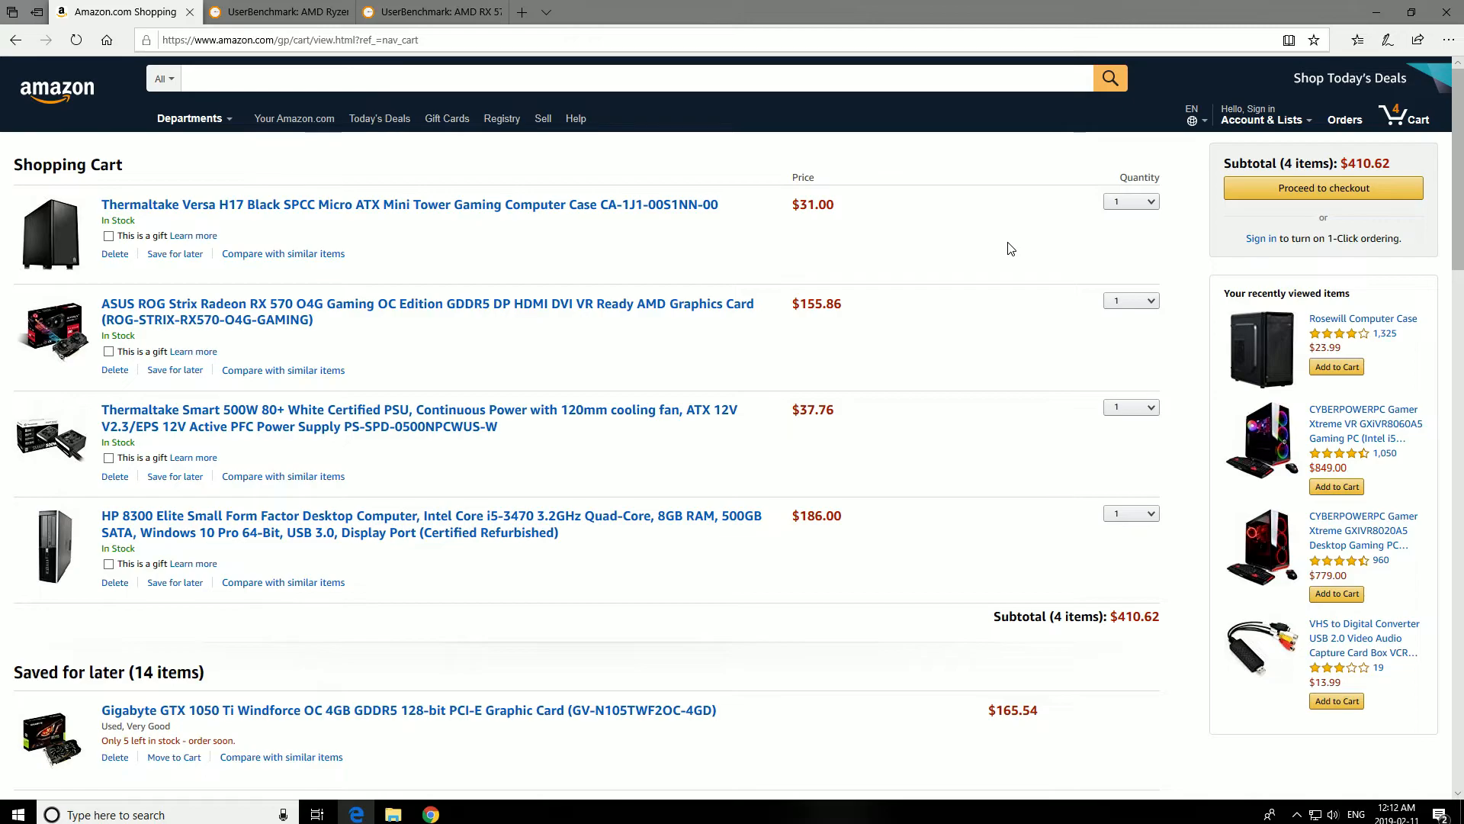
{"action": "mouse_move", "coordinate": [997, 244]}
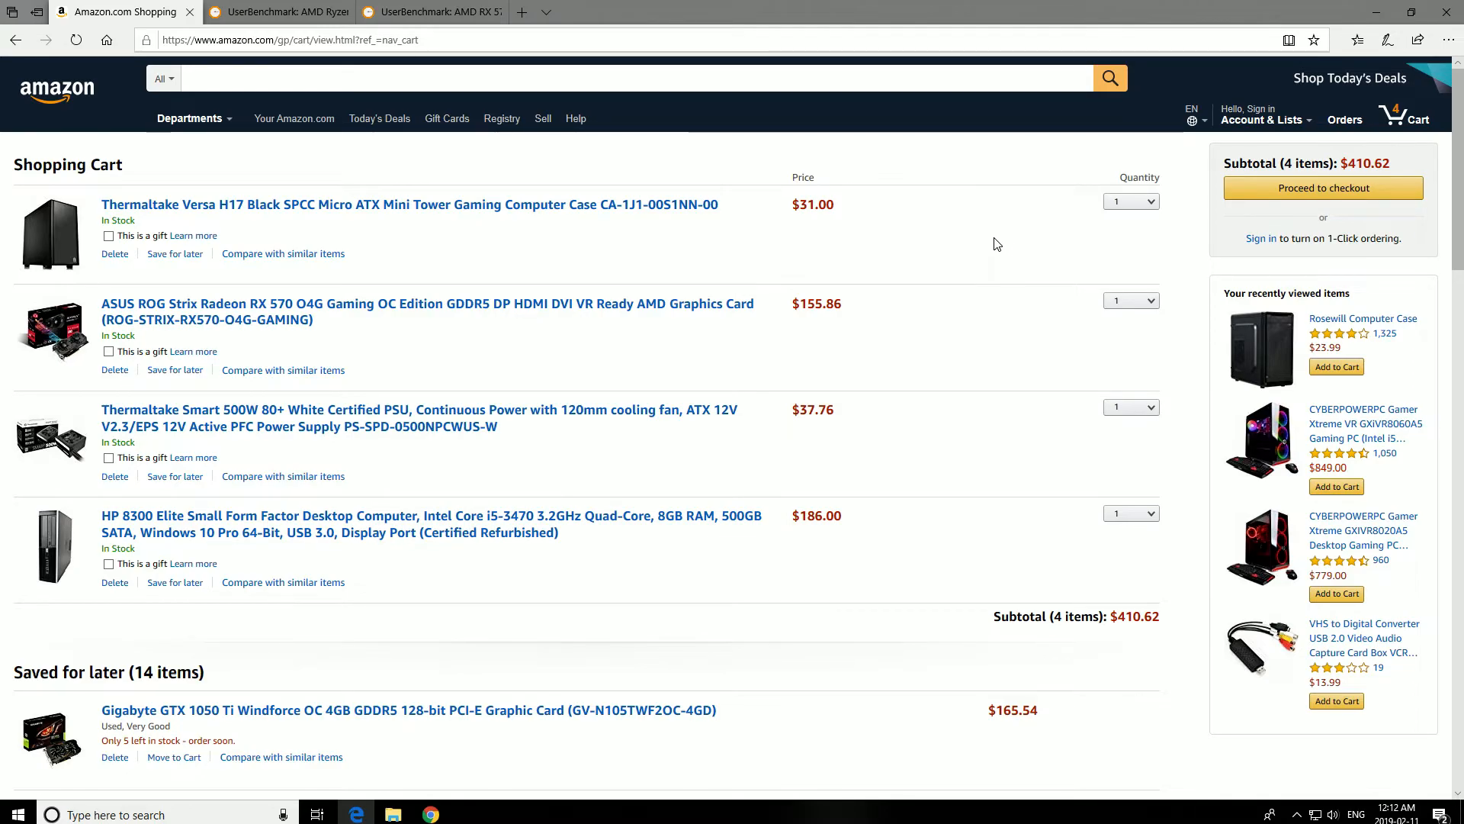